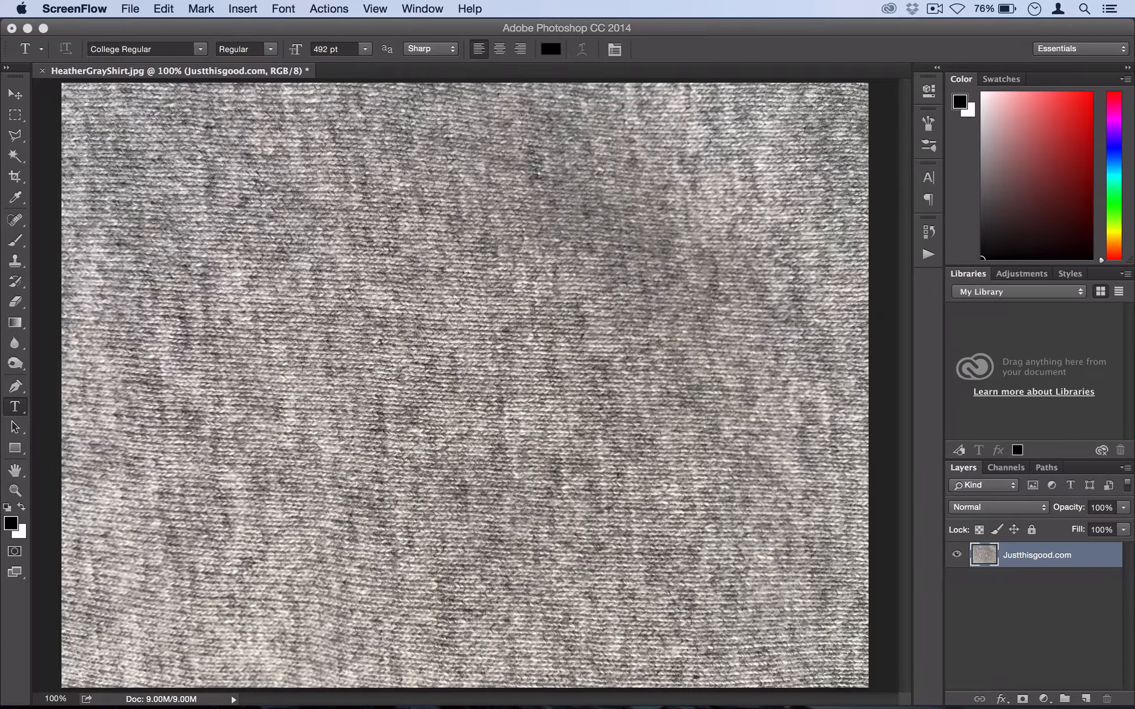
mouse_move(483, 356)
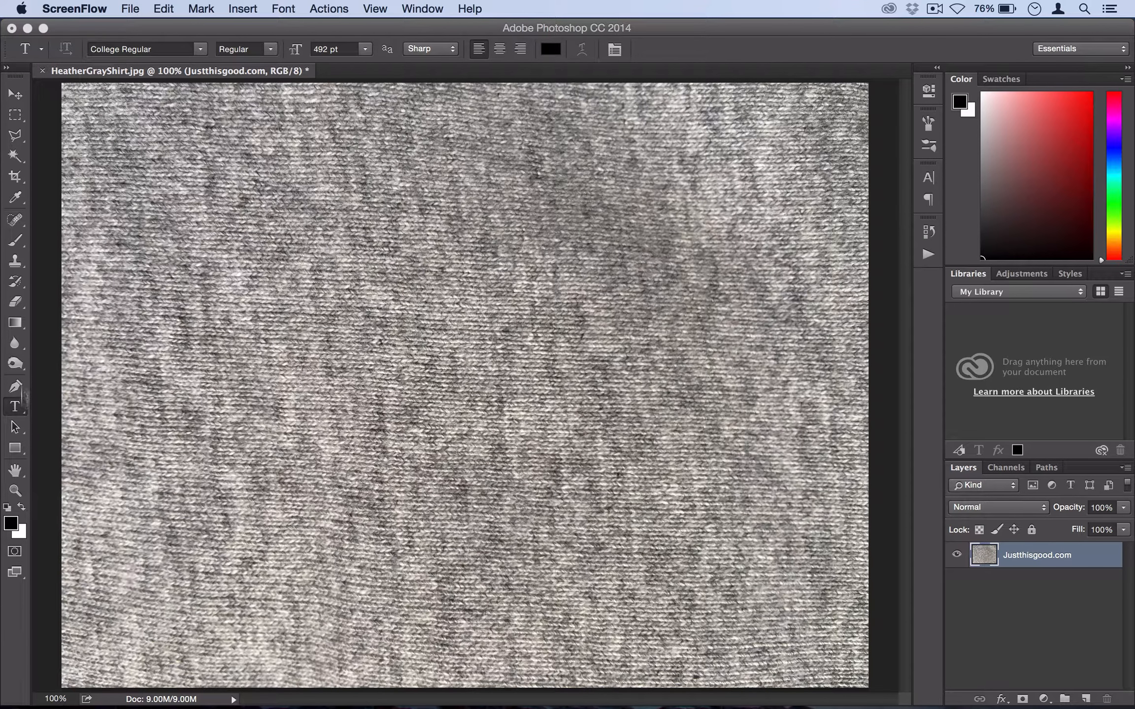
mouse_move(43, 406)
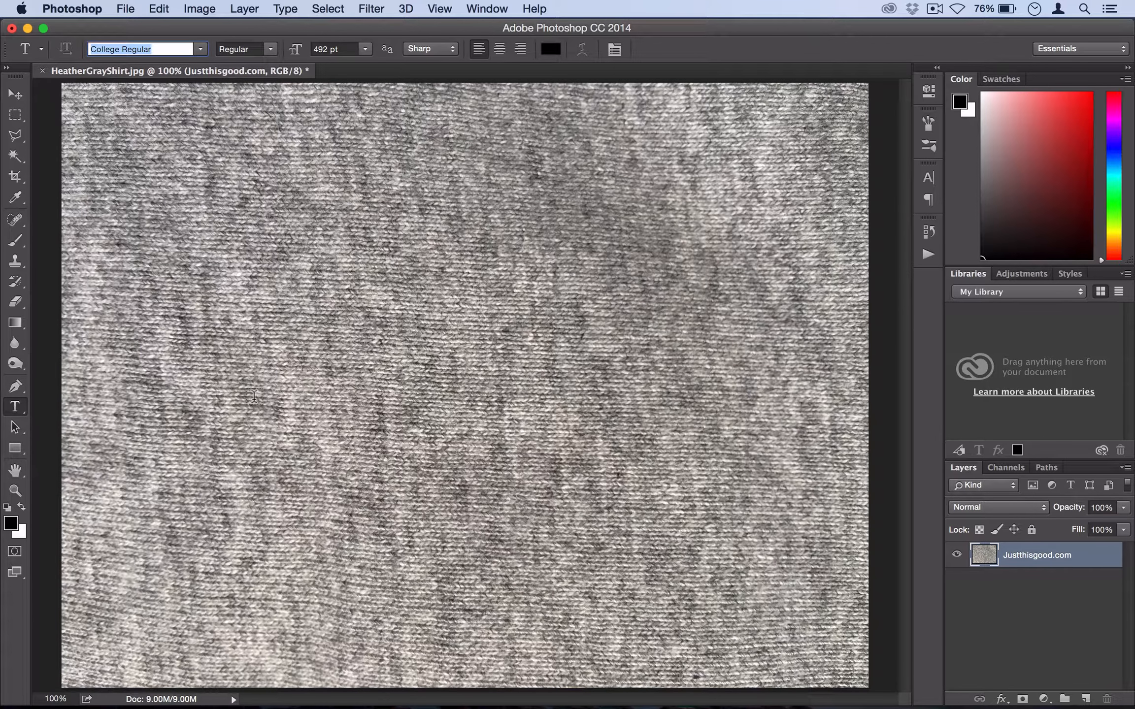
- Type TEXT across the shirt on a new text layer in white
click(226, 391)
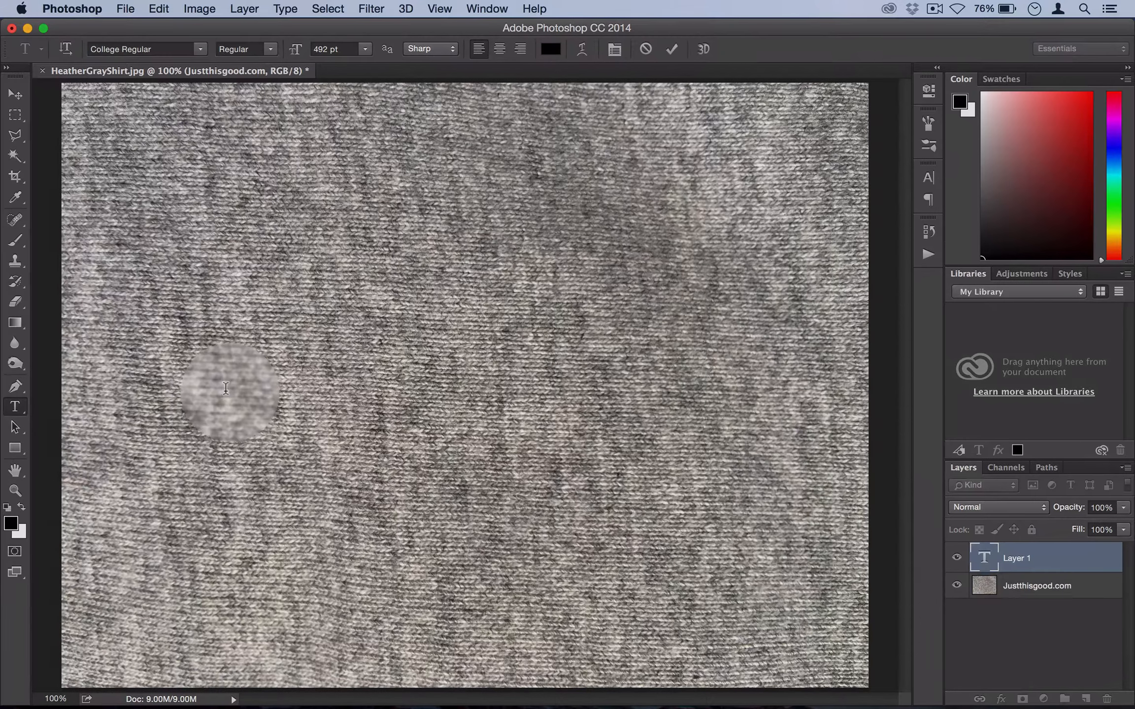
text(TEXT)
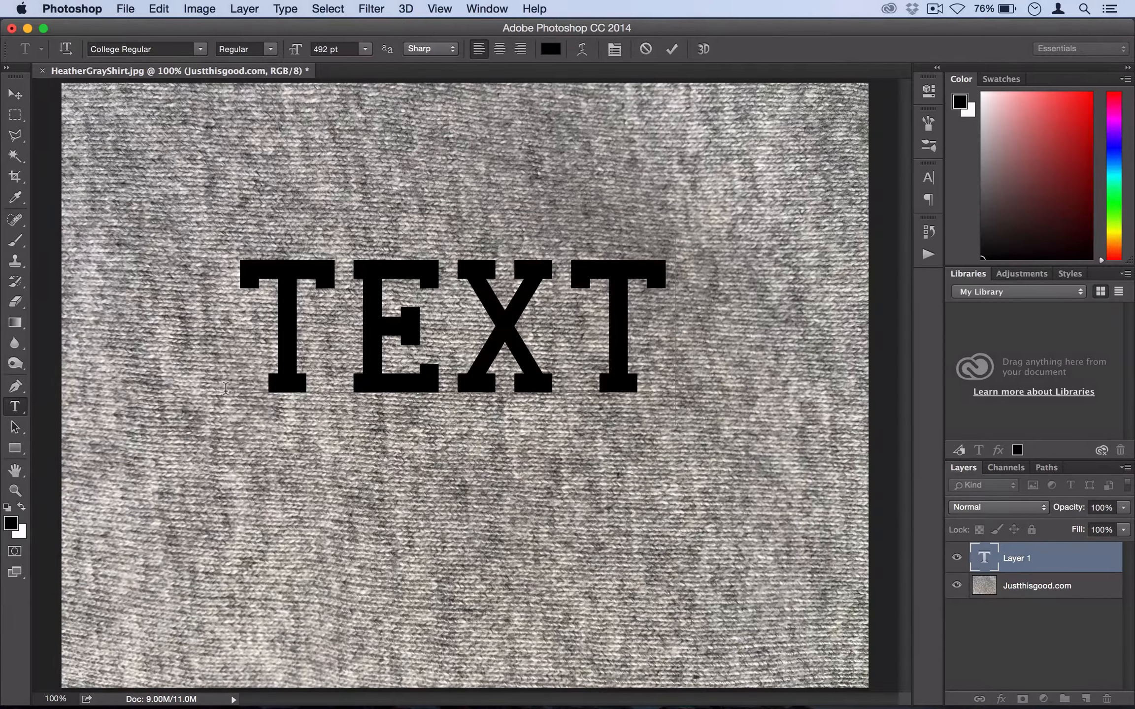
mouse_move(820, 431)
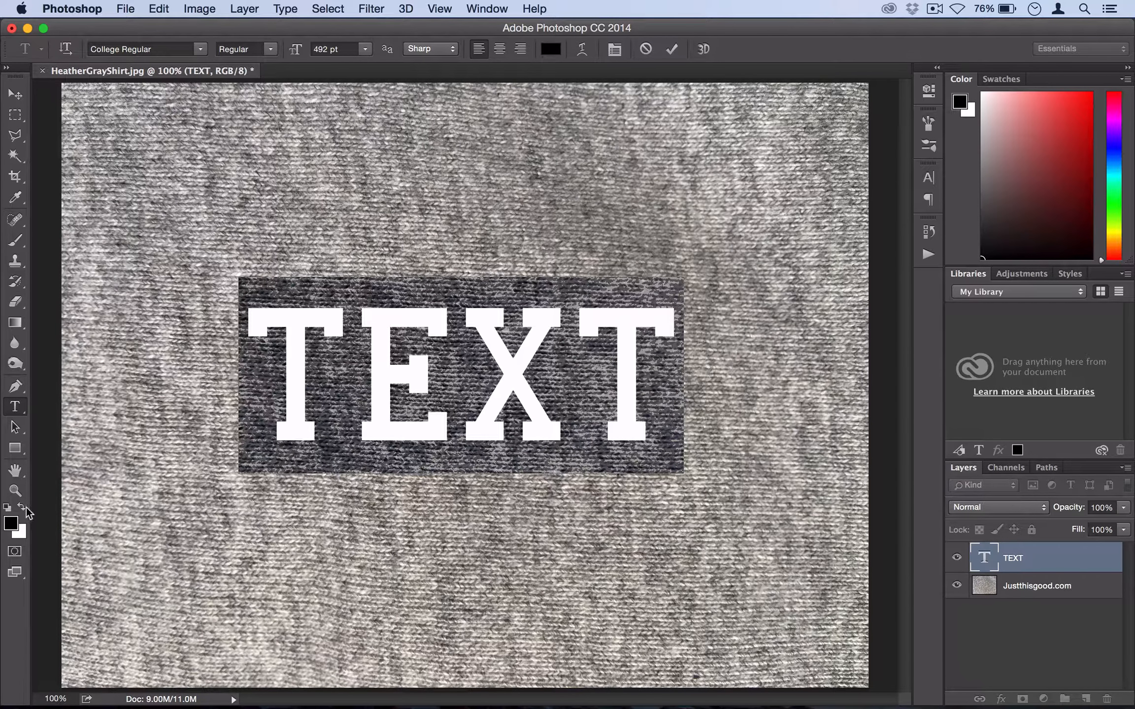
click(22, 520)
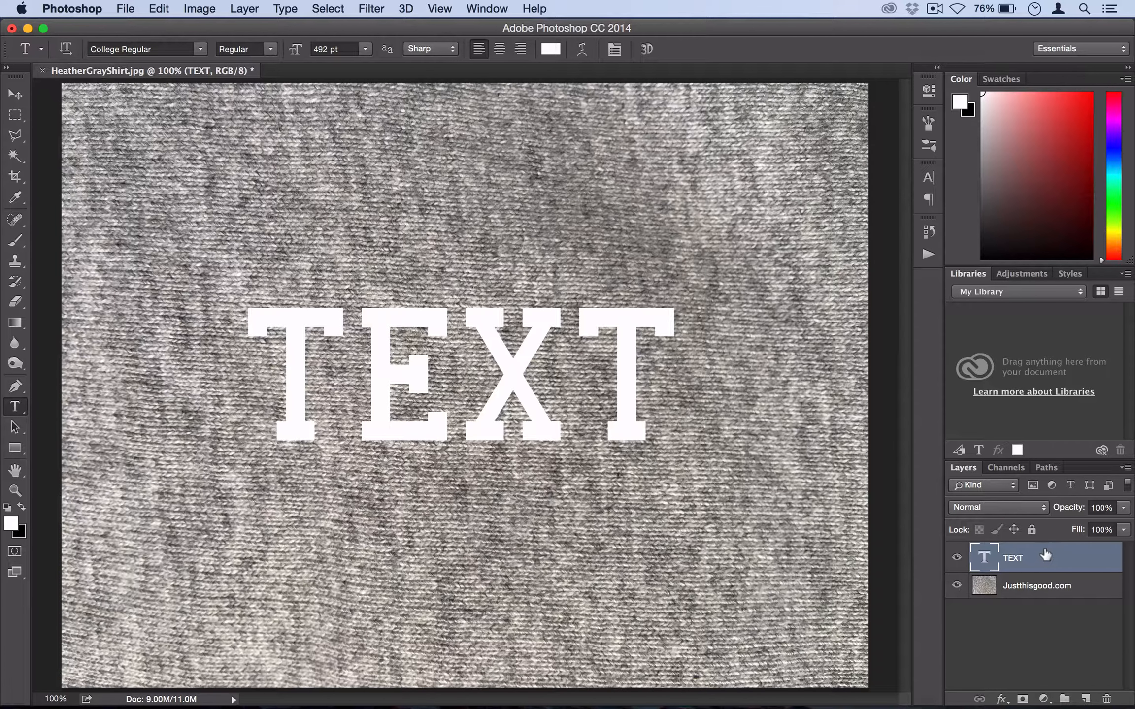
- Give the TEXT layer a black Stroke effect of about 14 px, centred
right_click(1012, 558)
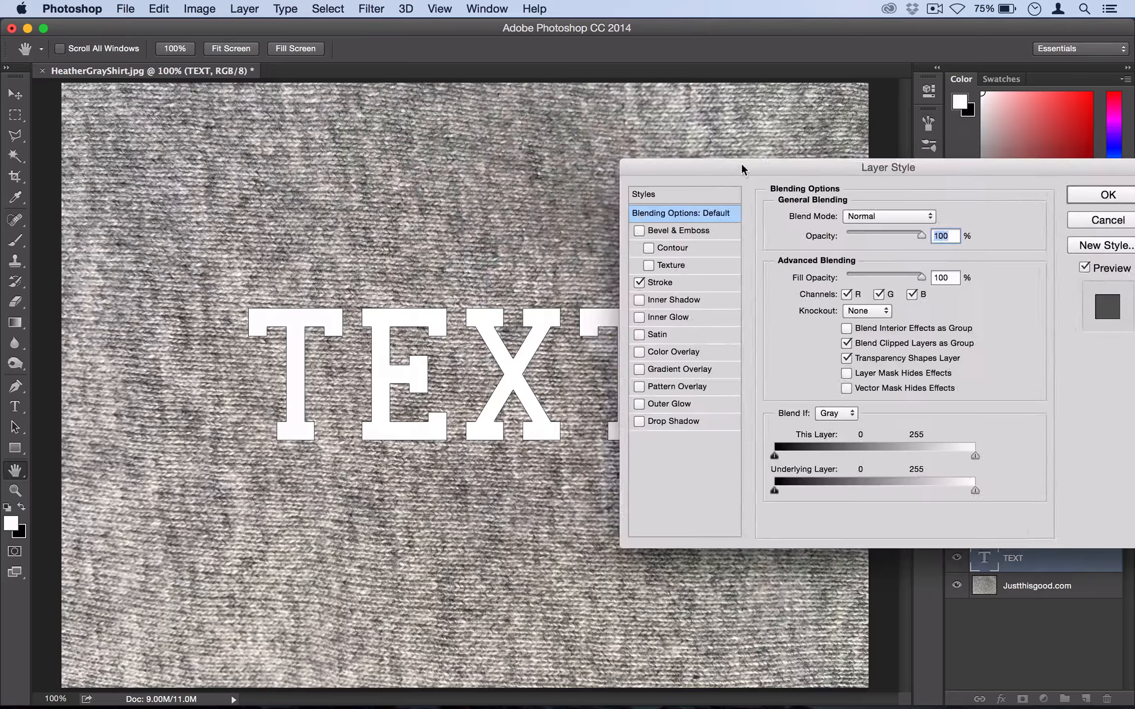
click(664, 283)
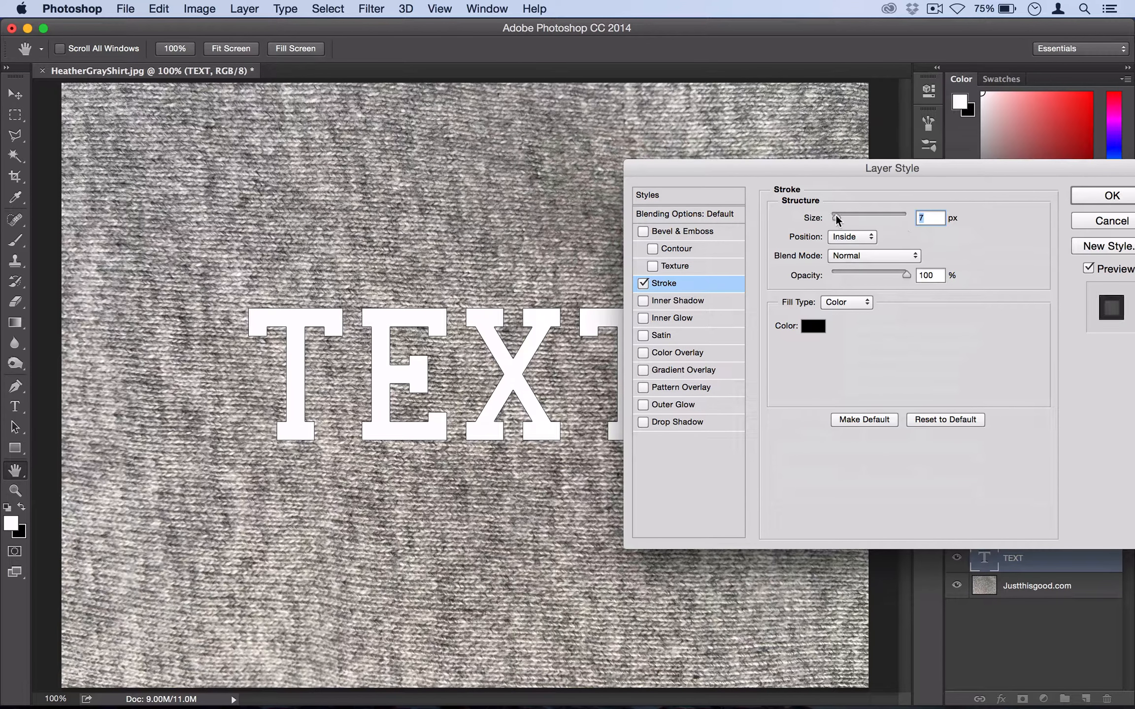
click(851, 236)
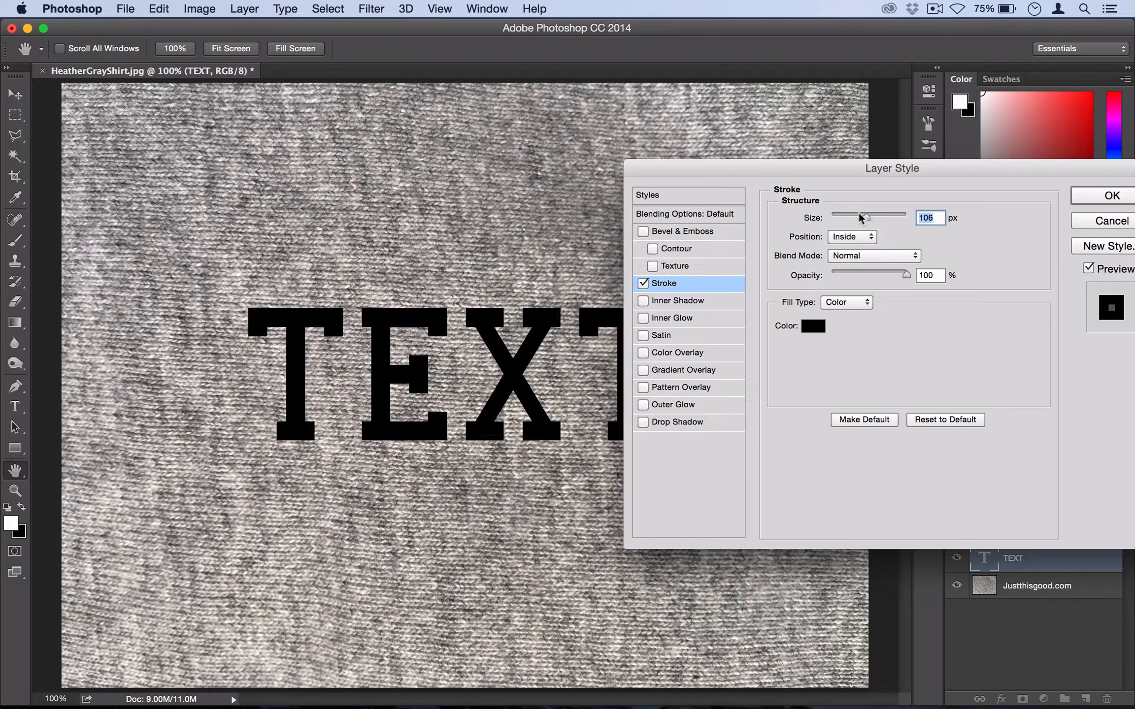
drag(865, 217, 843, 217)
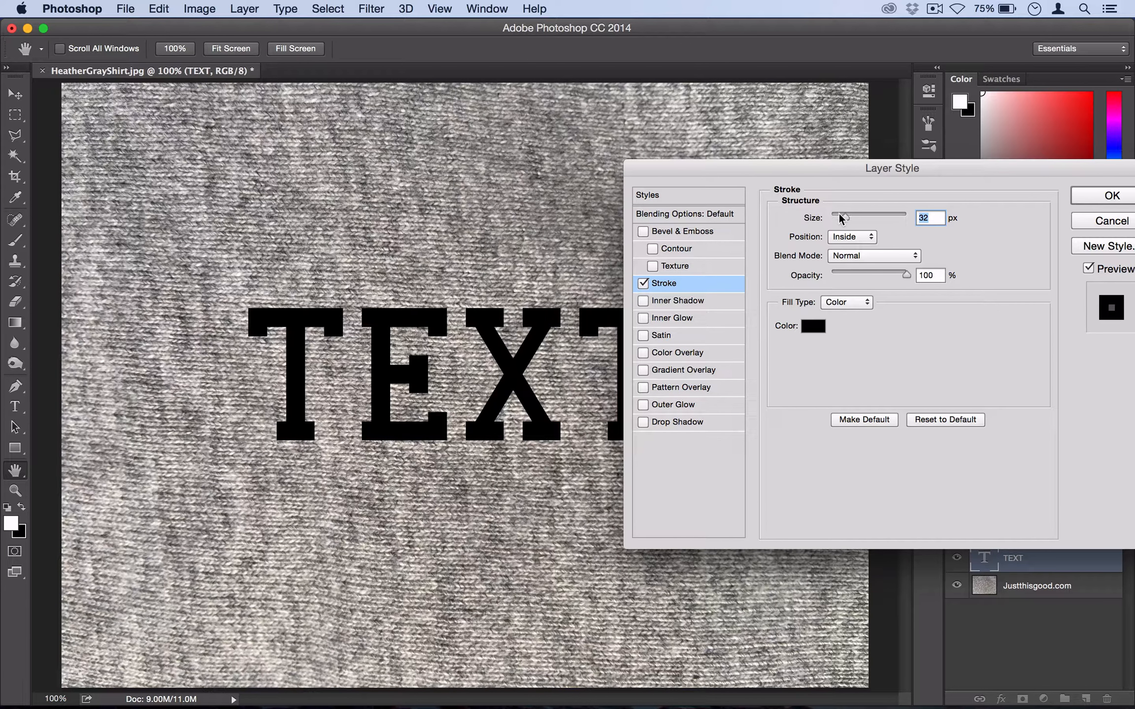
click(852, 236)
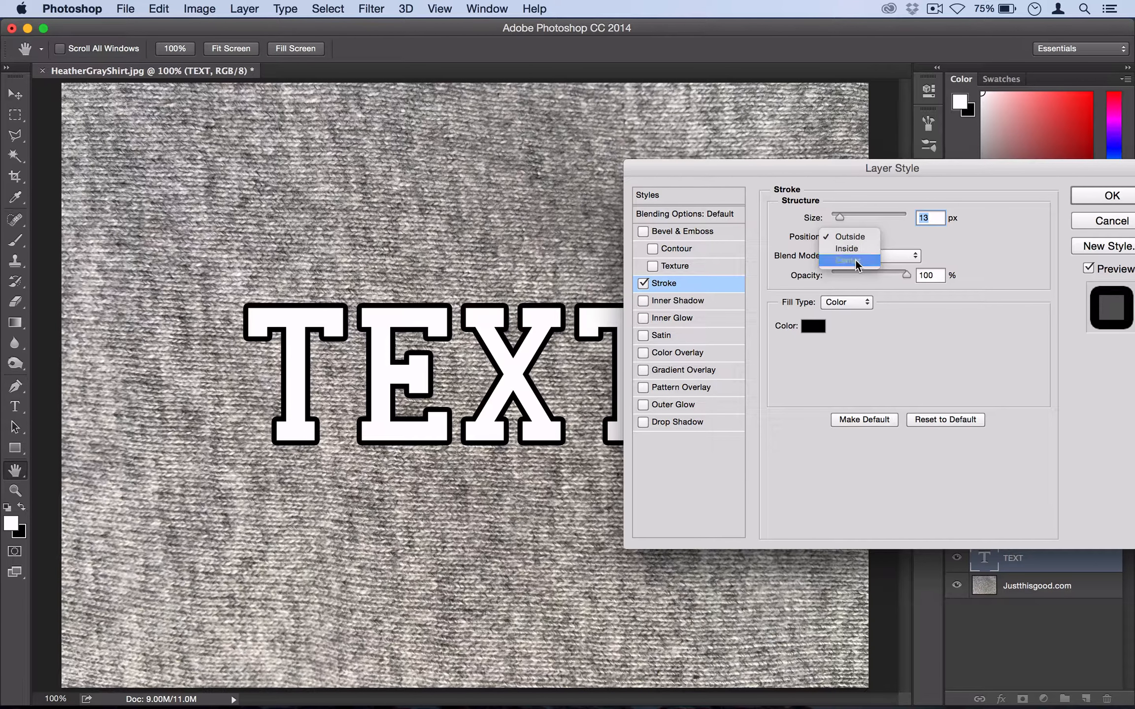
click(844, 259)
text(14)
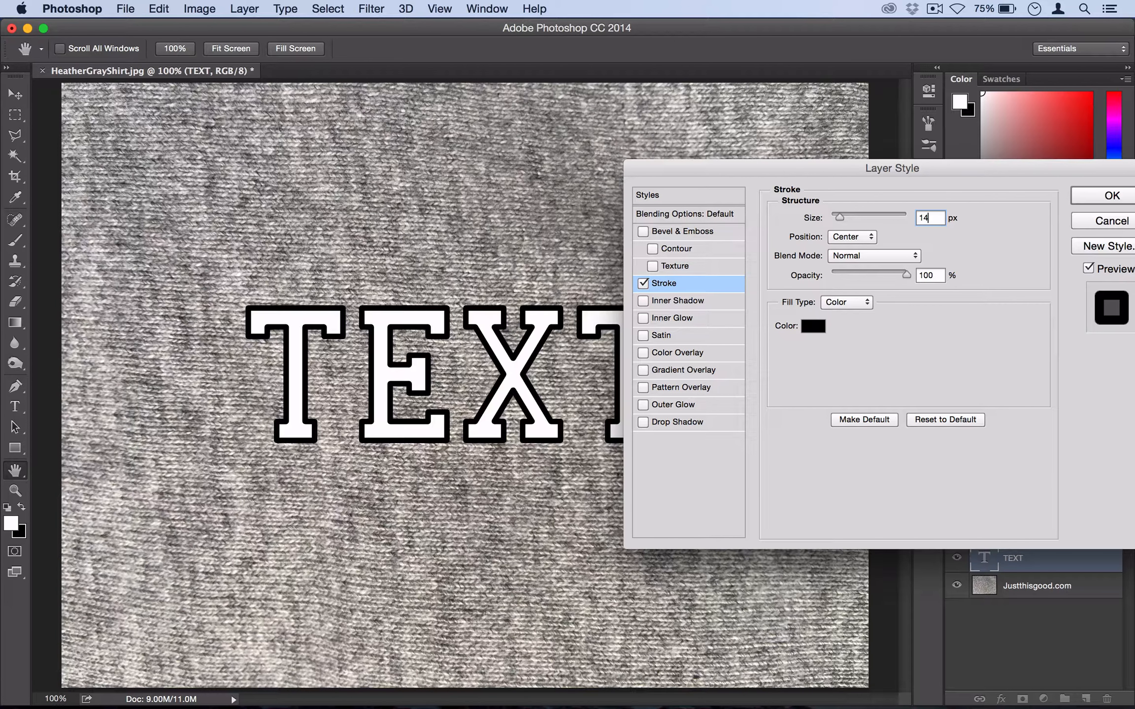
click(1108, 195)
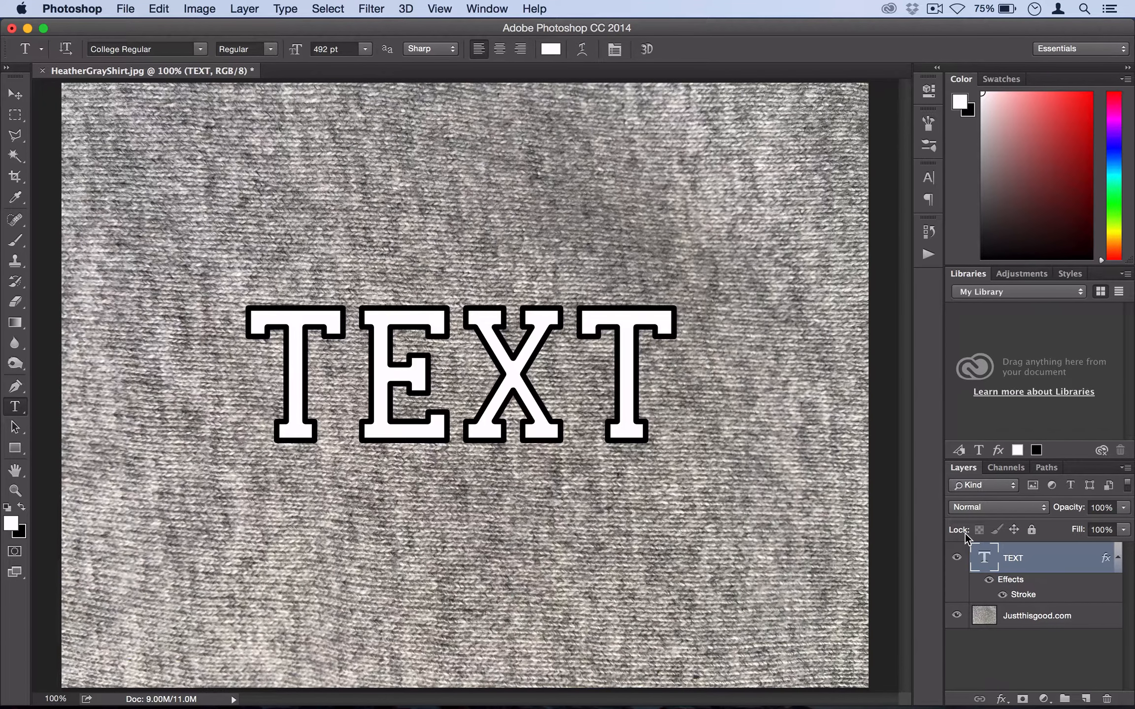
mouse_move(15, 413)
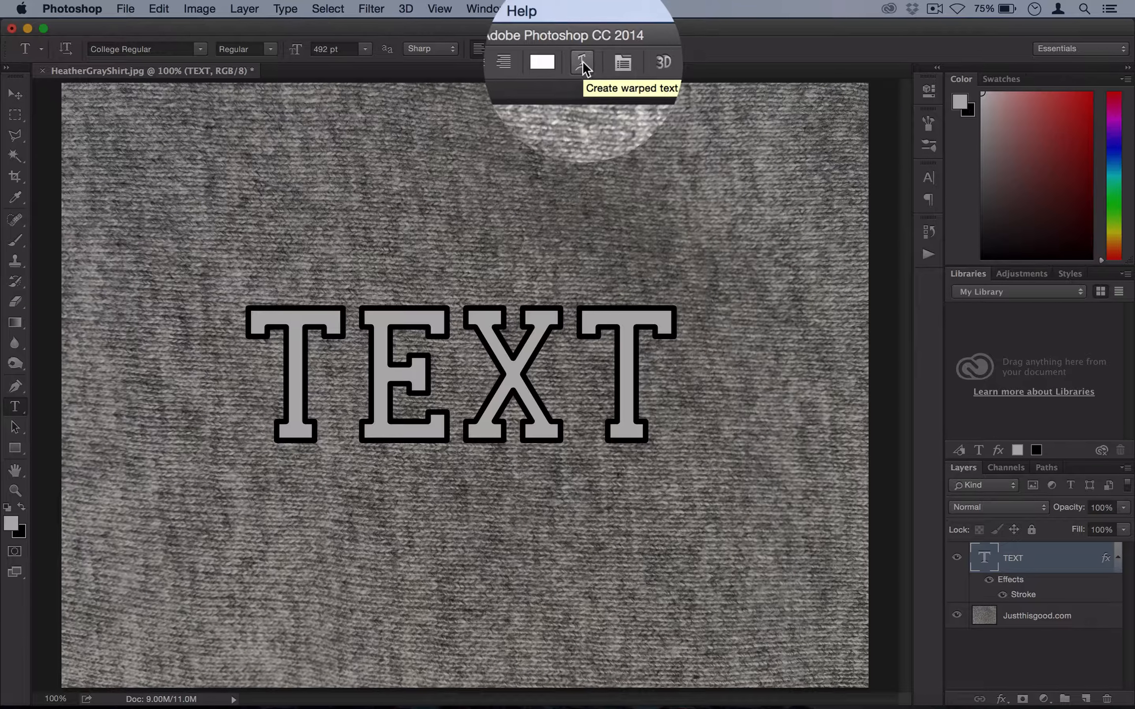
- Warp TEXT with the Arc style at +20% bend, after briefly trying Wave
click(582, 61)
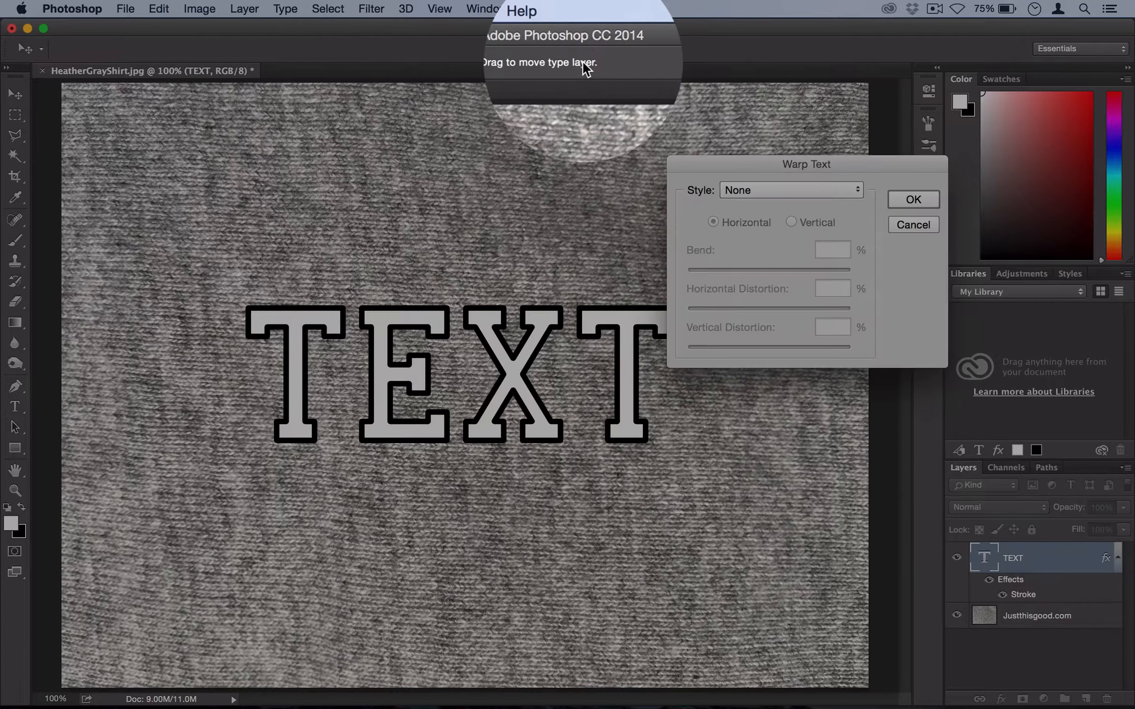
click(791, 189)
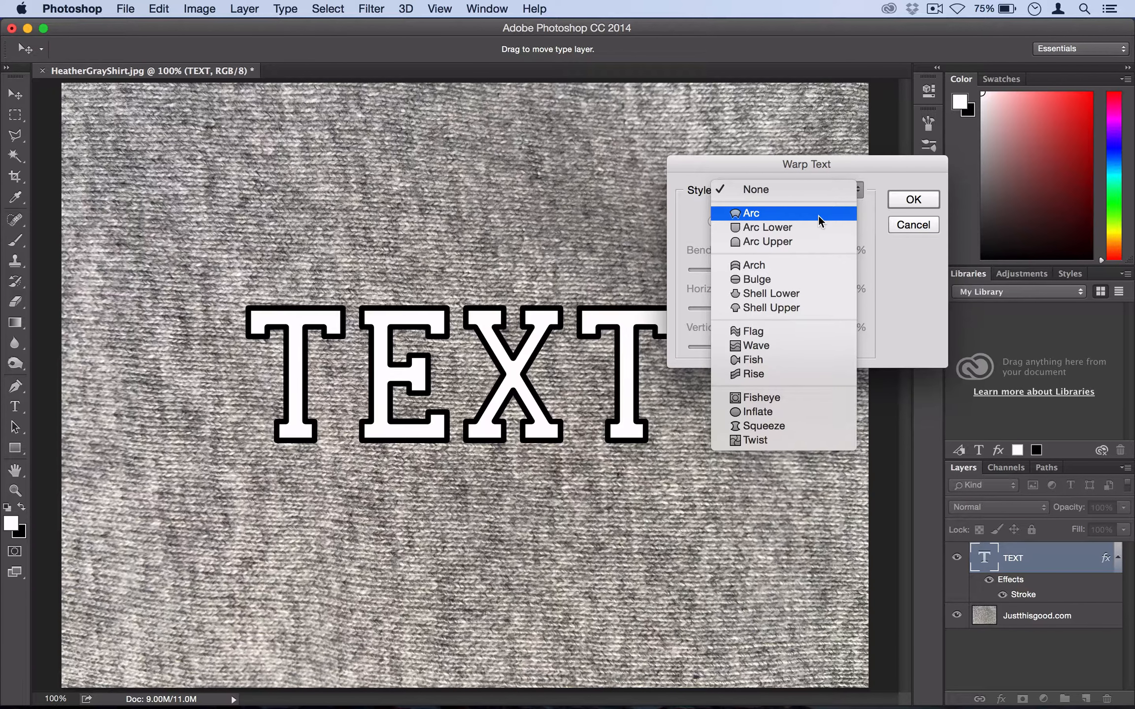
click(751, 213)
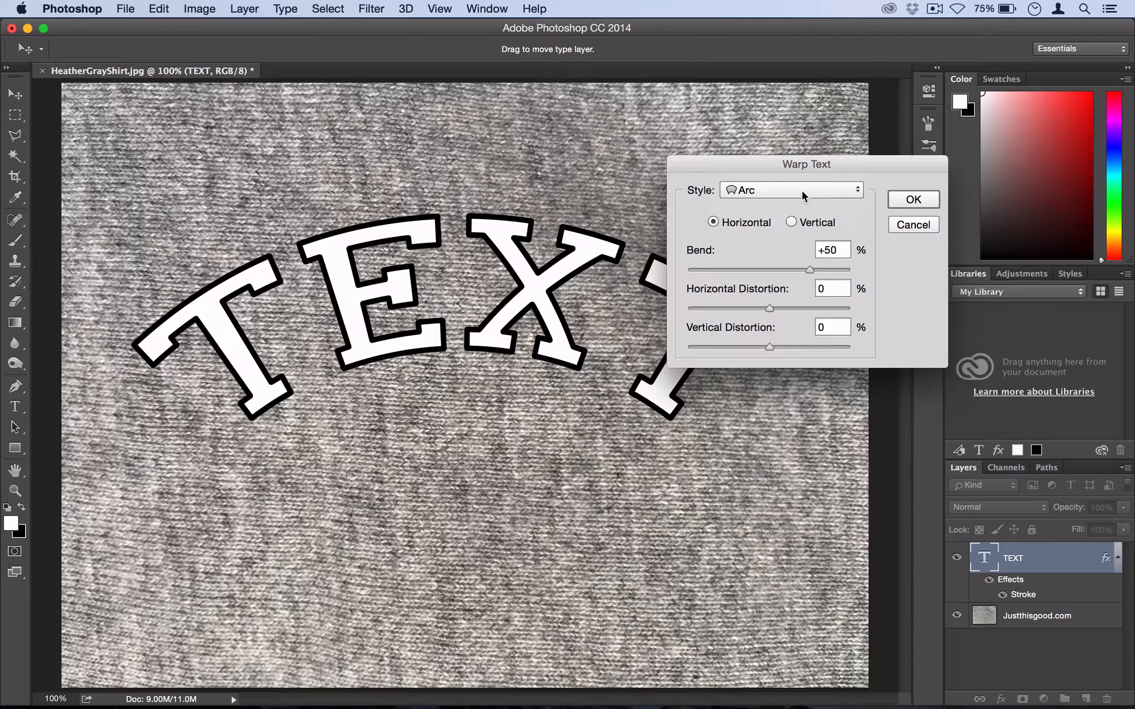
click(789, 189)
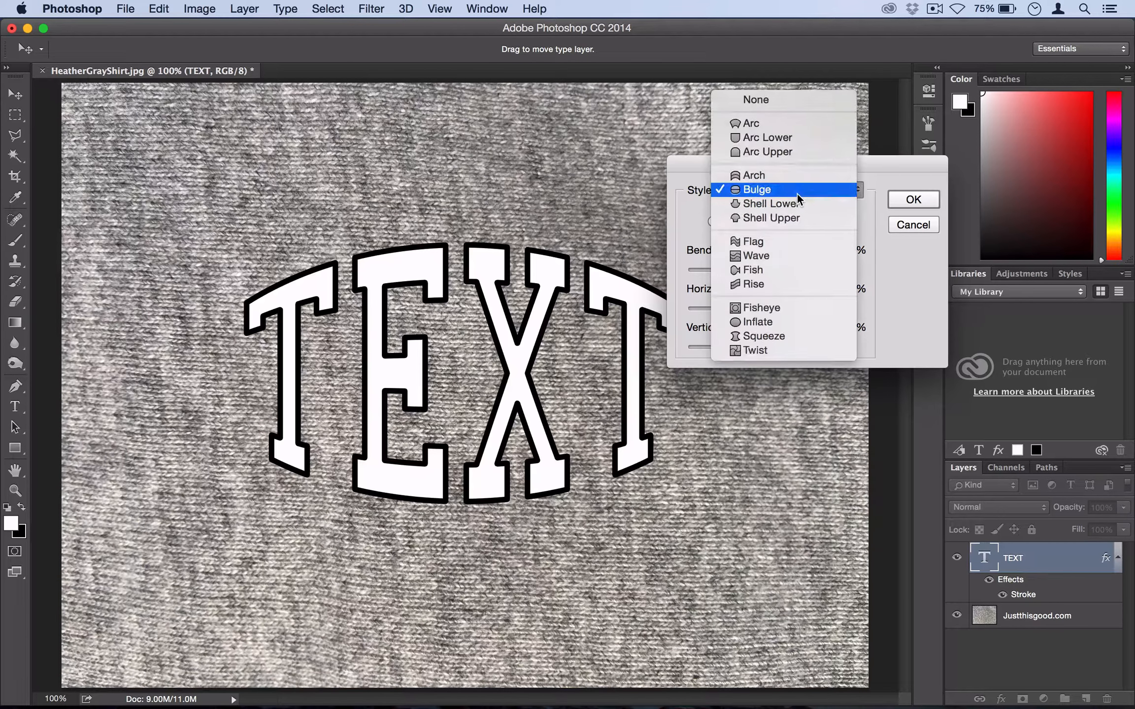
click(756, 255)
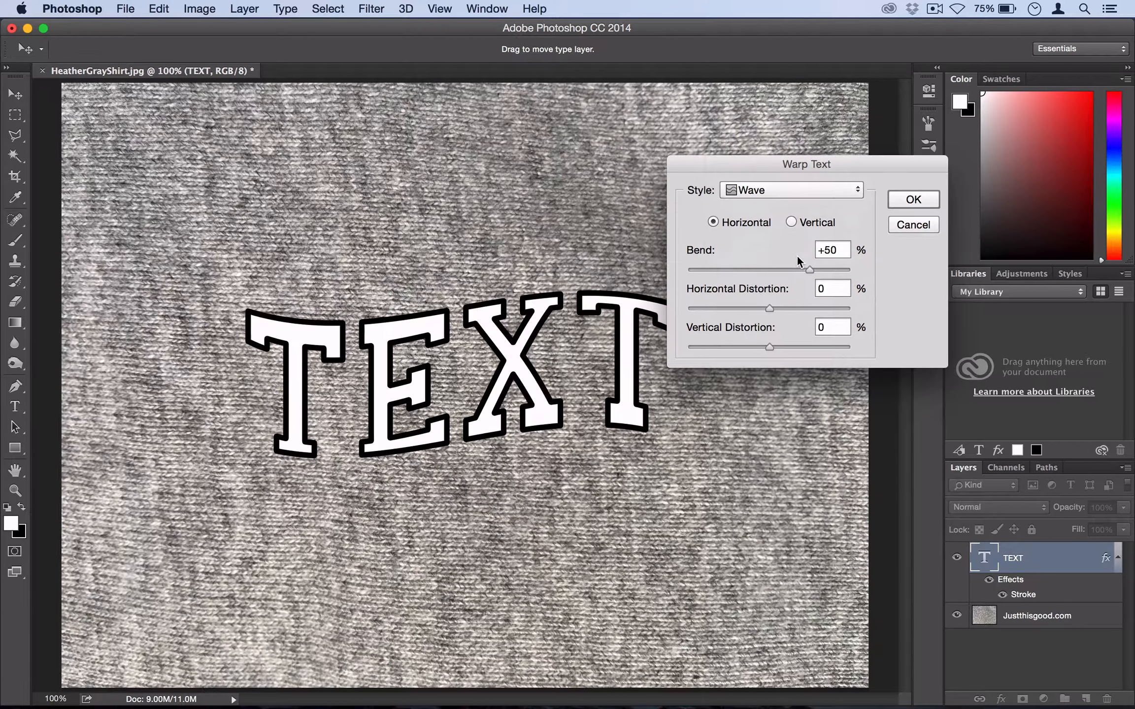
click(789, 190)
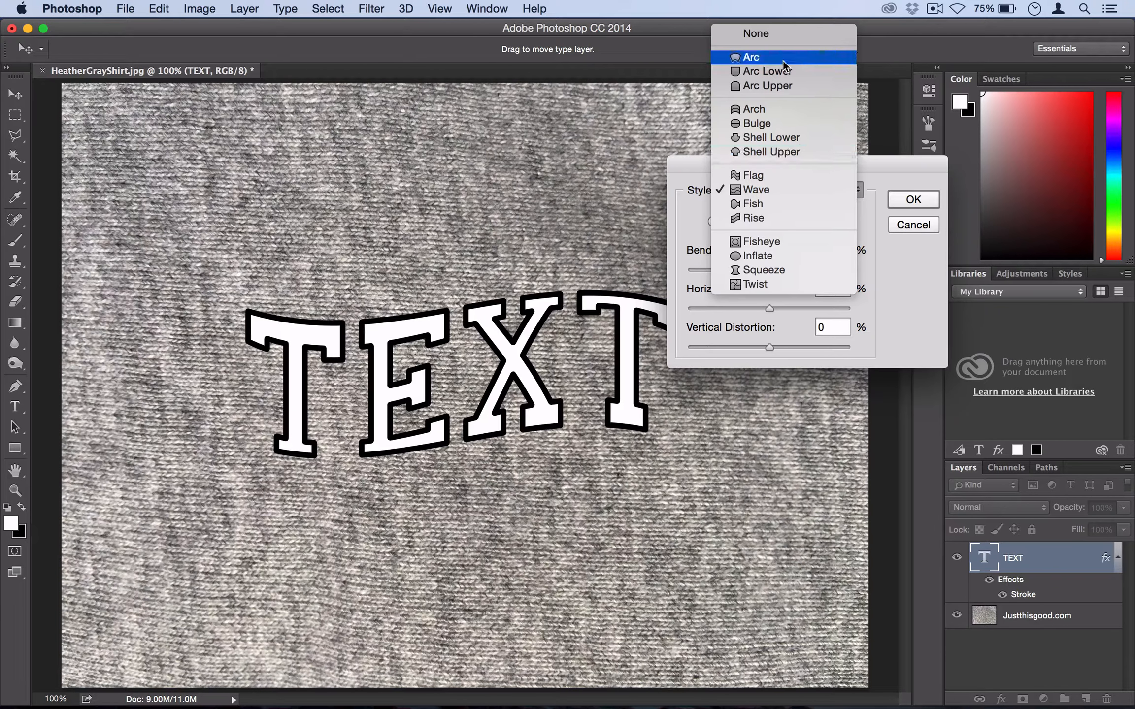
click(752, 57)
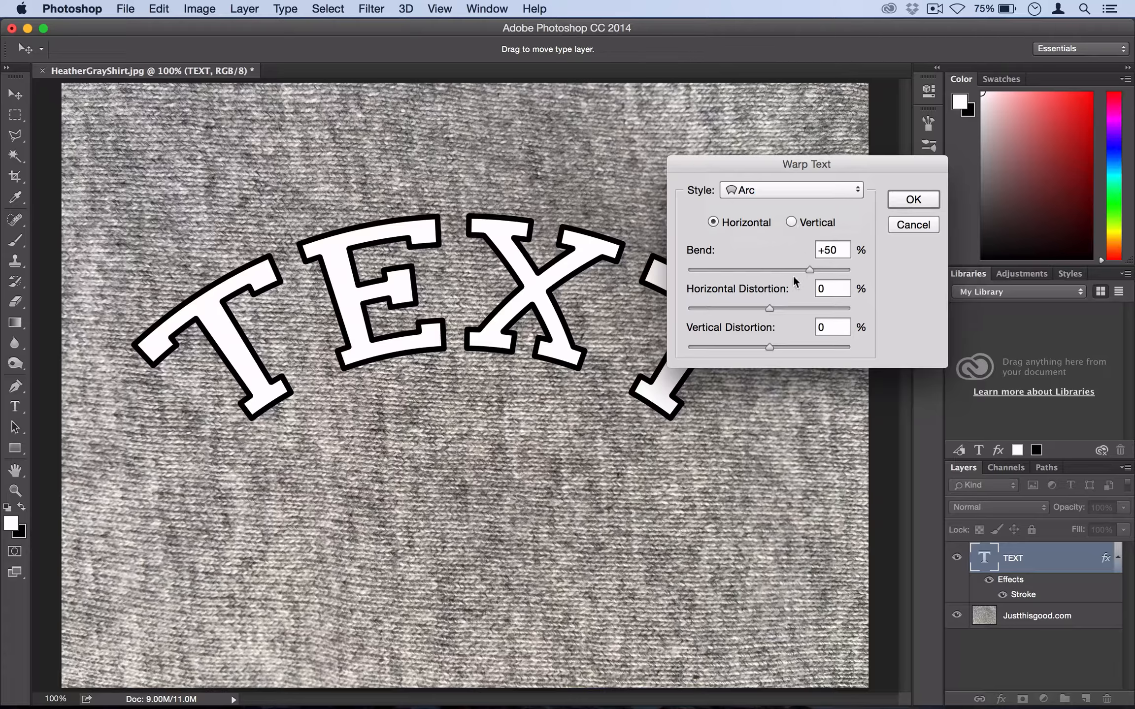
drag(810, 268, 788, 268)
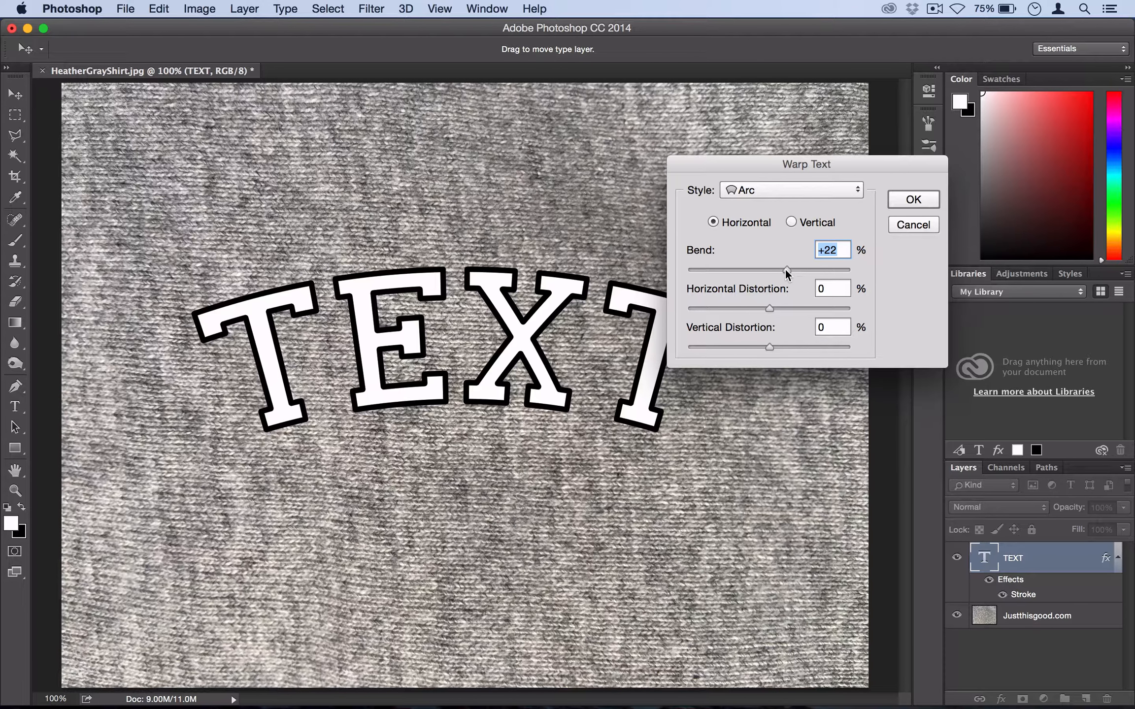
drag(788, 269, 785, 269)
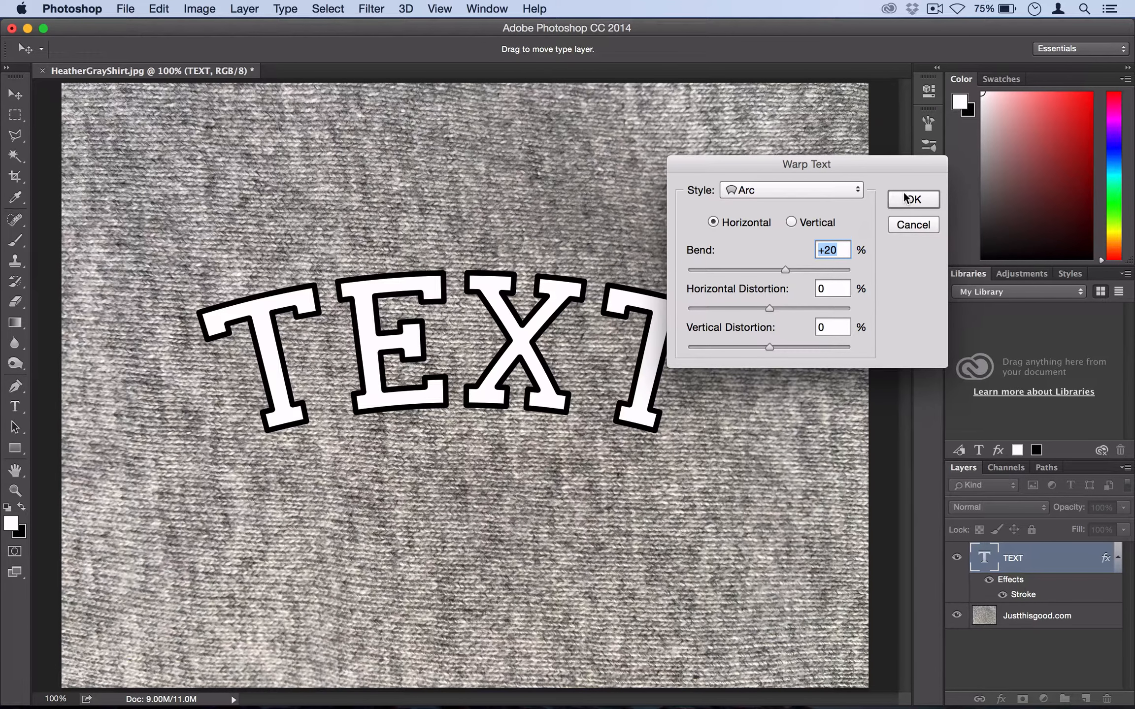
click(911, 200)
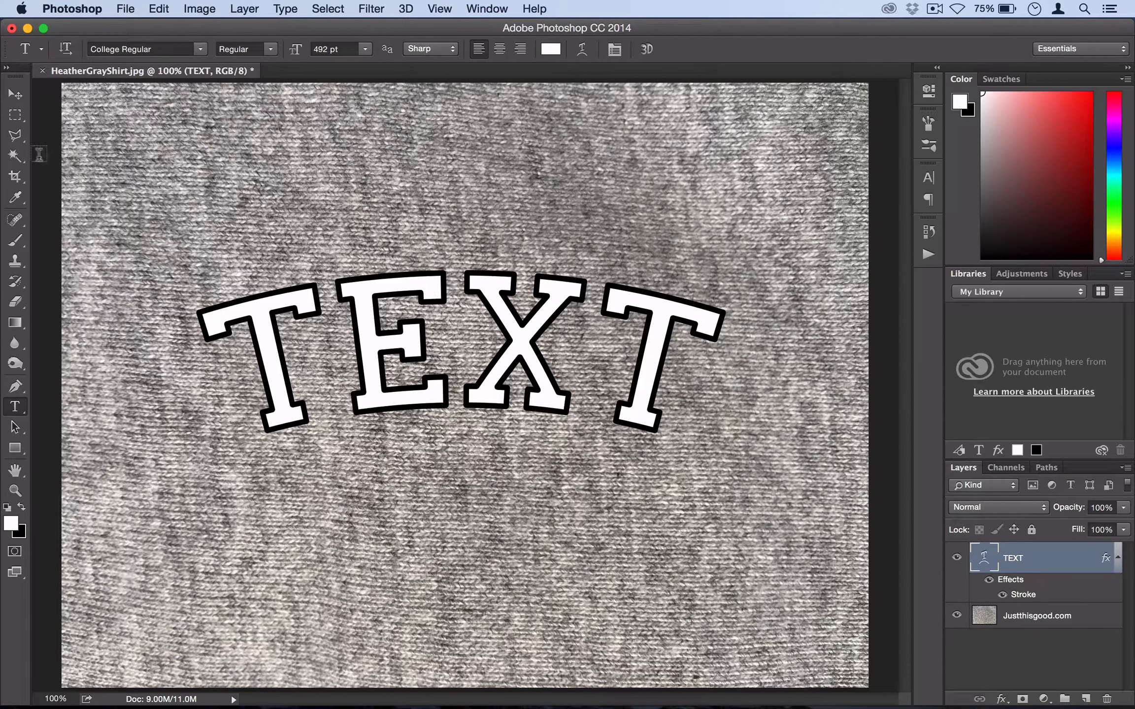
- Select the Move tool and duplicate the TEXT layer as TEXT copy
click(15, 92)
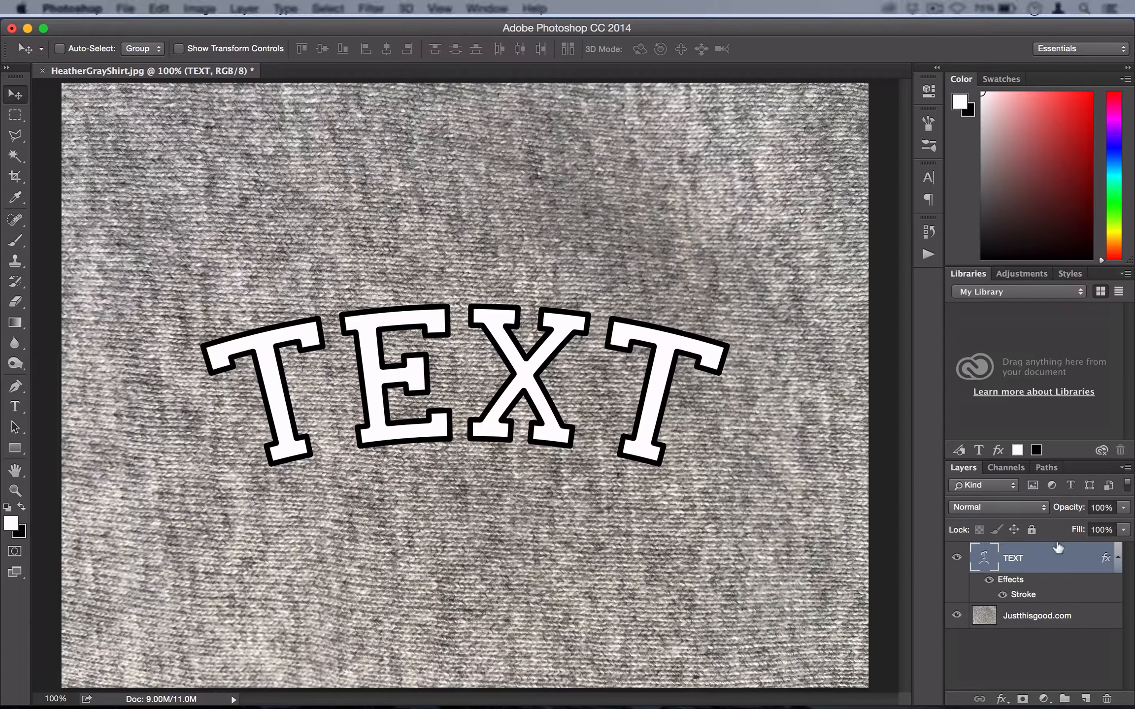
right_click(1012, 557)
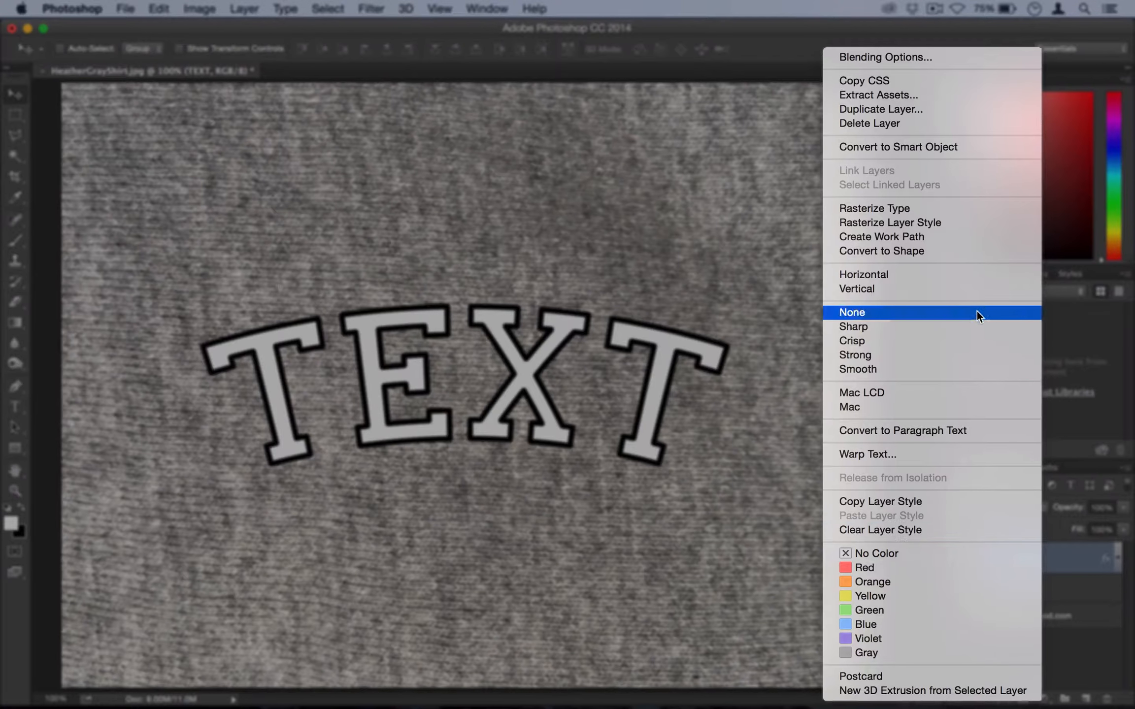
click(881, 109)
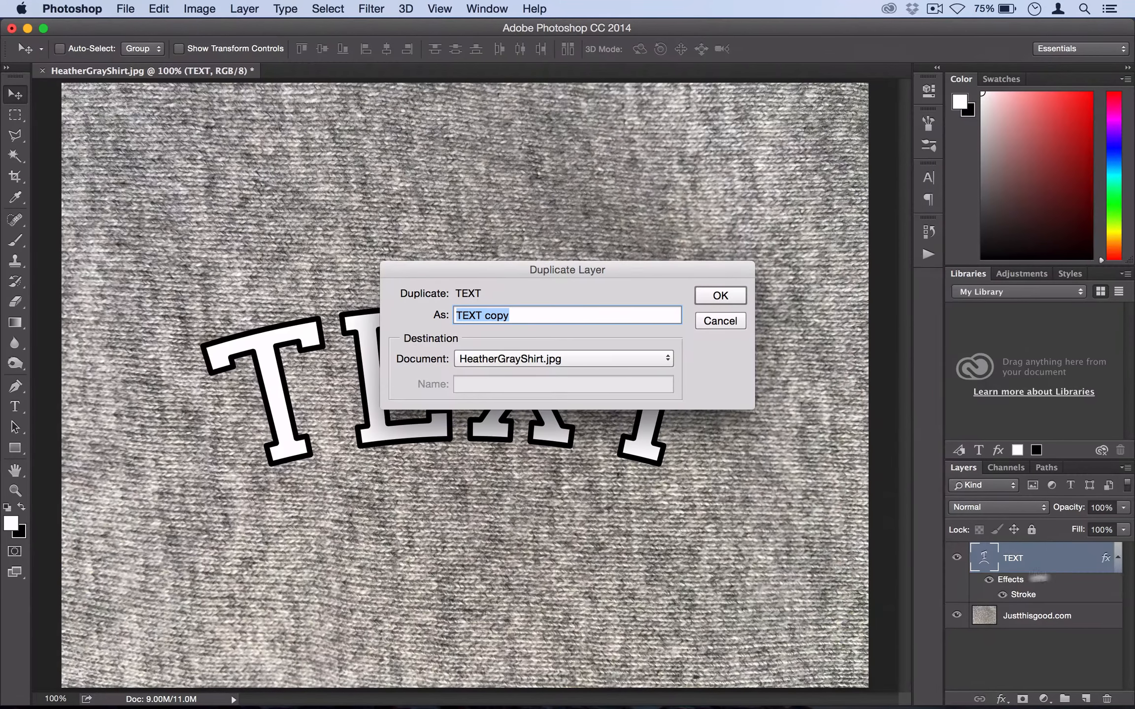
click(718, 296)
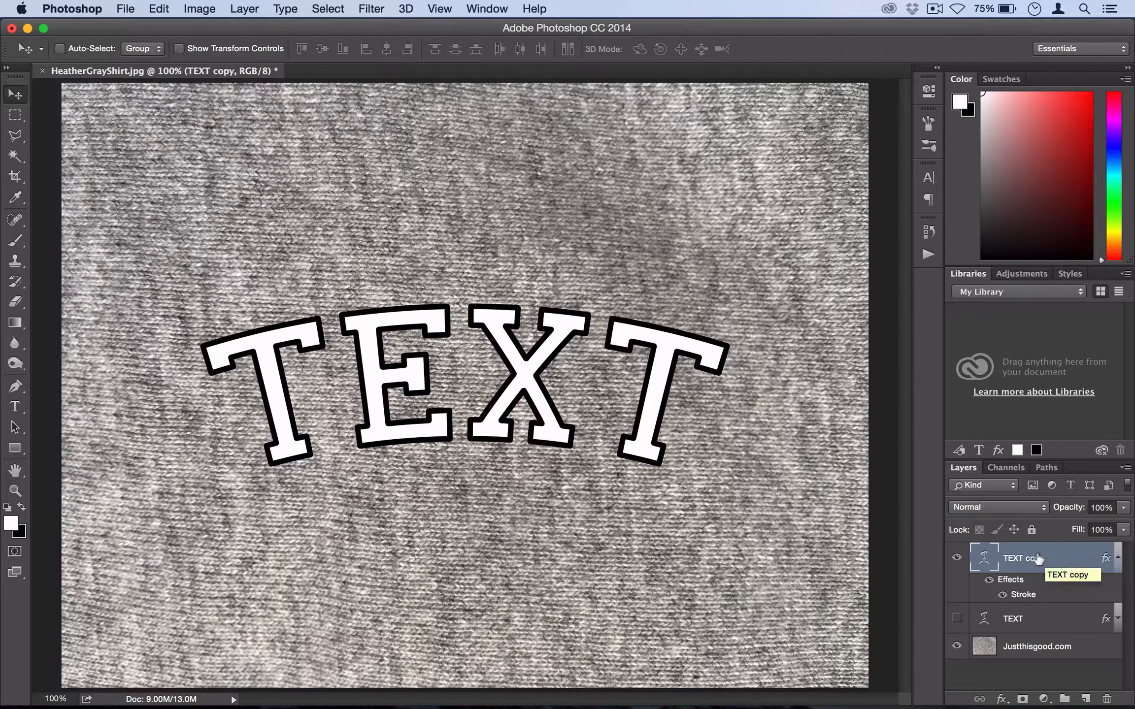
- Convert TEXT copy to a Smart Object, then rasterize it into pixels
right_click(1014, 557)
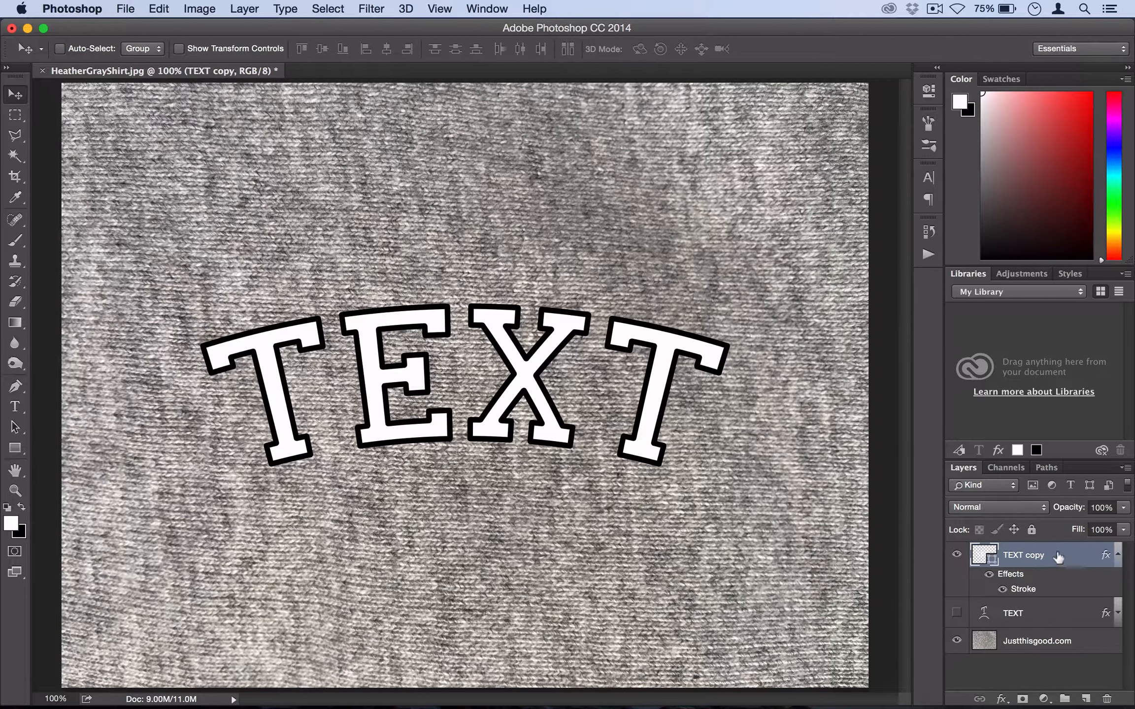
right_click(1023, 555)
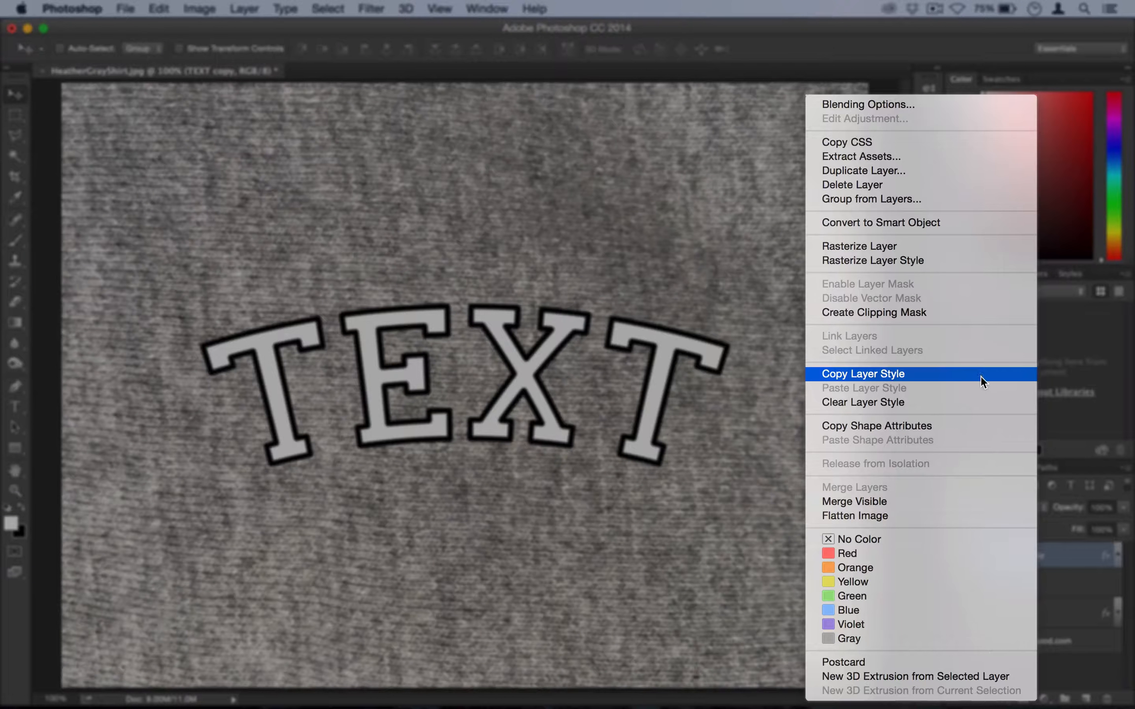
mouse_move(880, 222)
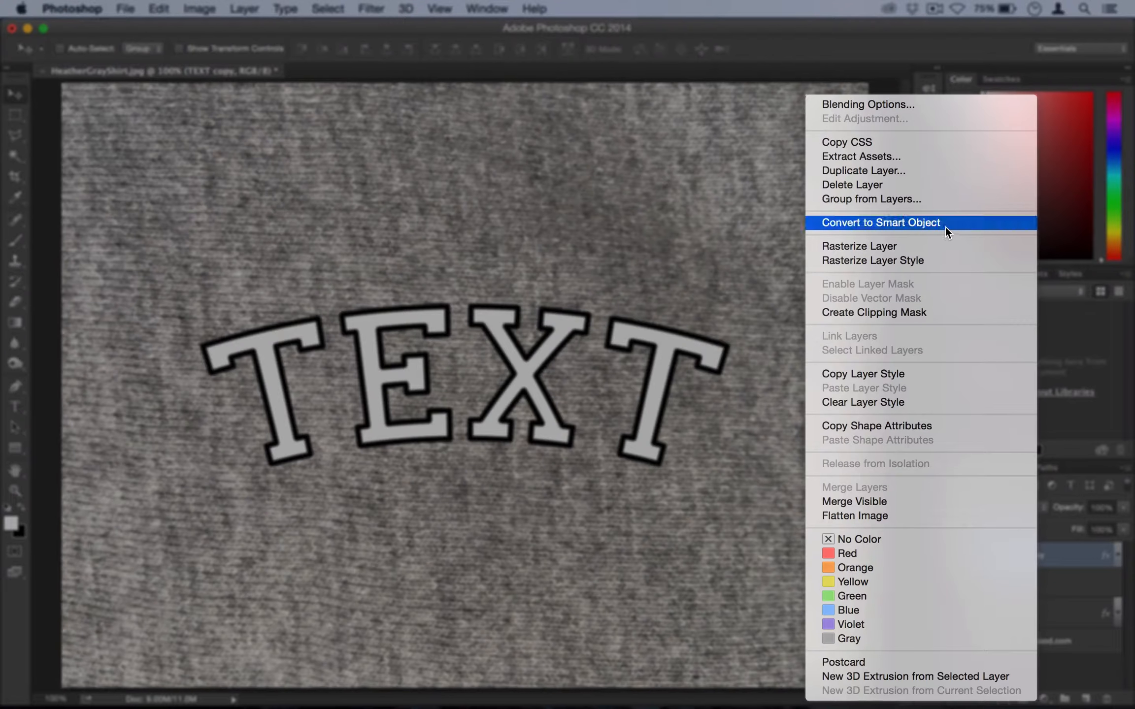
click(879, 222)
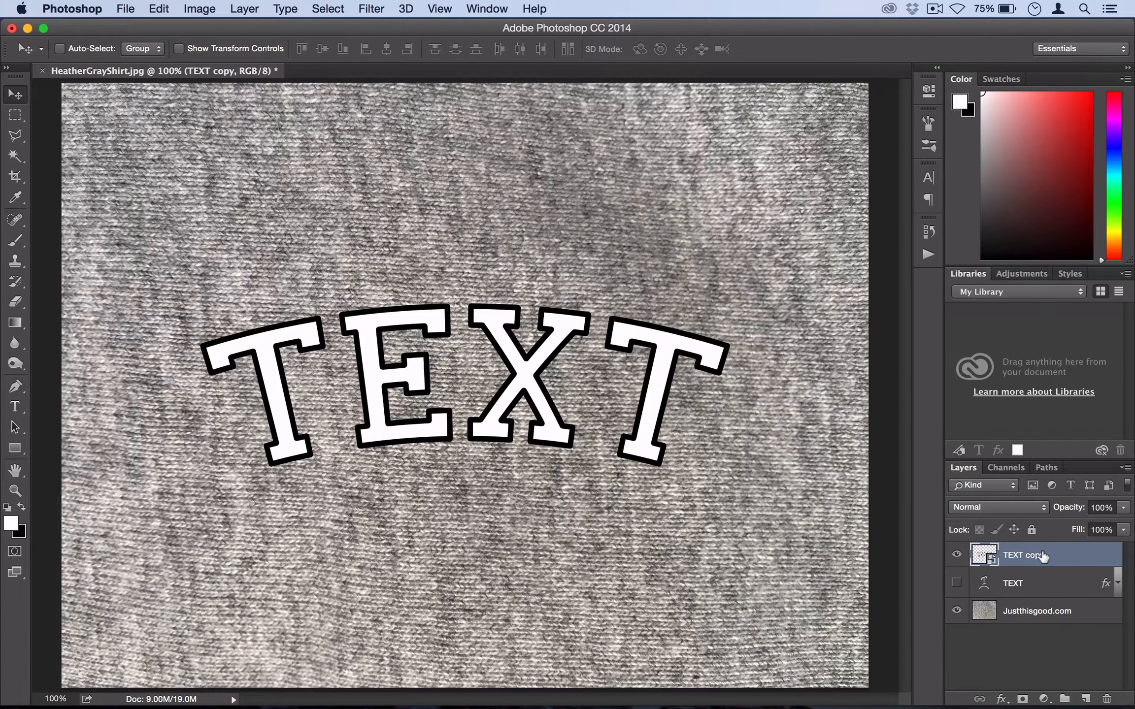
mouse_move(1117, 584)
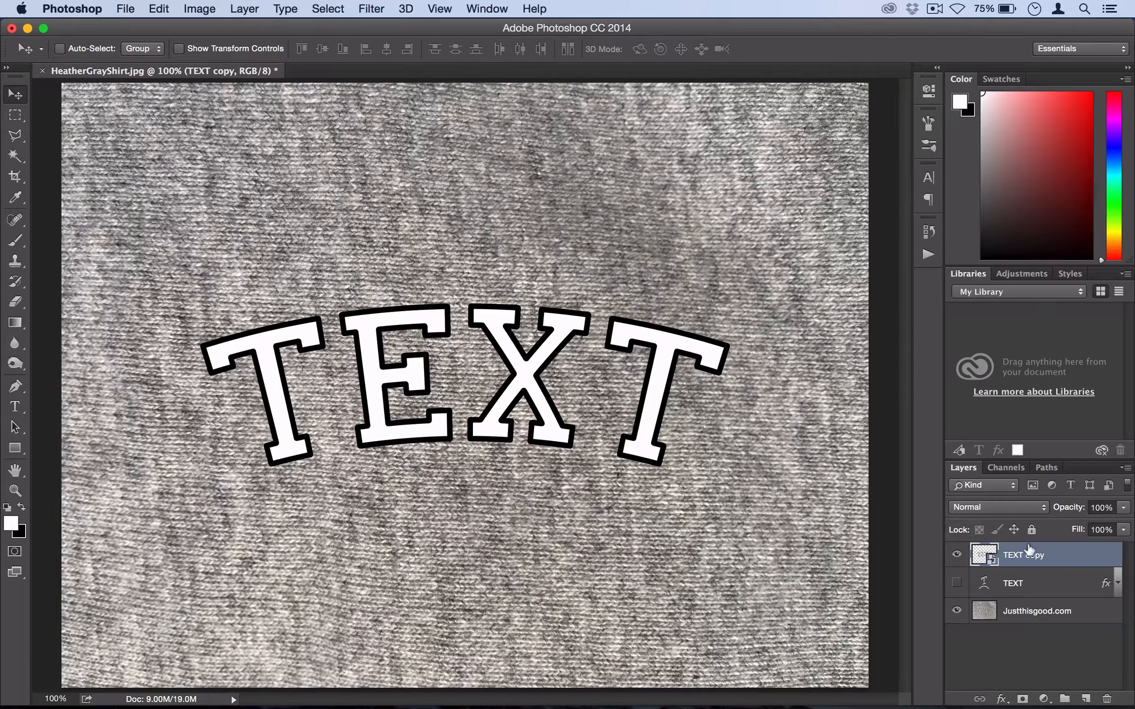
right_click(1023, 555)
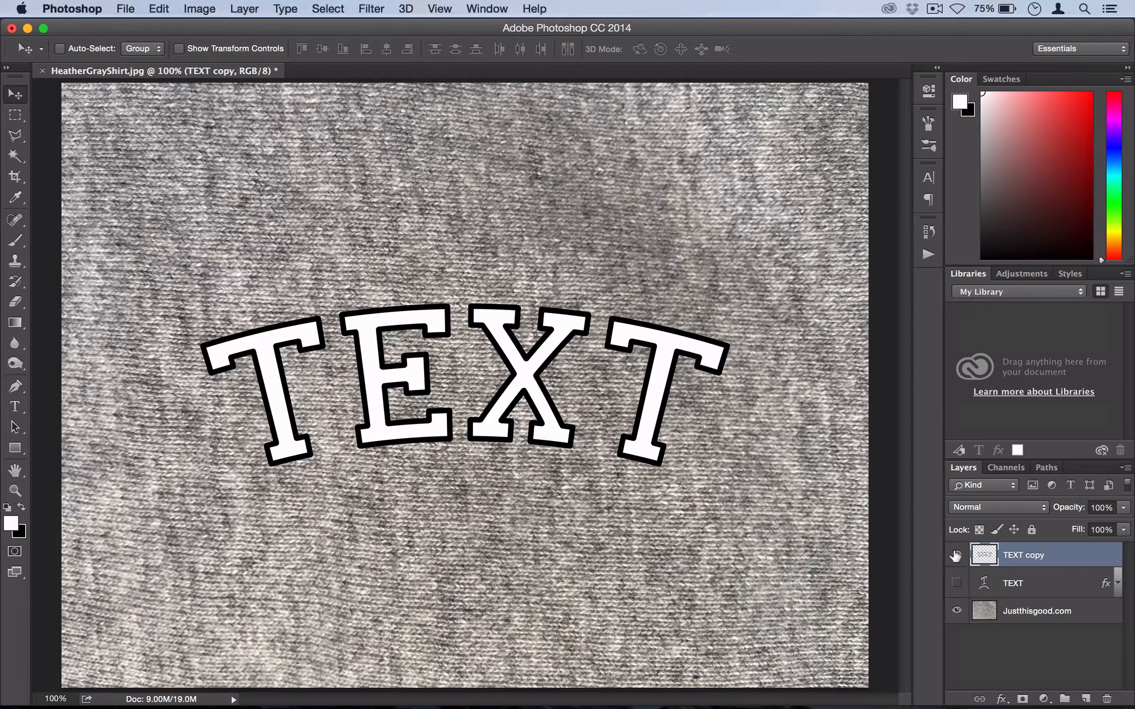
mouse_move(957, 555)
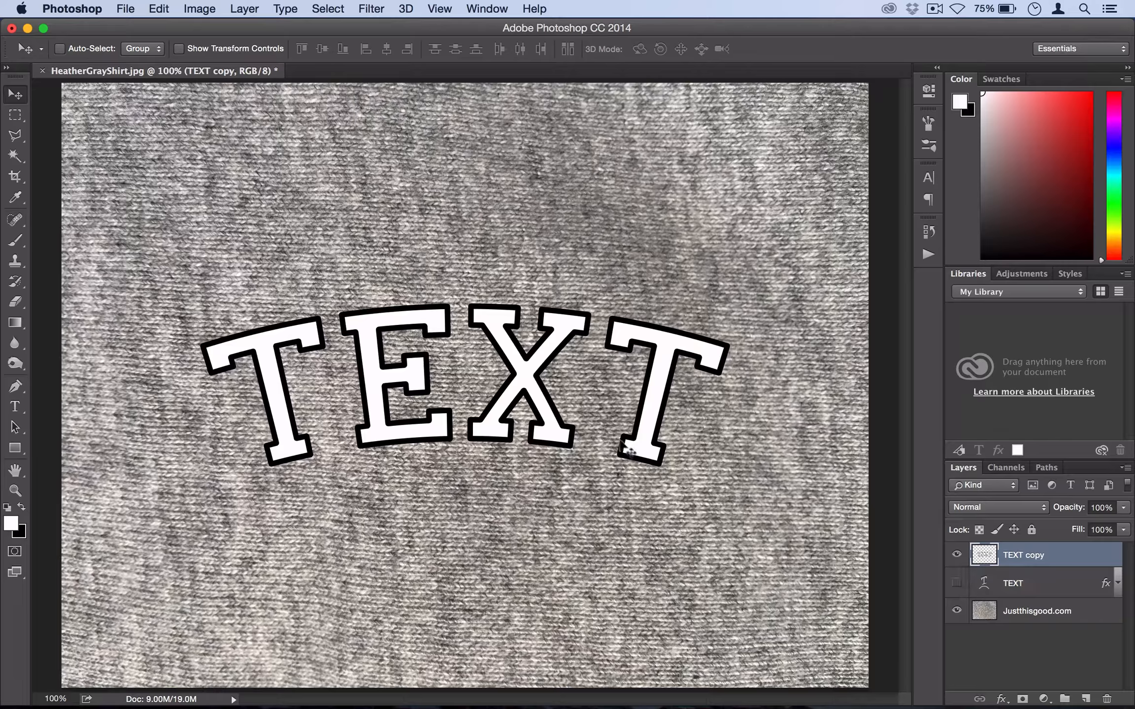
click(956, 583)
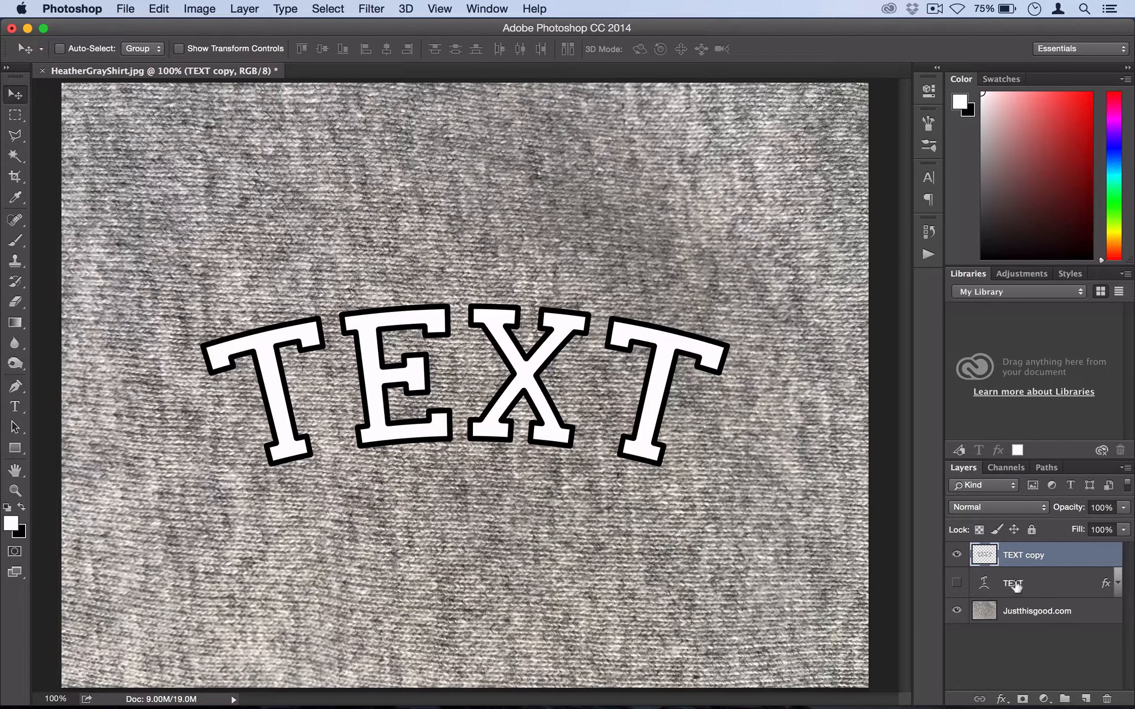
mouse_move(1013, 579)
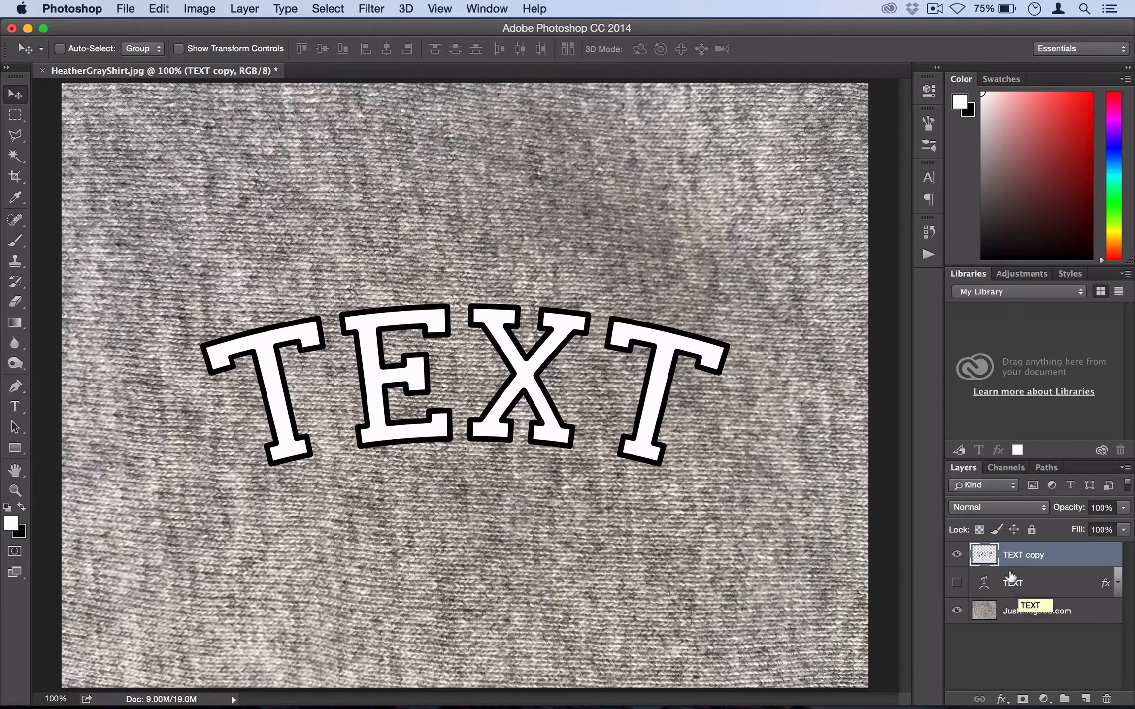
- Add Layer 1, reset colours to black and white, and render Clouds on it
click(244, 9)
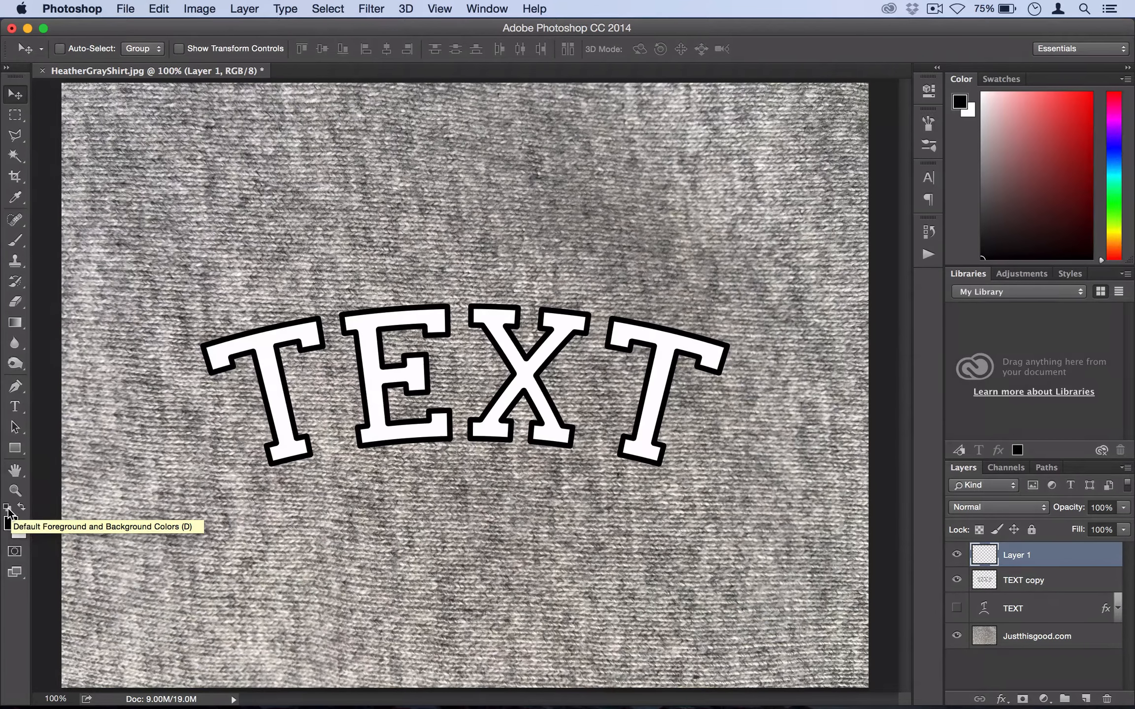
click(371, 9)
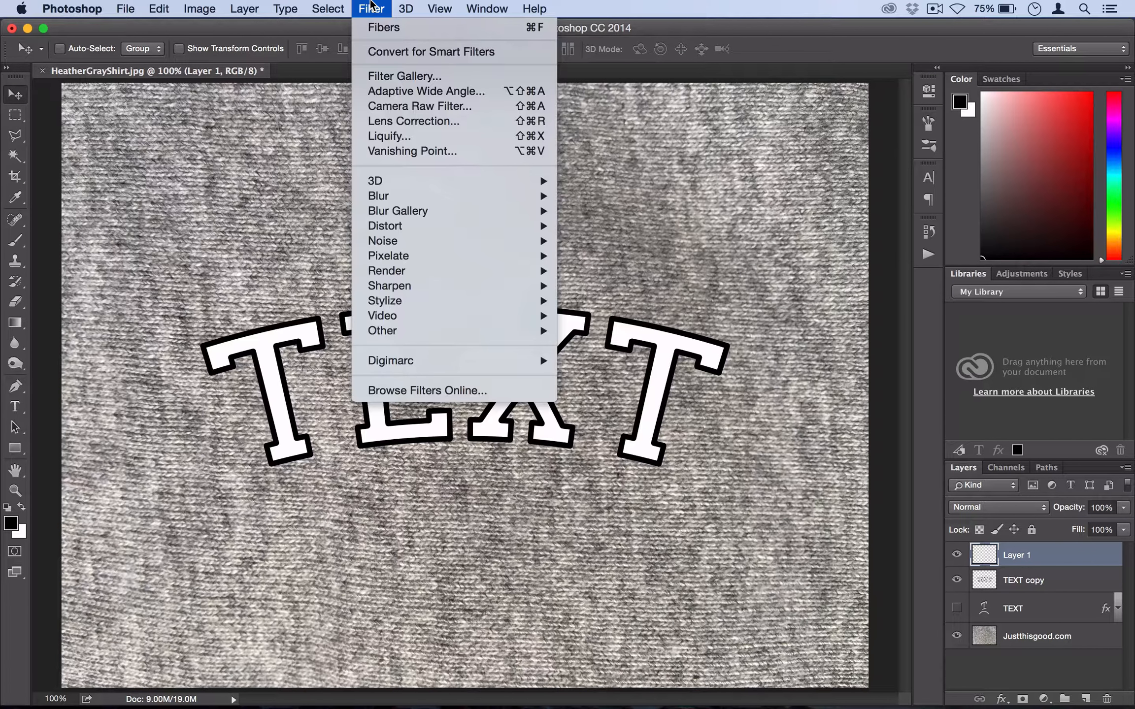
mouse_move(387, 271)
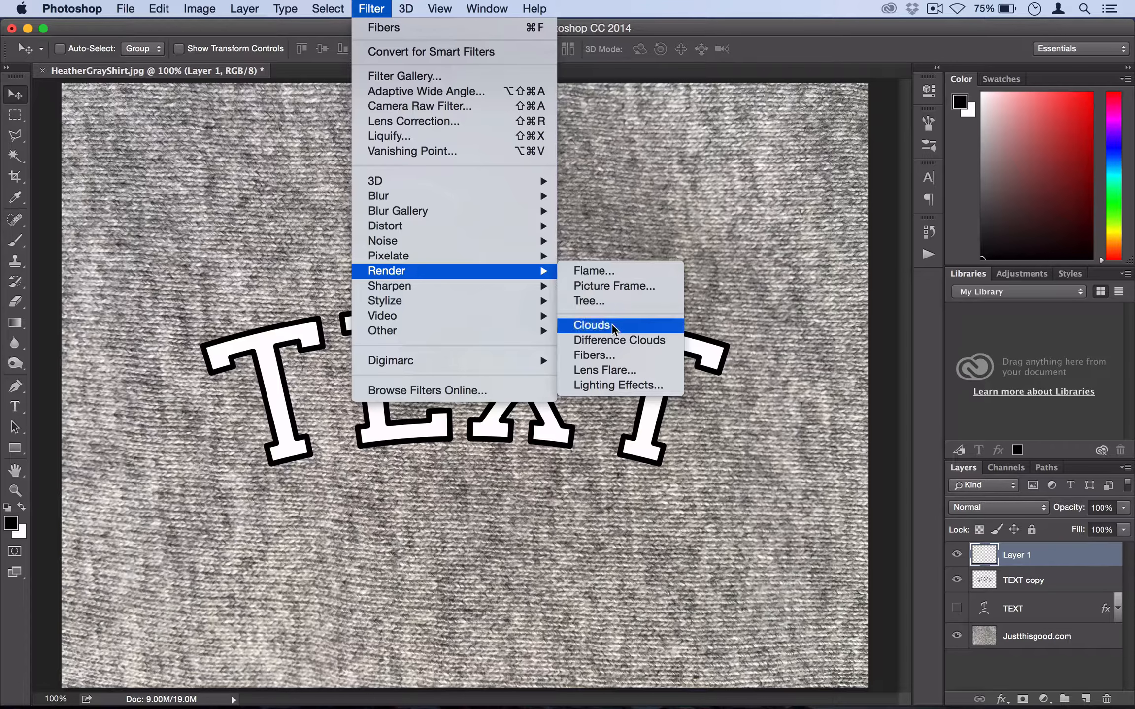
click(593, 325)
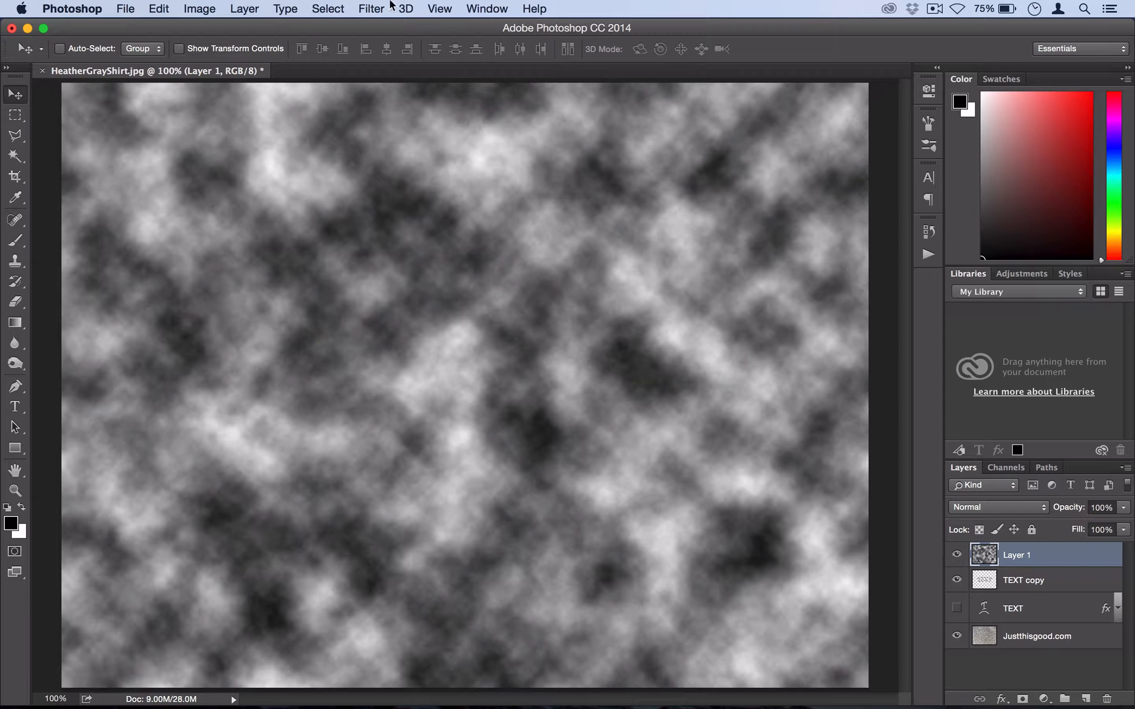
- Render Fibers on Layer 1 with Variance 5 and Strength 50
click(372, 8)
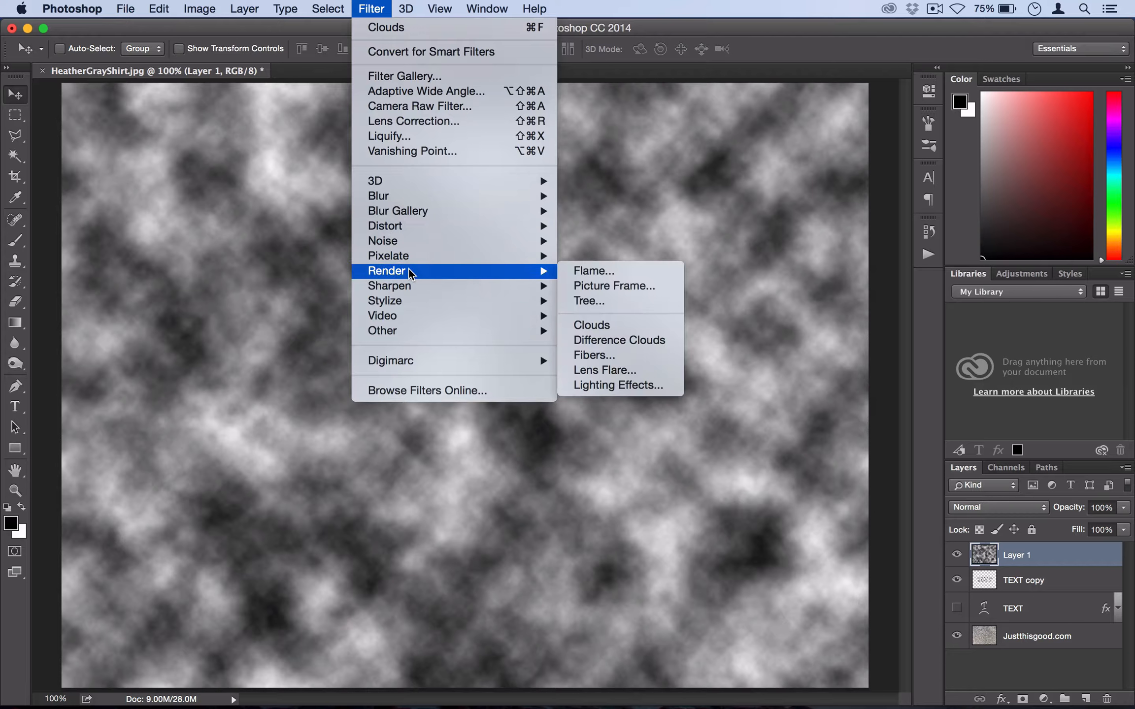
click(594, 355)
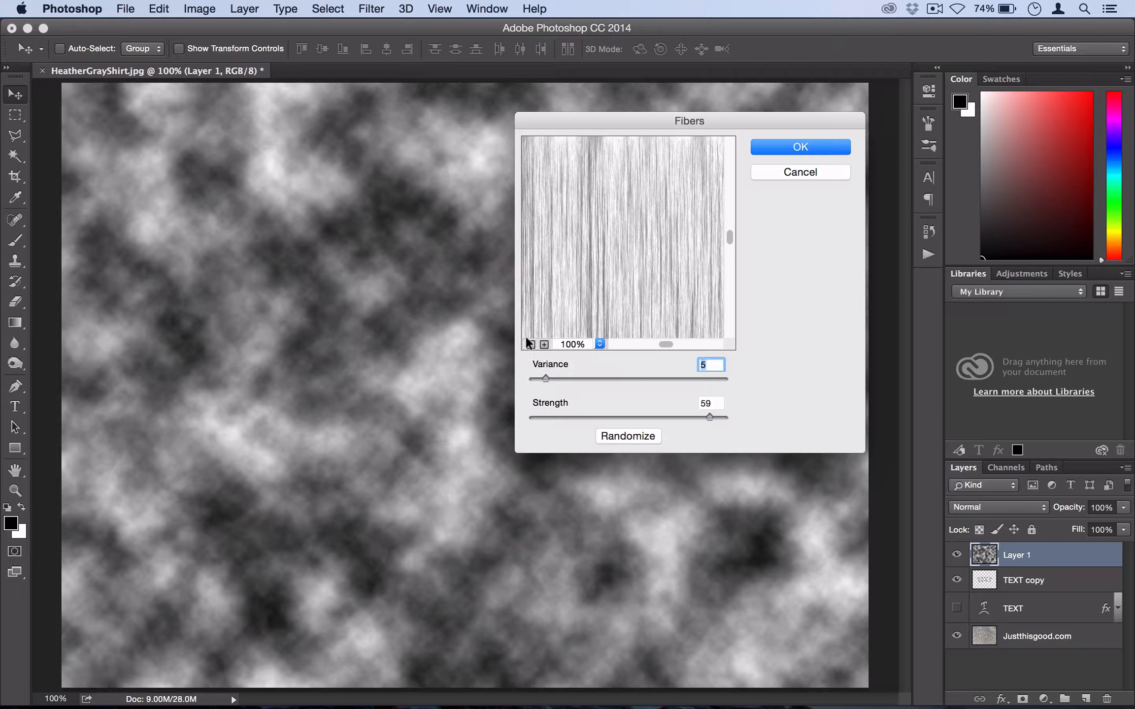
click(531, 344)
text(50)
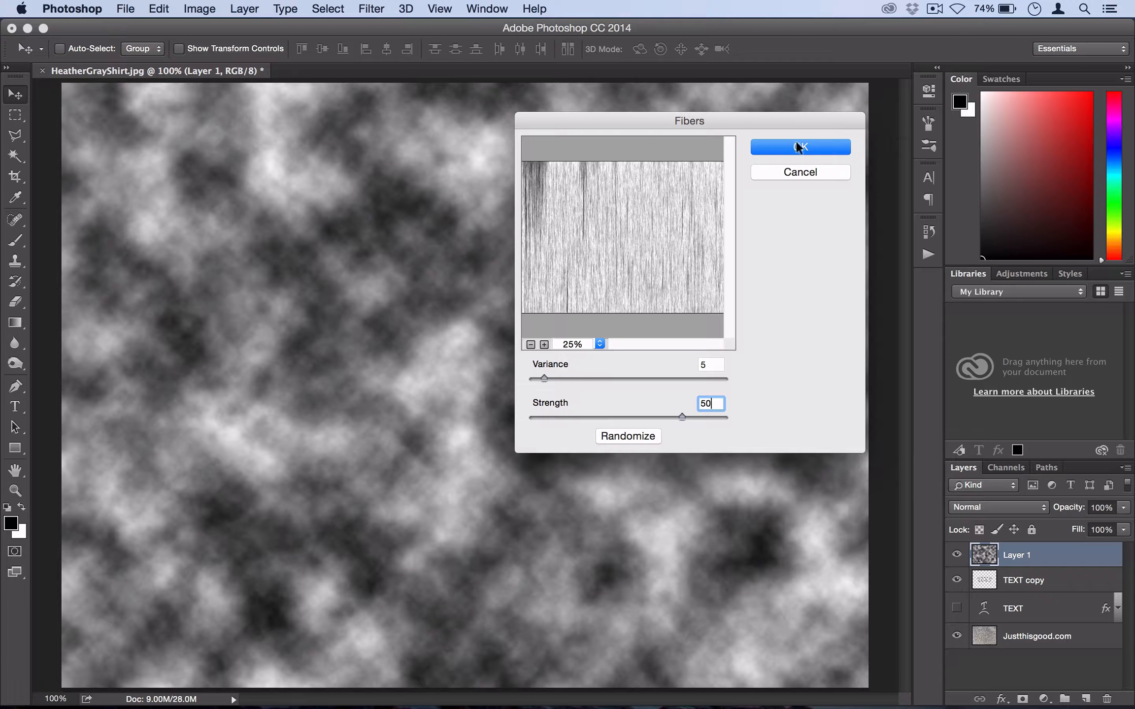
click(800, 147)
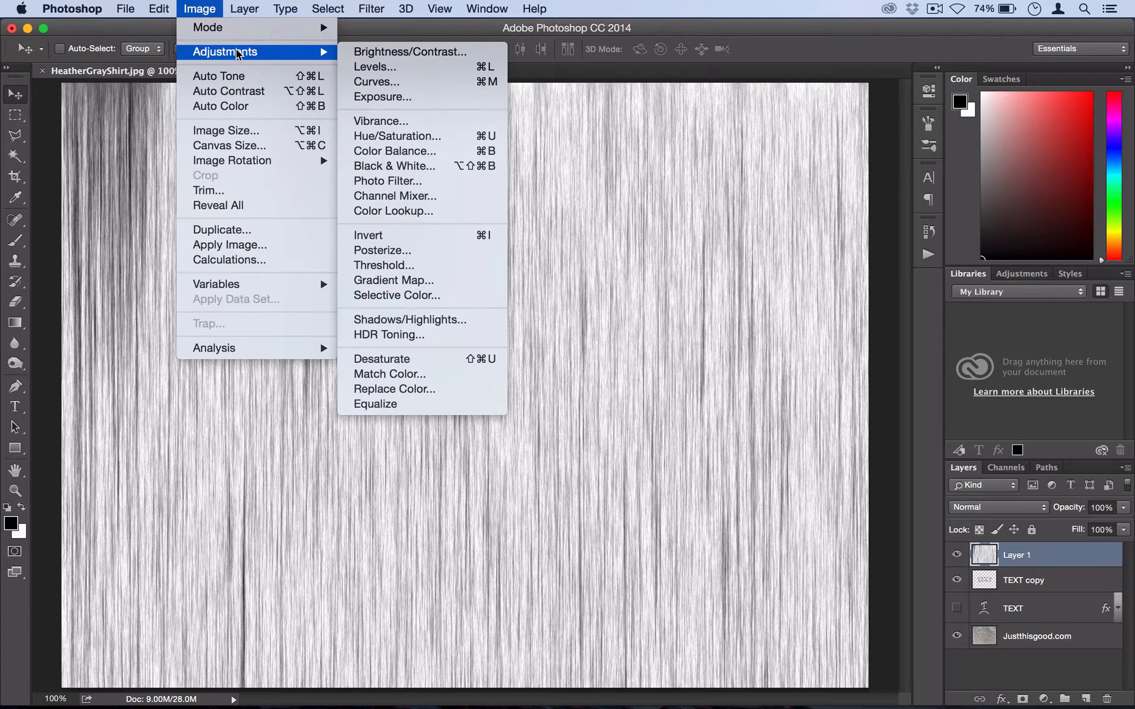
- Raise Layer 1's contrast to 48 using legacy Brightness/Contrast
click(410, 51)
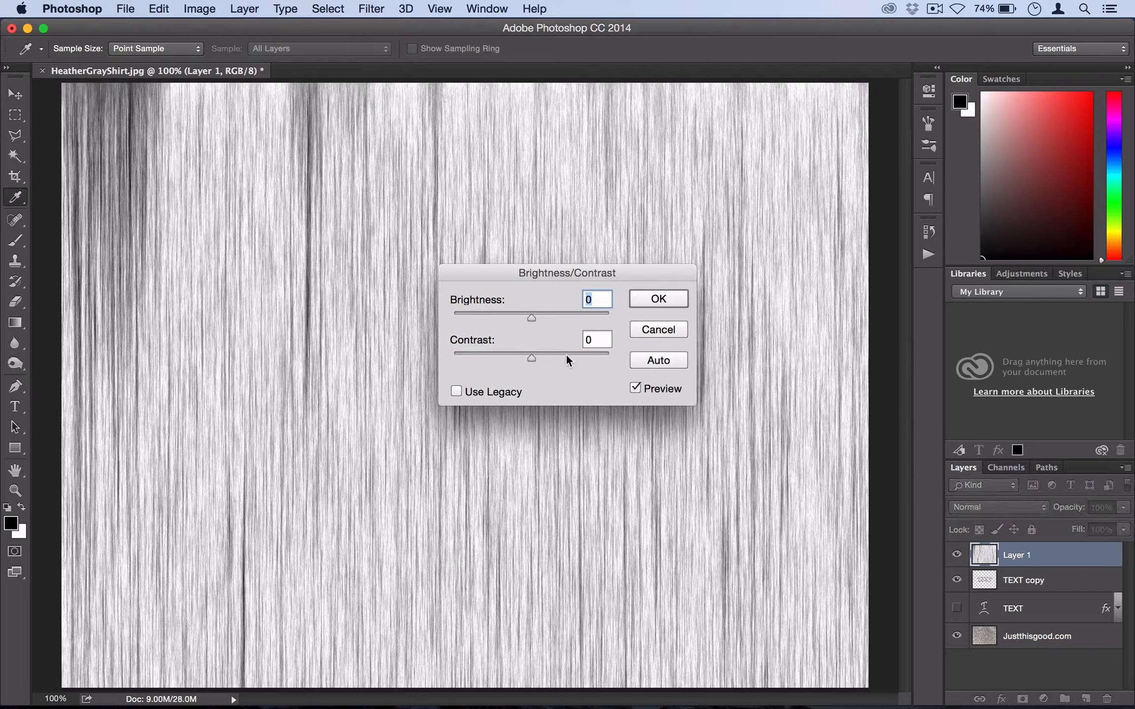
click(456, 391)
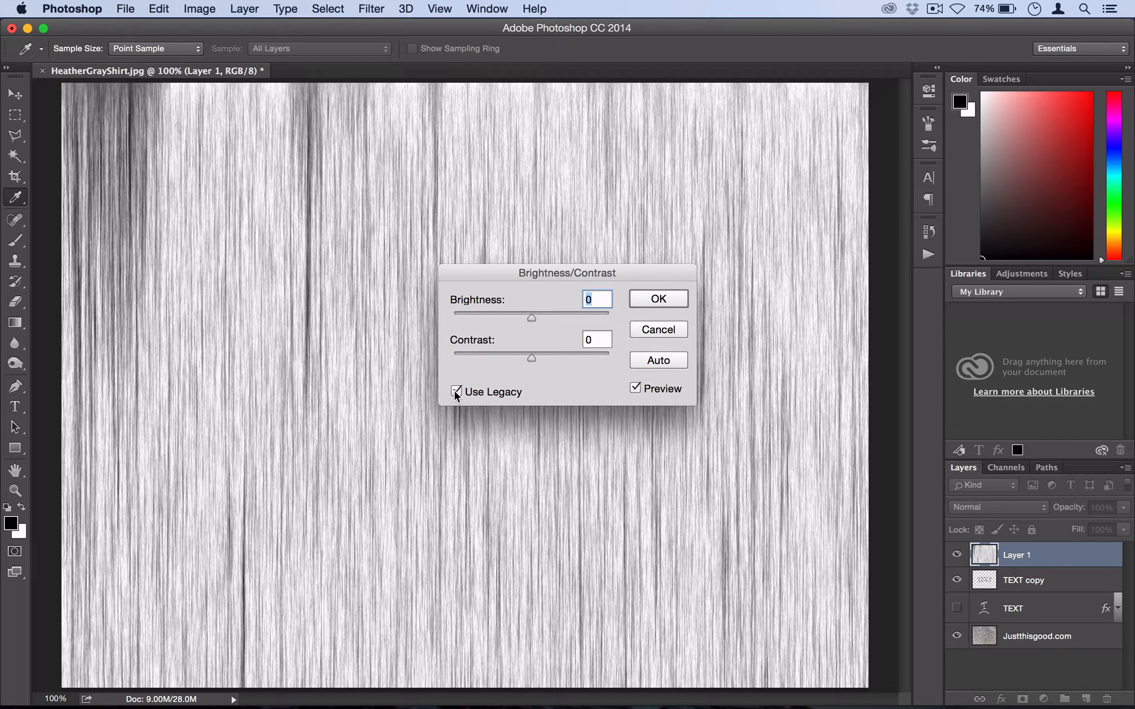
mouse_move(568, 360)
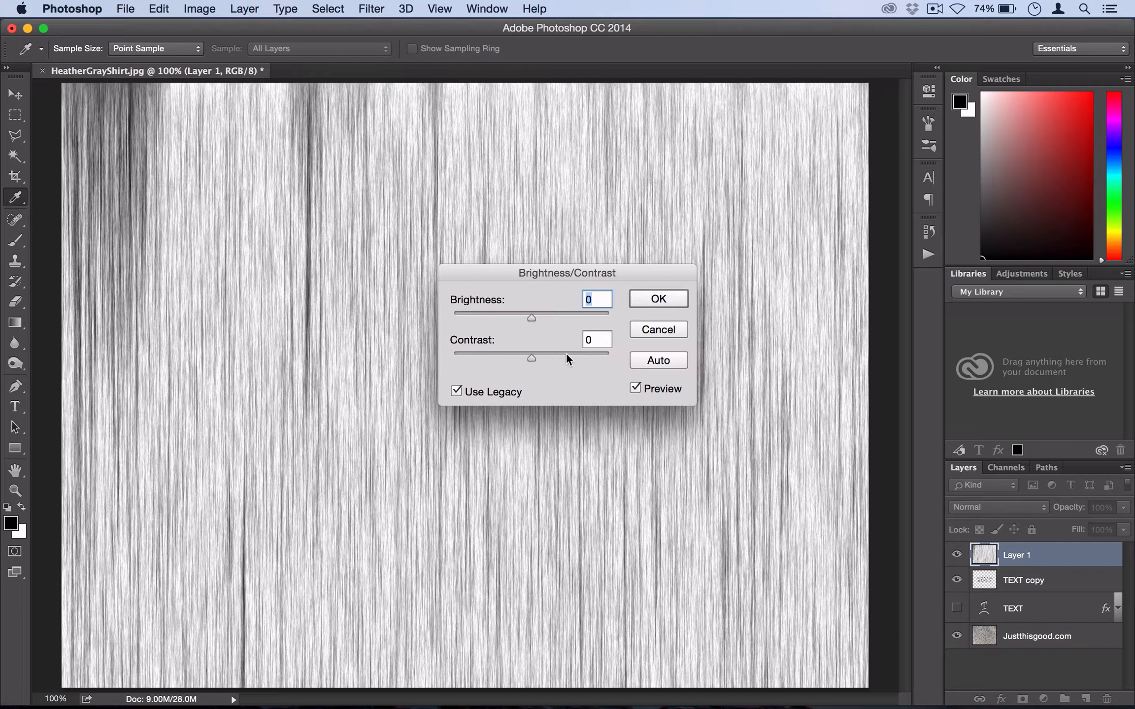
drag(532, 356, 572, 356)
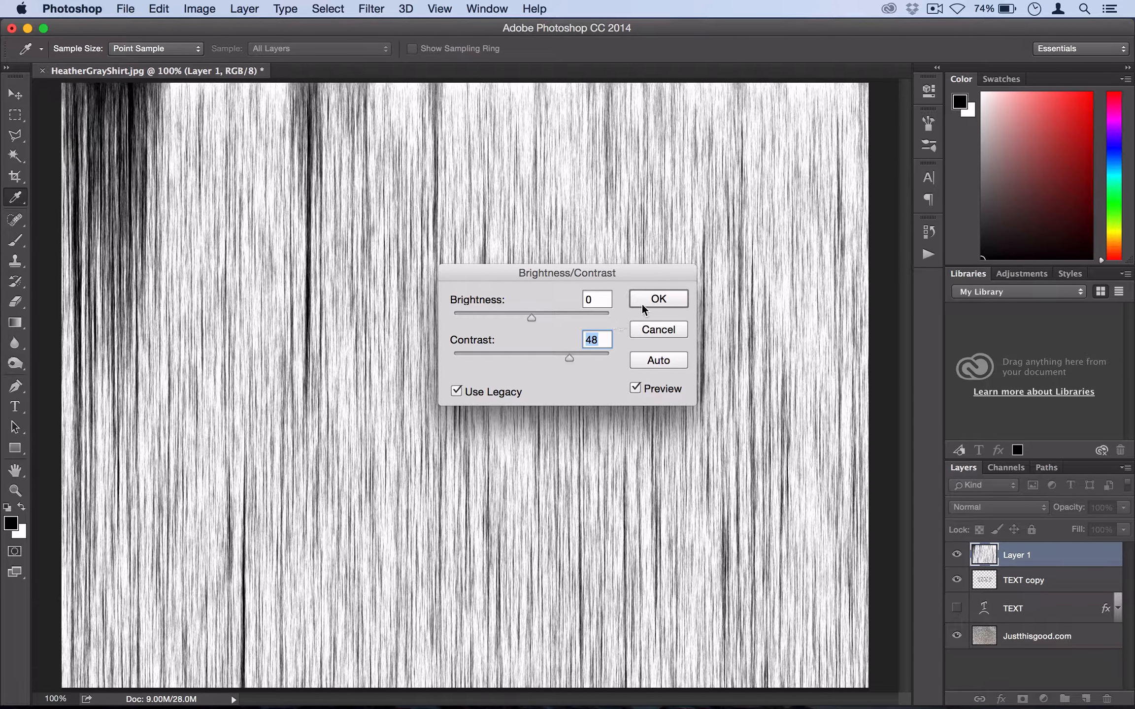
click(657, 299)
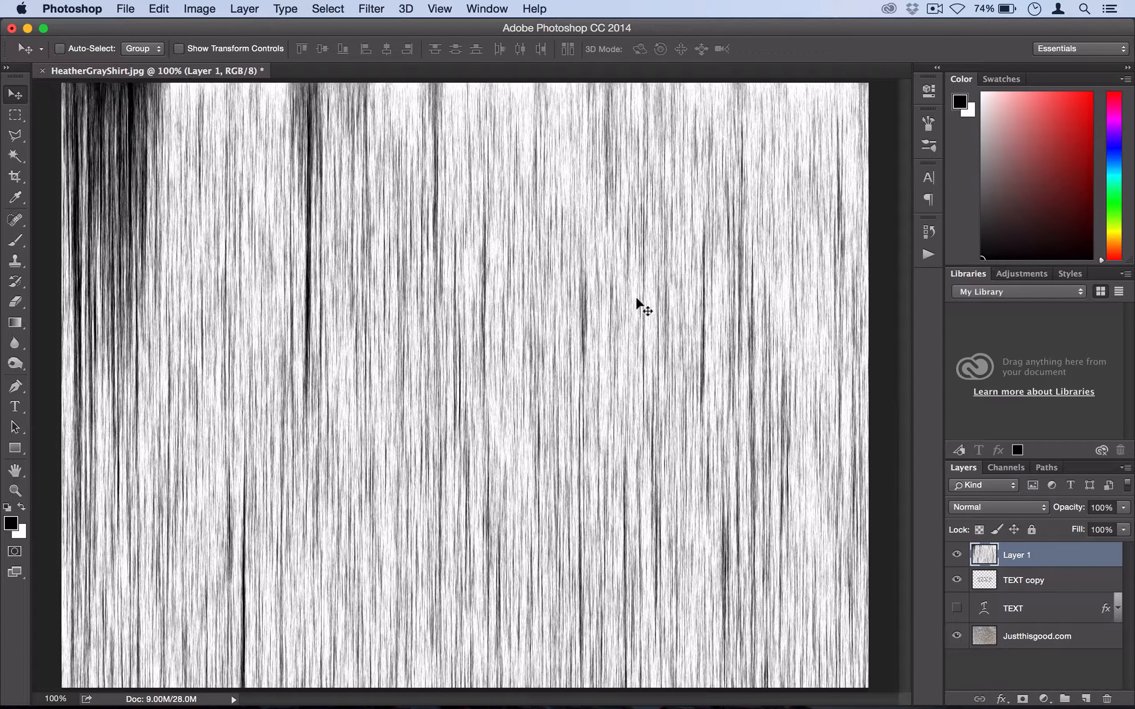
mouse_move(601, 404)
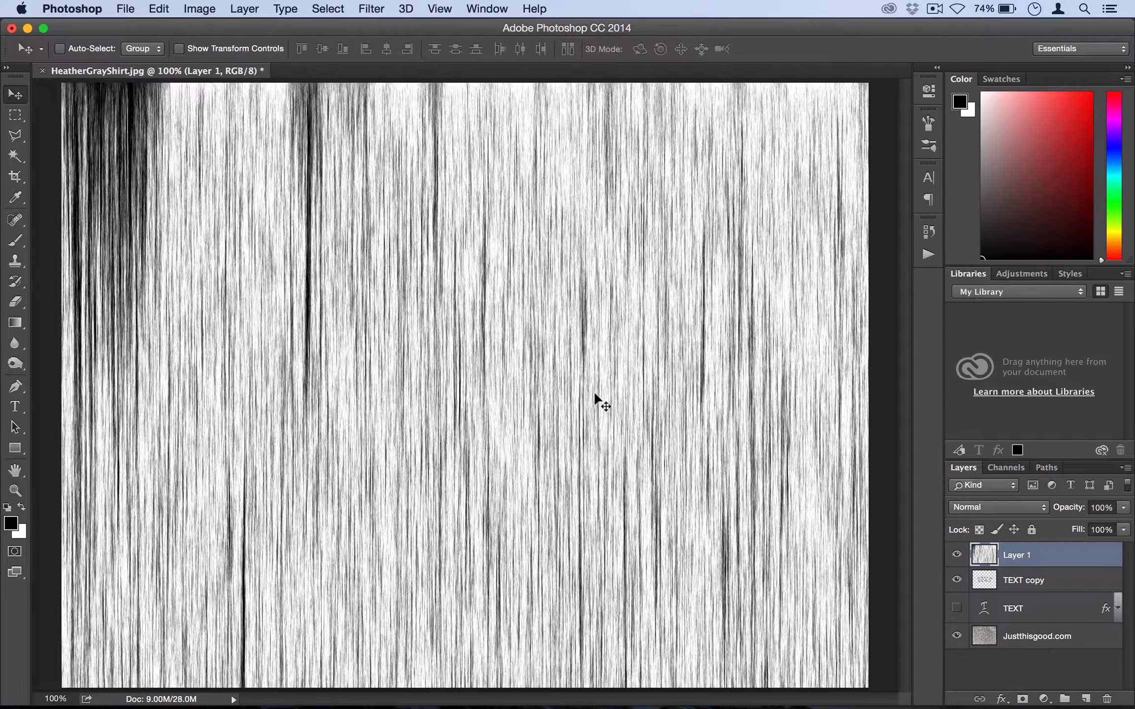
mouse_move(315, 296)
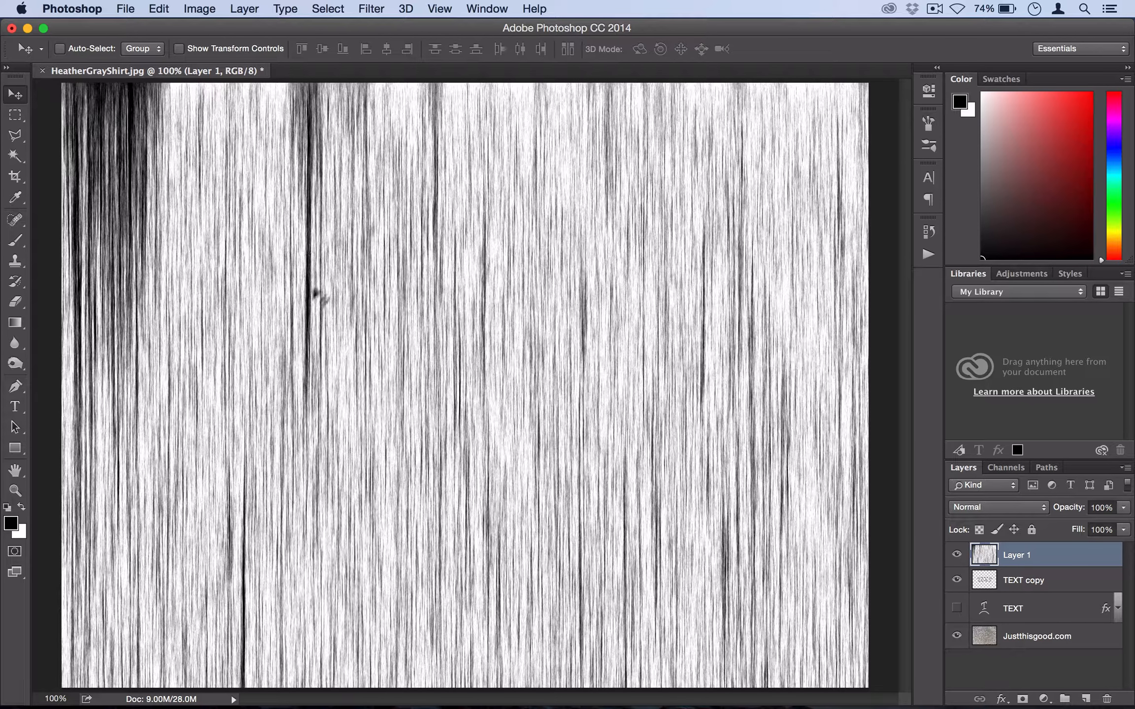
mouse_move(373, 87)
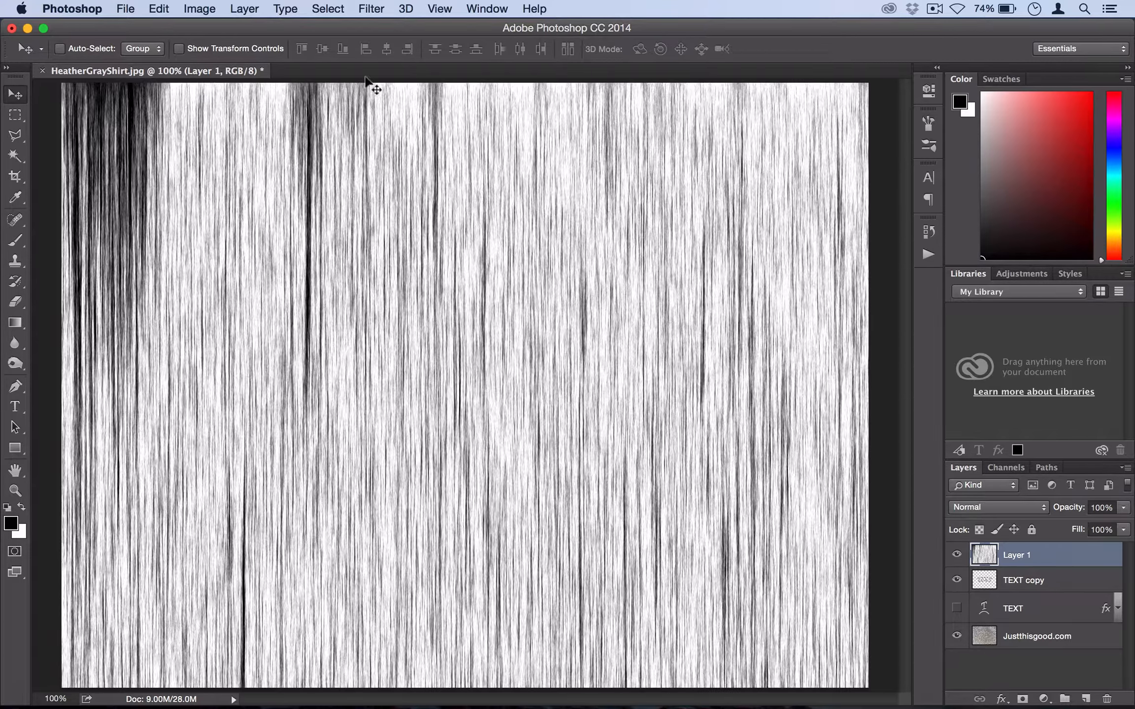
- Select the dark fiber streaks via Color Range at fuzziness 101
click(327, 9)
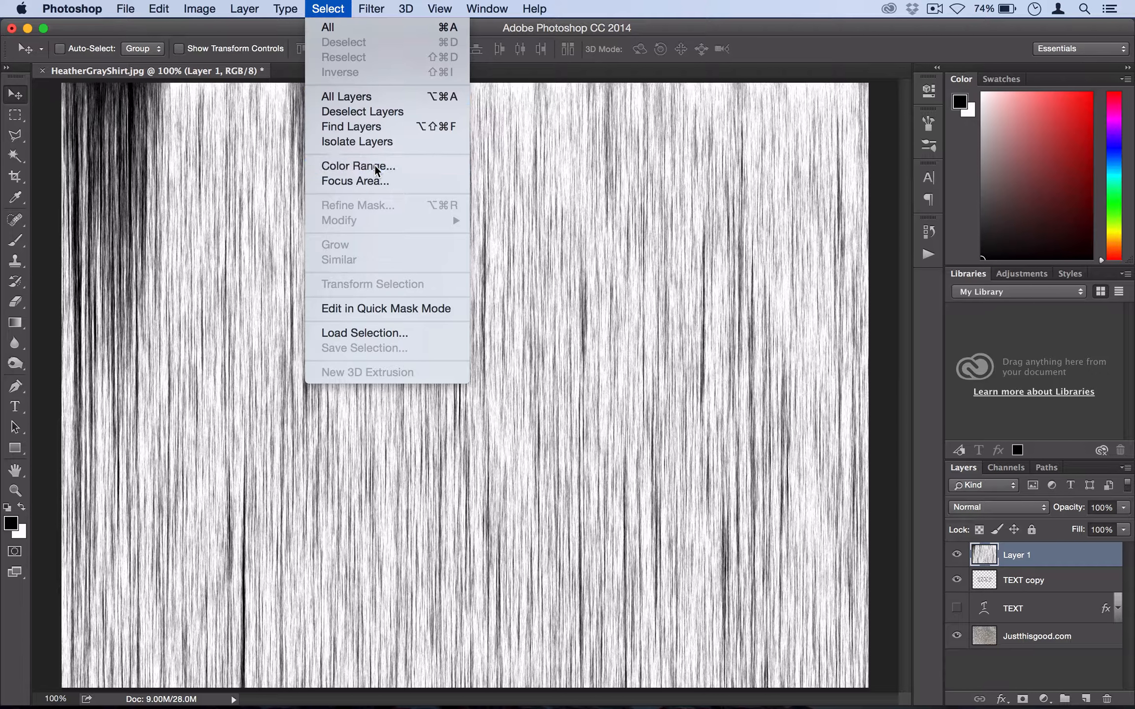
click(358, 165)
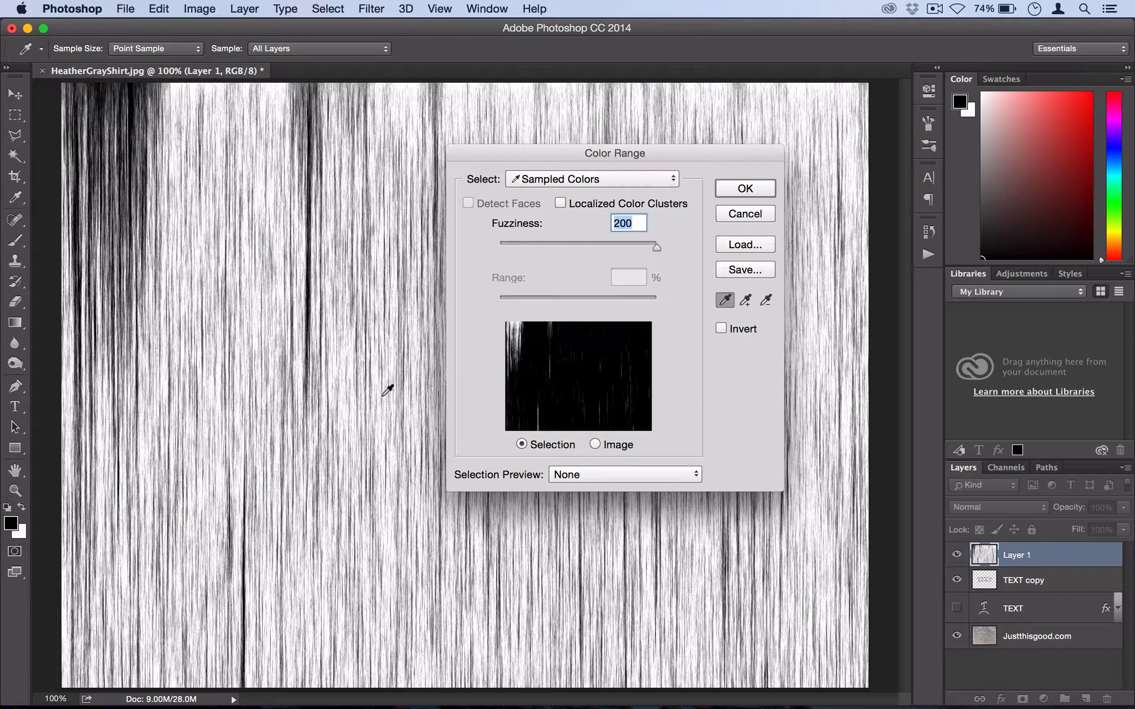
mouse_move(307, 283)
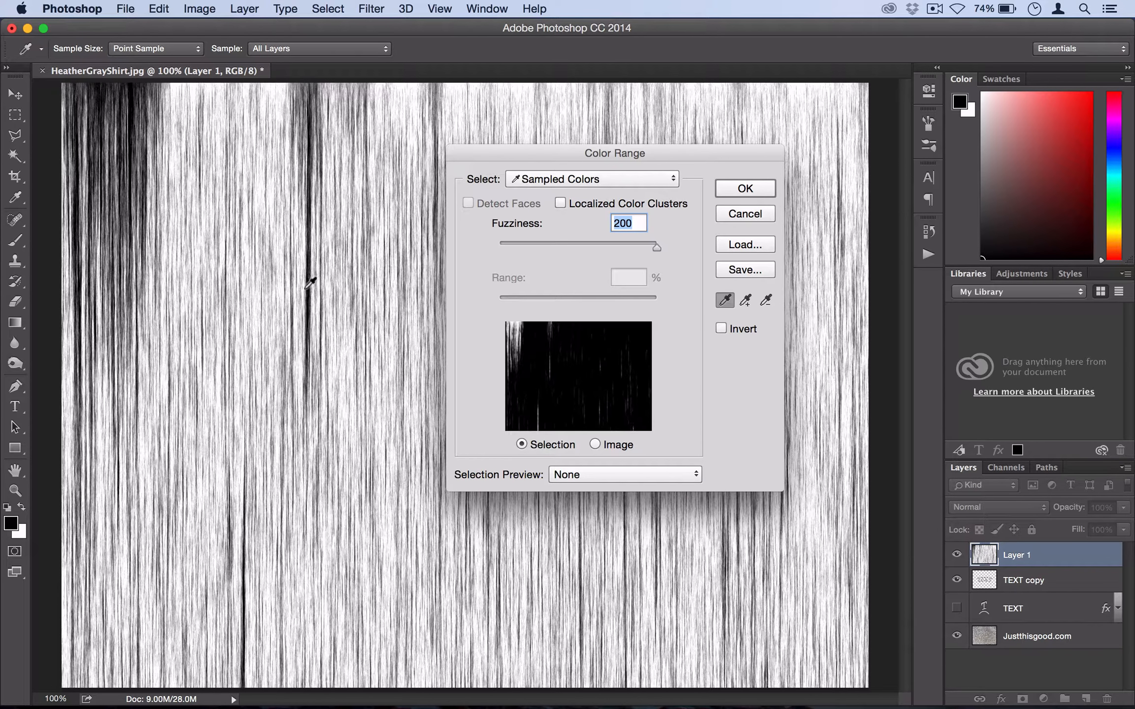
mouse_move(309, 293)
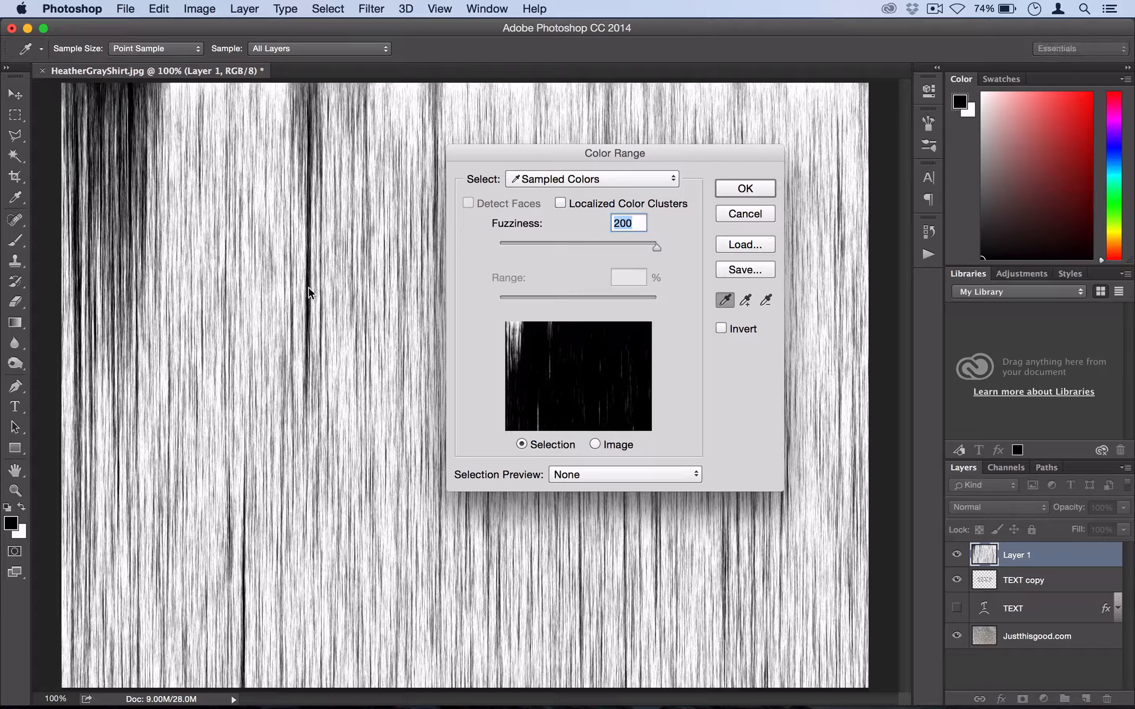
mouse_move(62, 481)
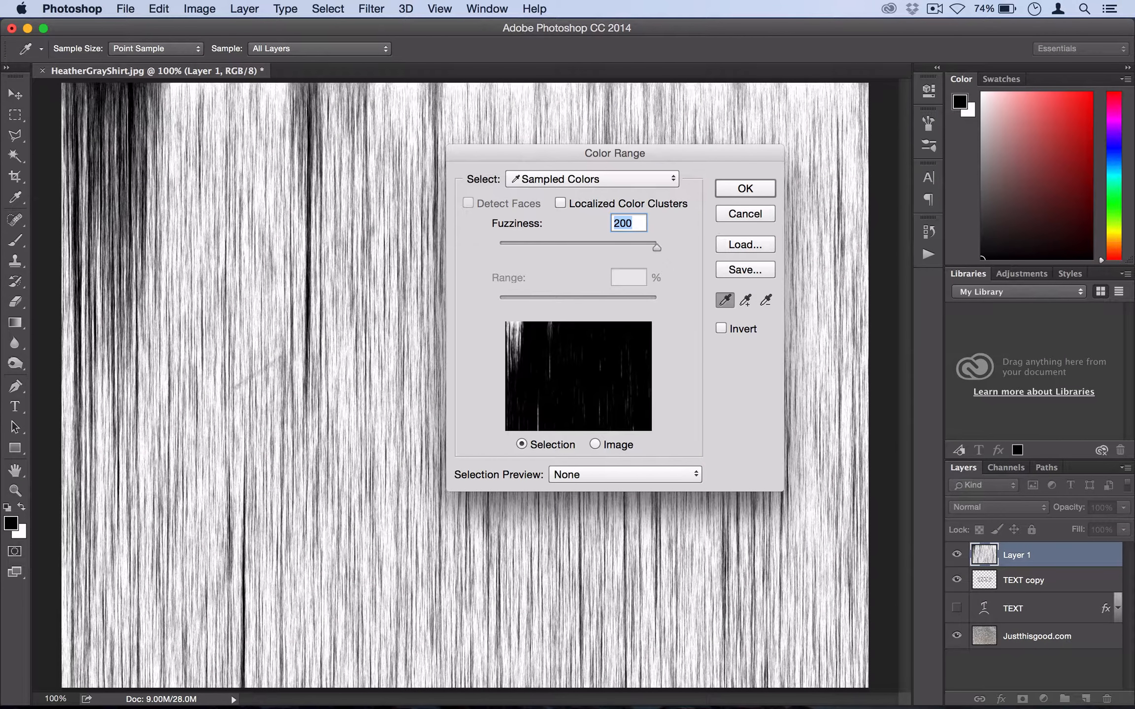
drag(656, 248, 580, 248)
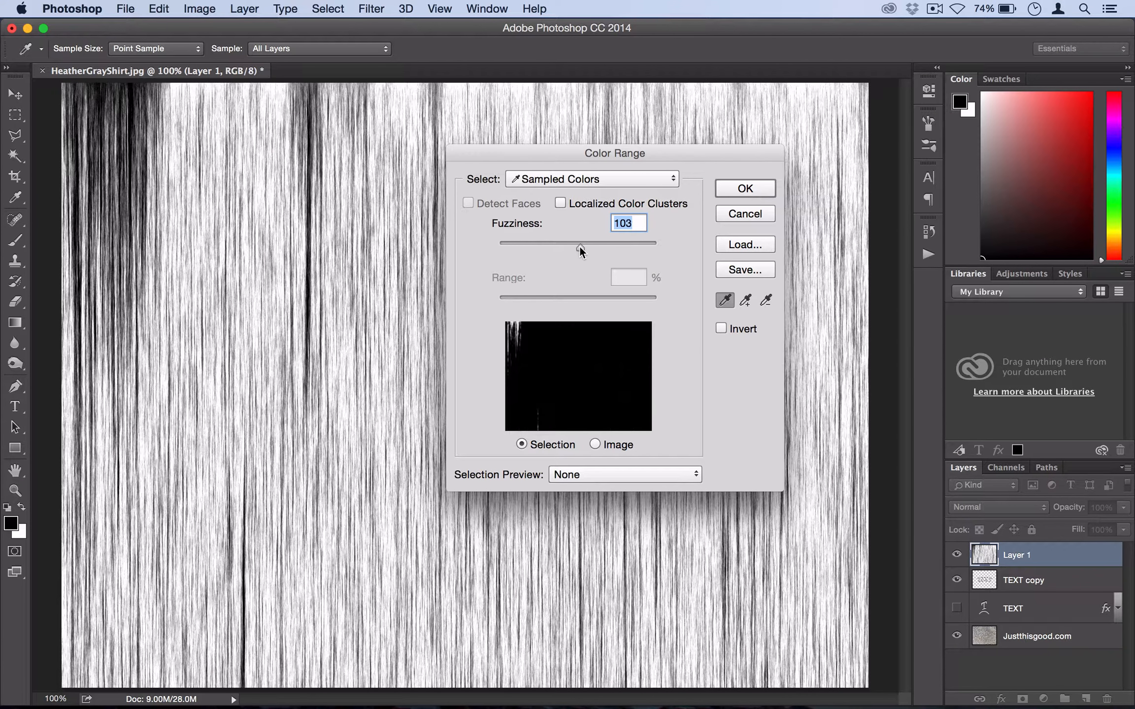
drag(583, 242, 578, 243)
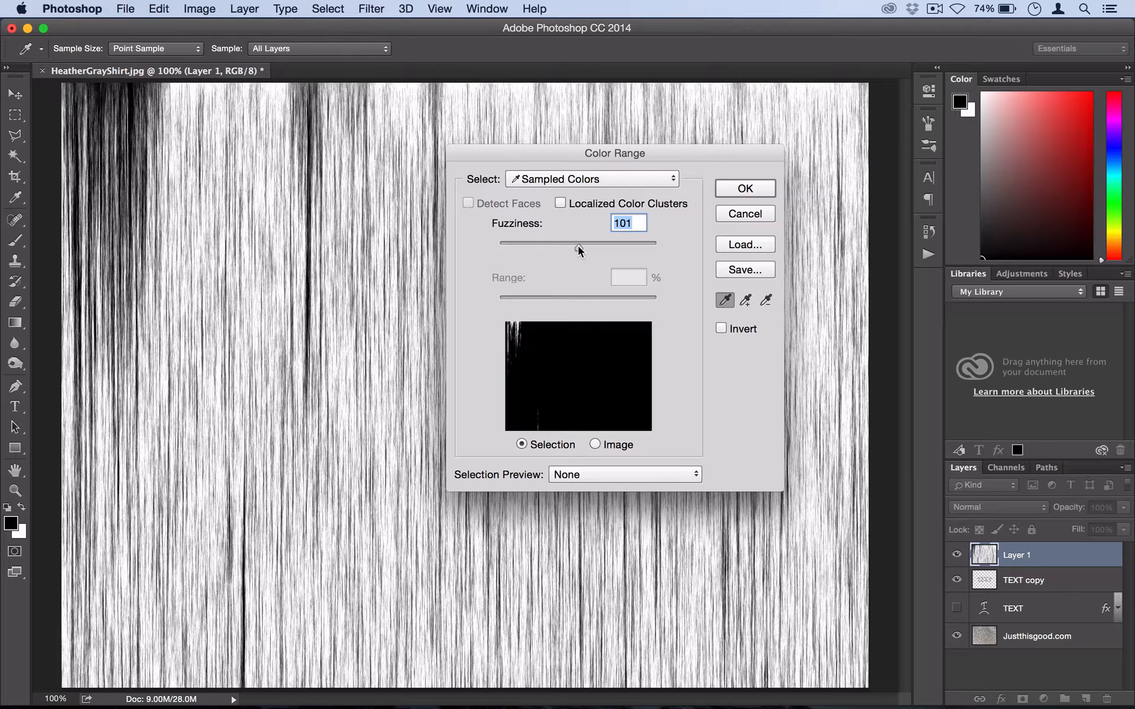
click(745, 188)
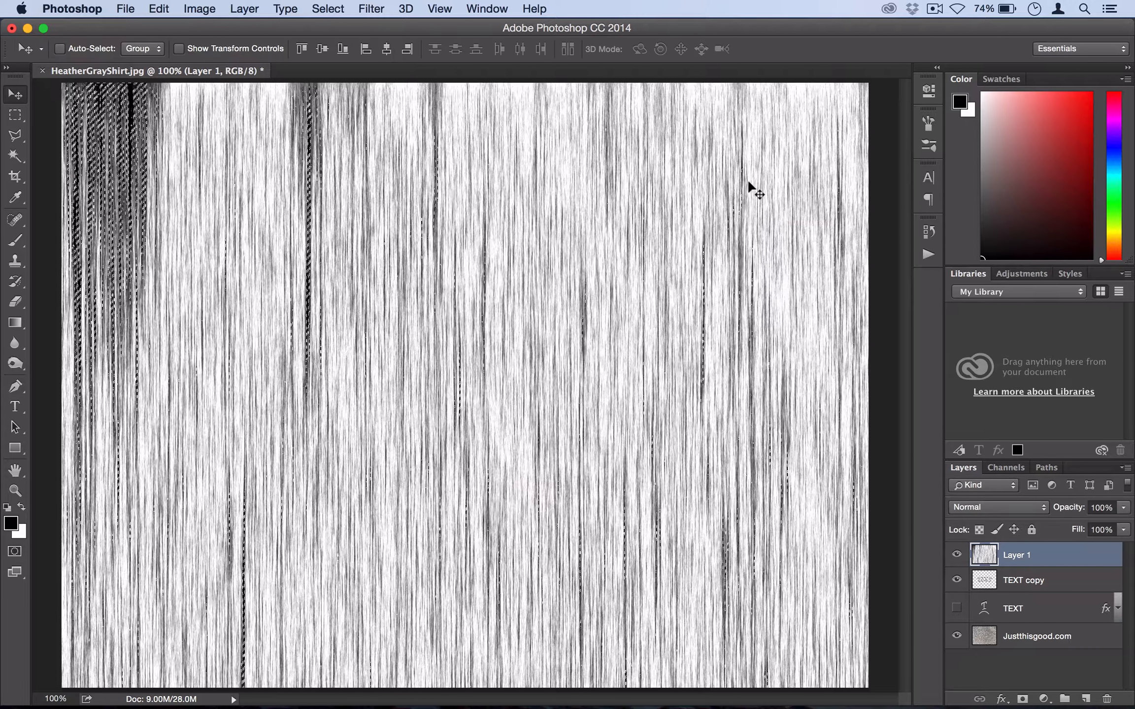
mouse_move(854, 376)
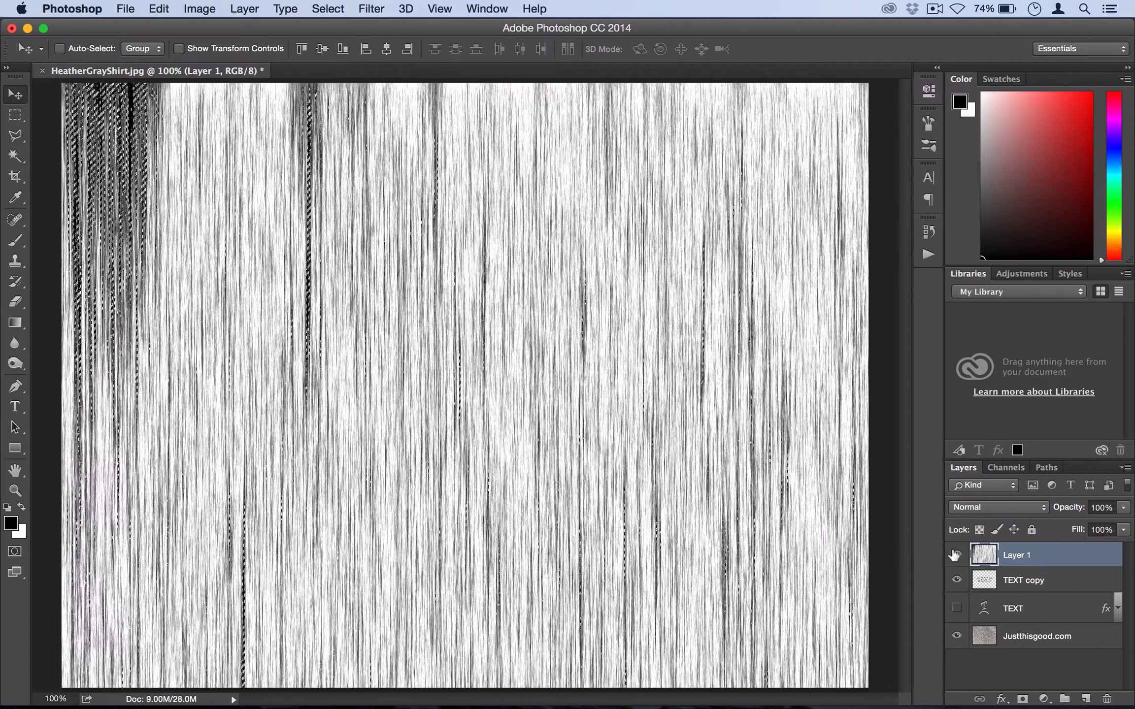
- Hide Layer 1 and smooth the fiber selection with a 1-pixel radius
click(956, 556)
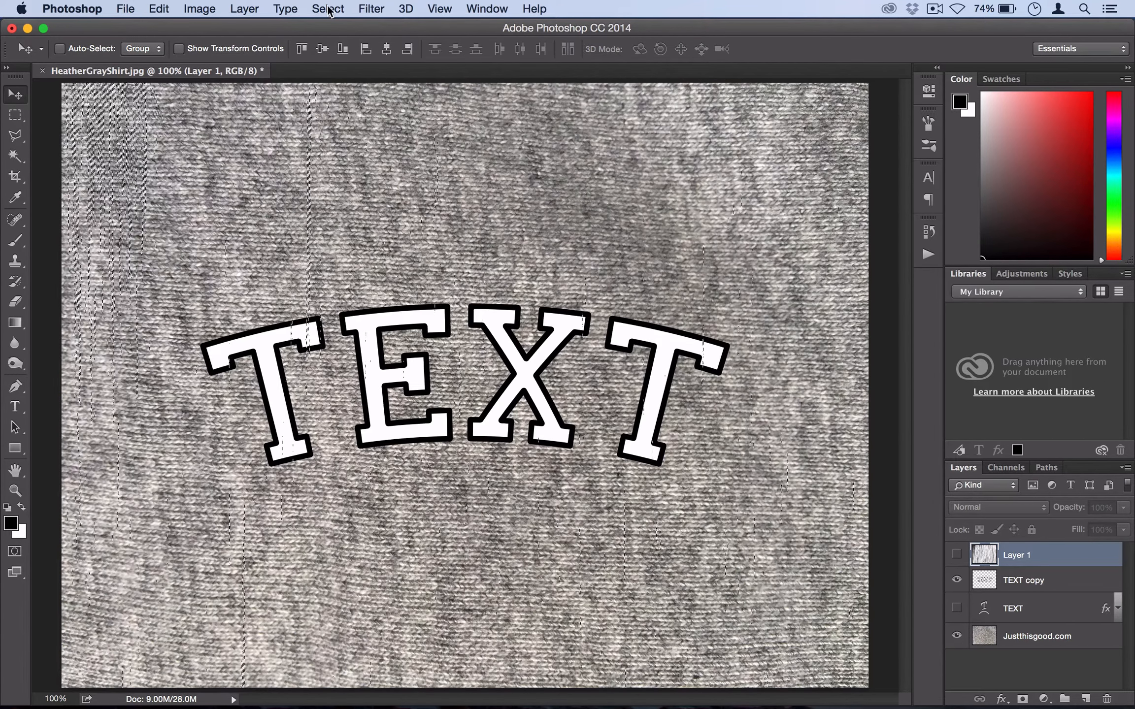
click(328, 9)
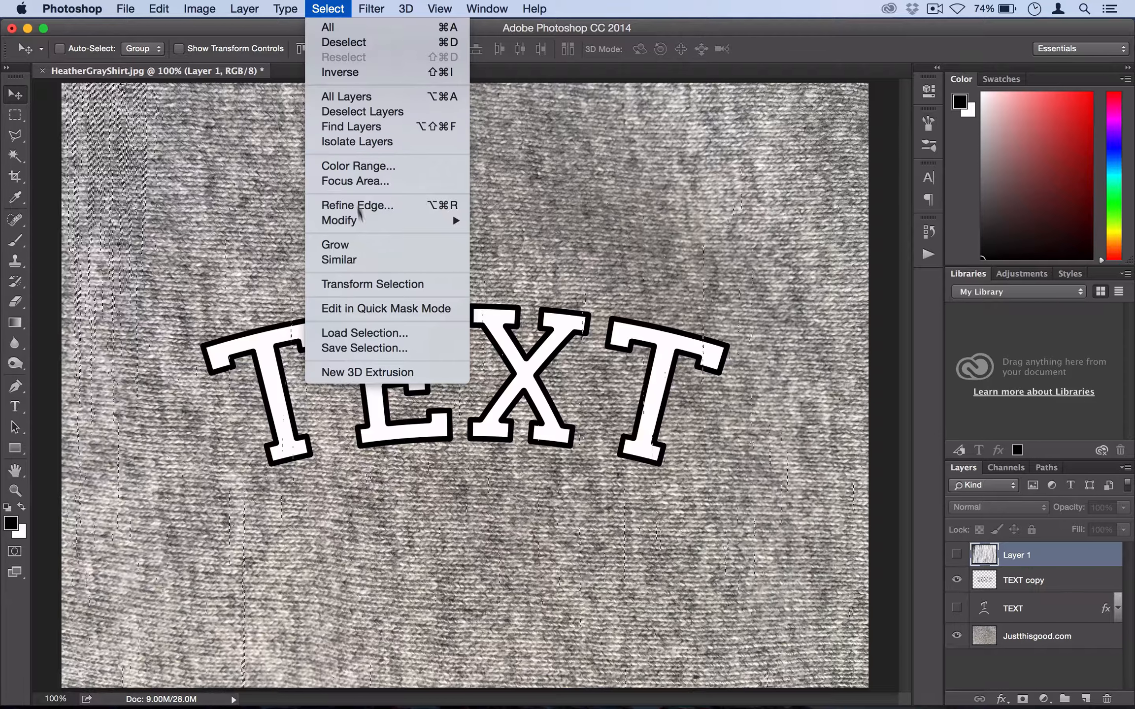
mouse_move(338, 221)
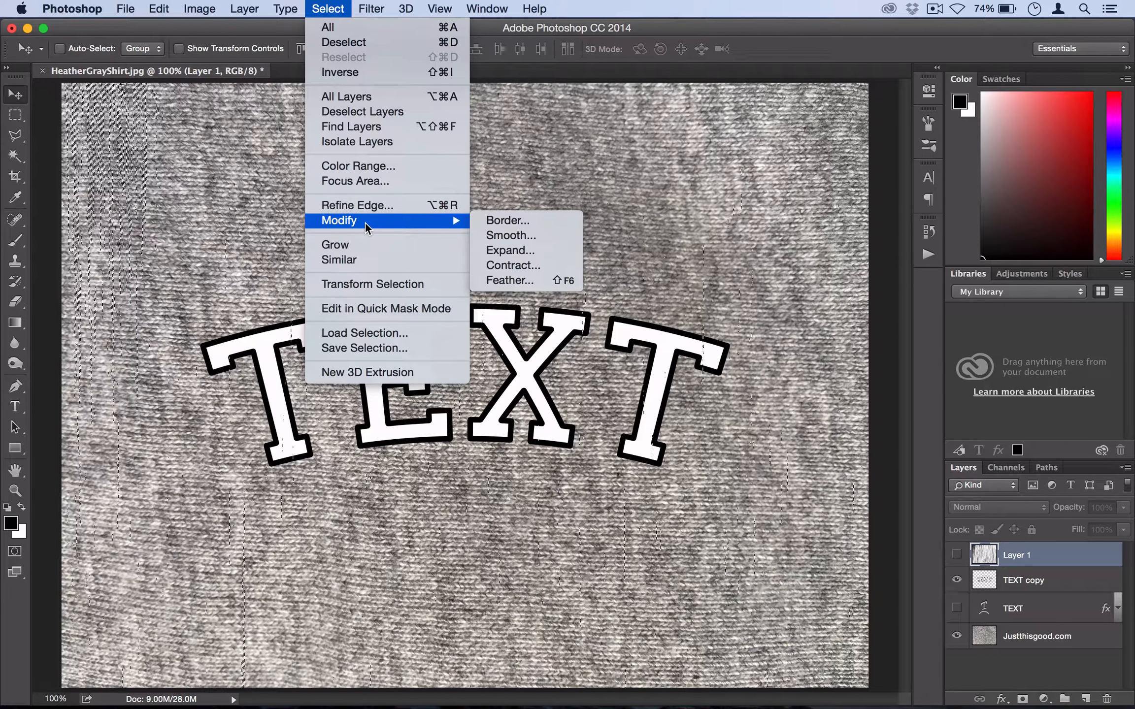
mouse_move(510, 236)
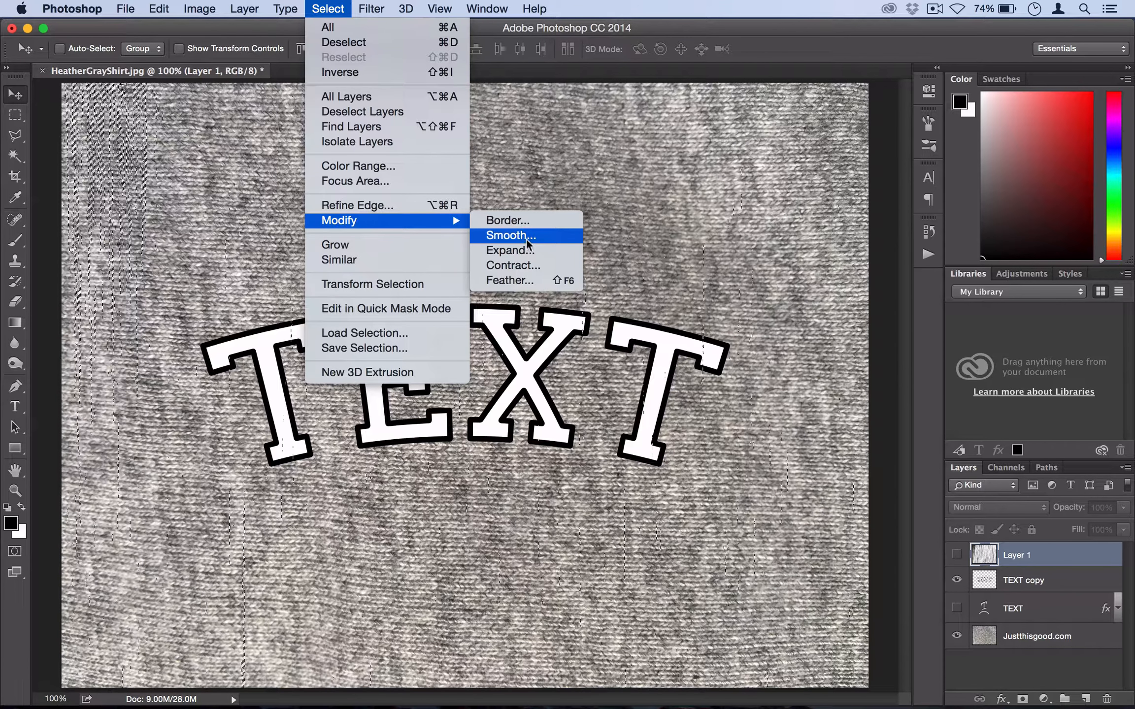
click(510, 236)
text(1)
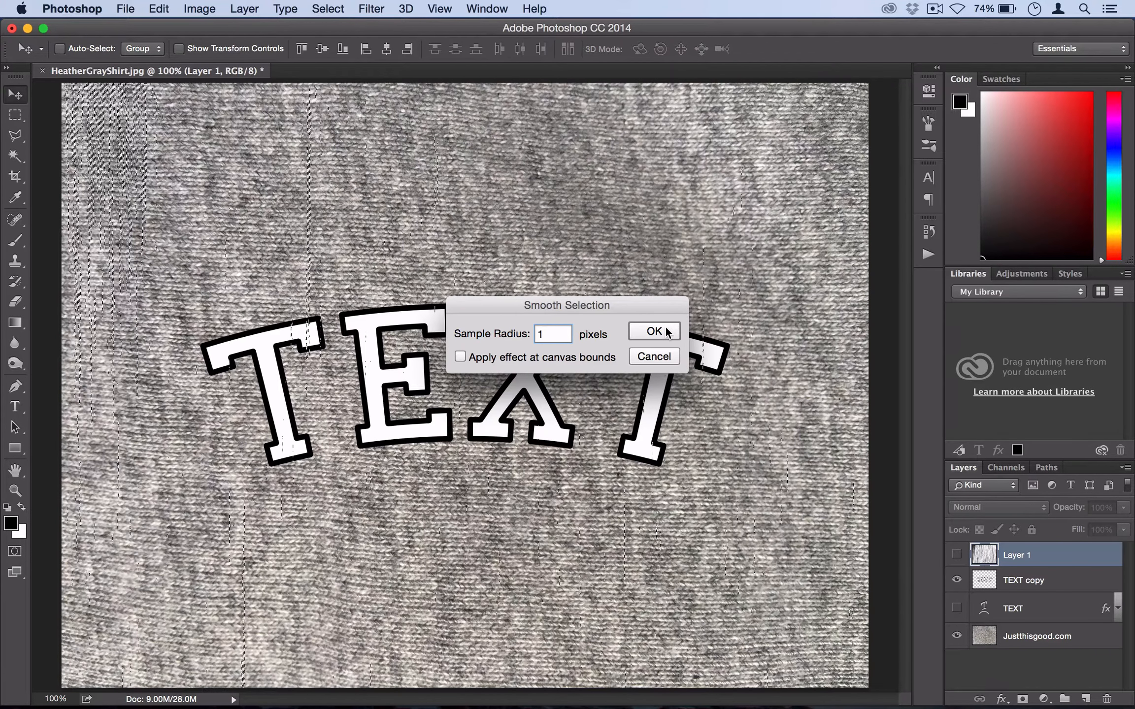
click(652, 332)
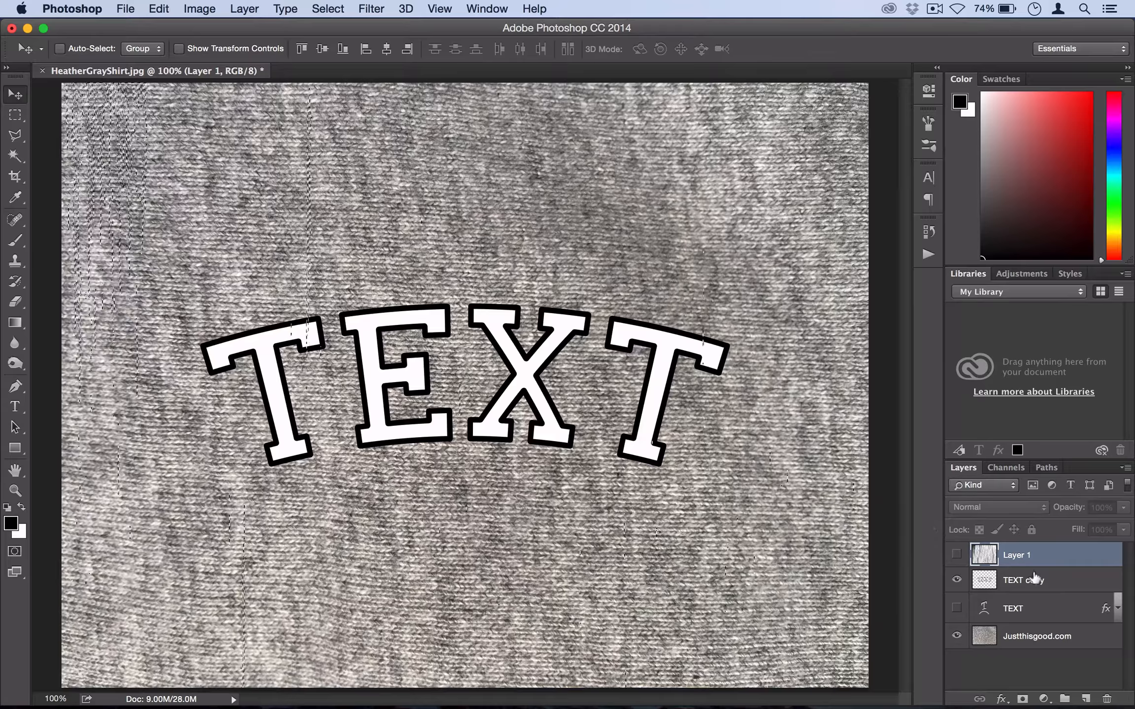
- Copy the fiber-selected TEXT copy lettering onto a new Layer 2 with Layer Via Copy
click(1024, 580)
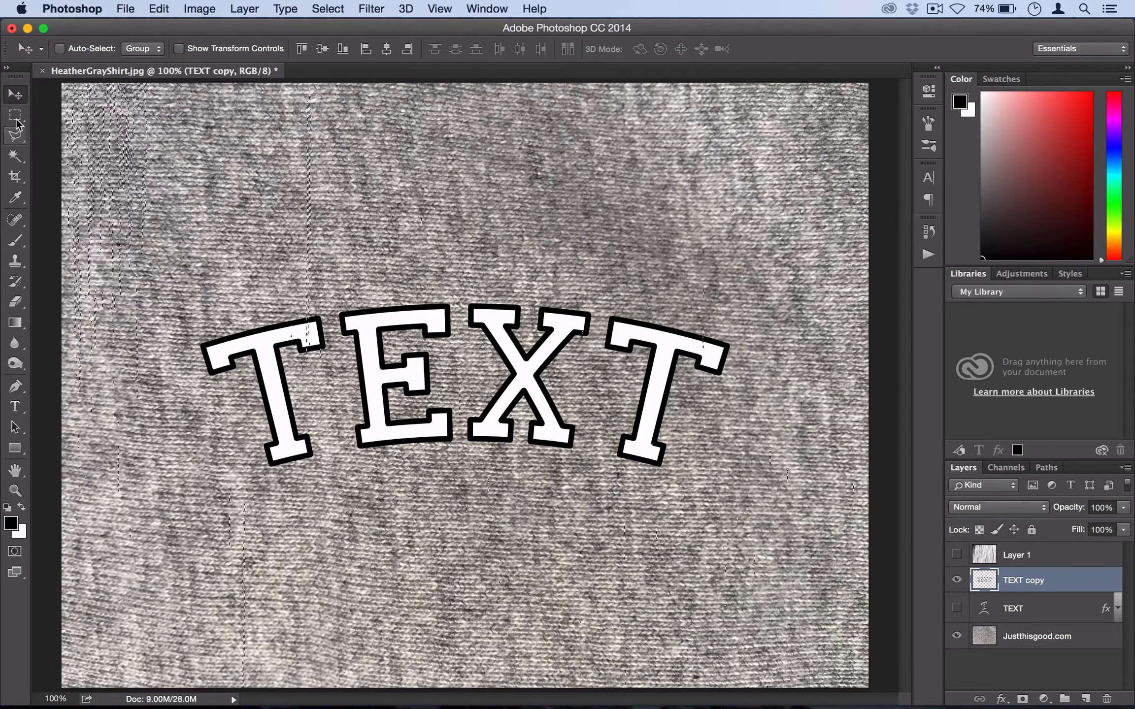
click(15, 114)
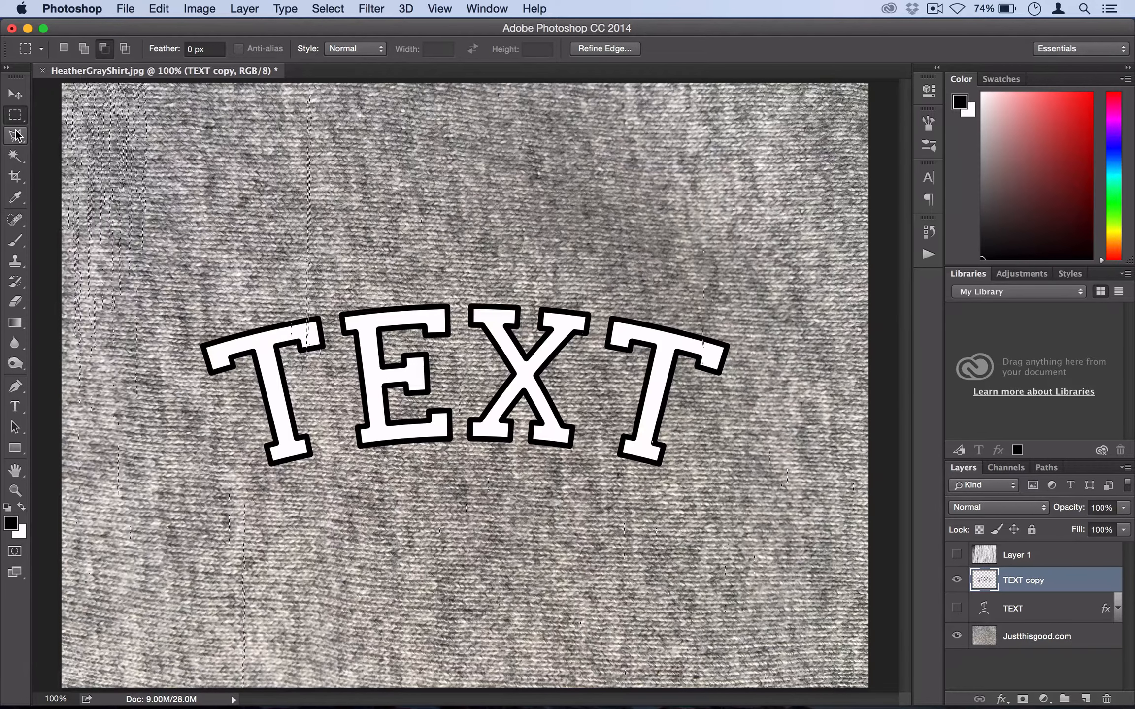
right_click(383, 311)
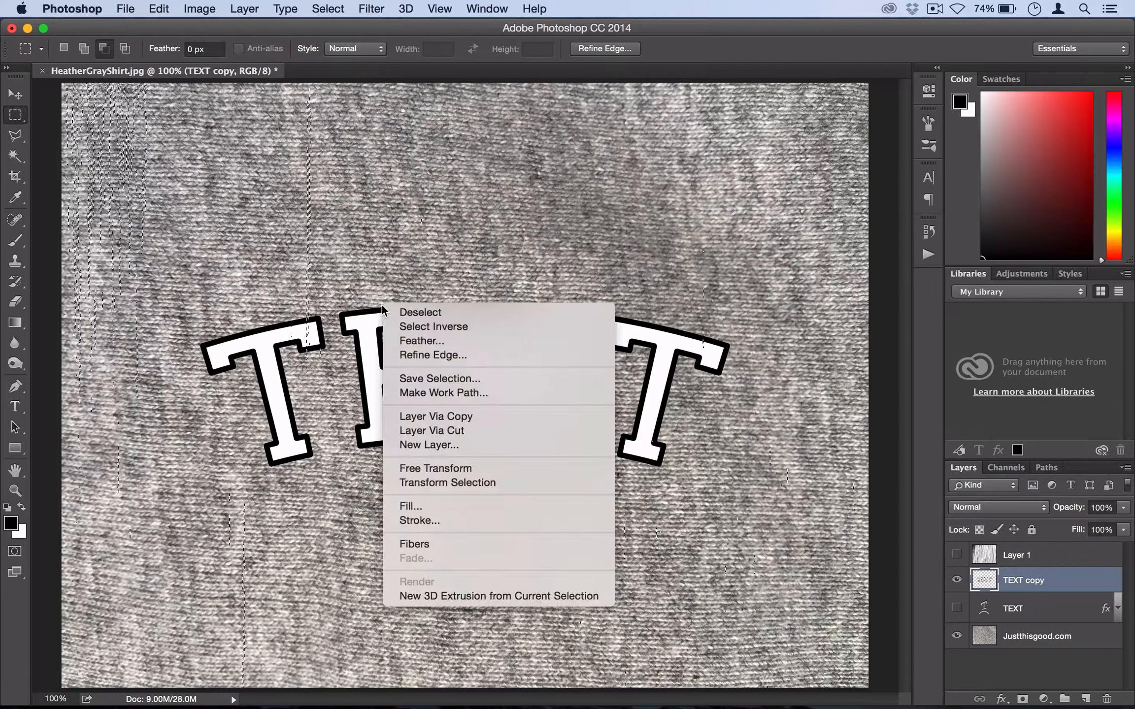
mouse_move(435, 416)
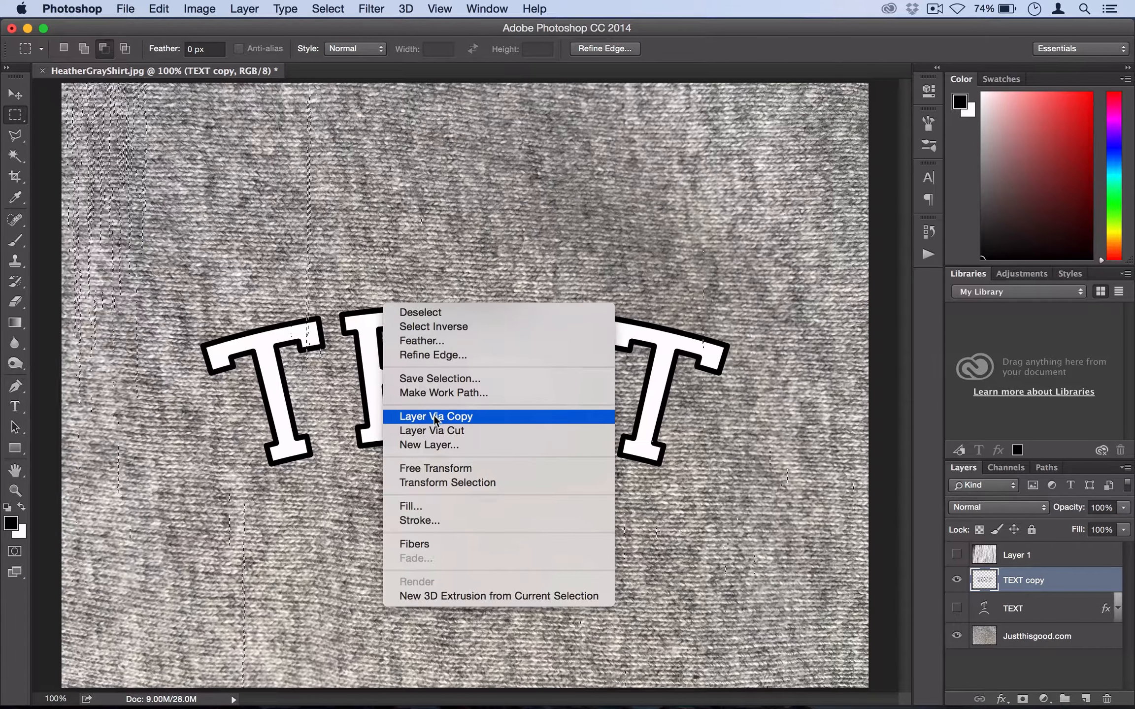
click(436, 416)
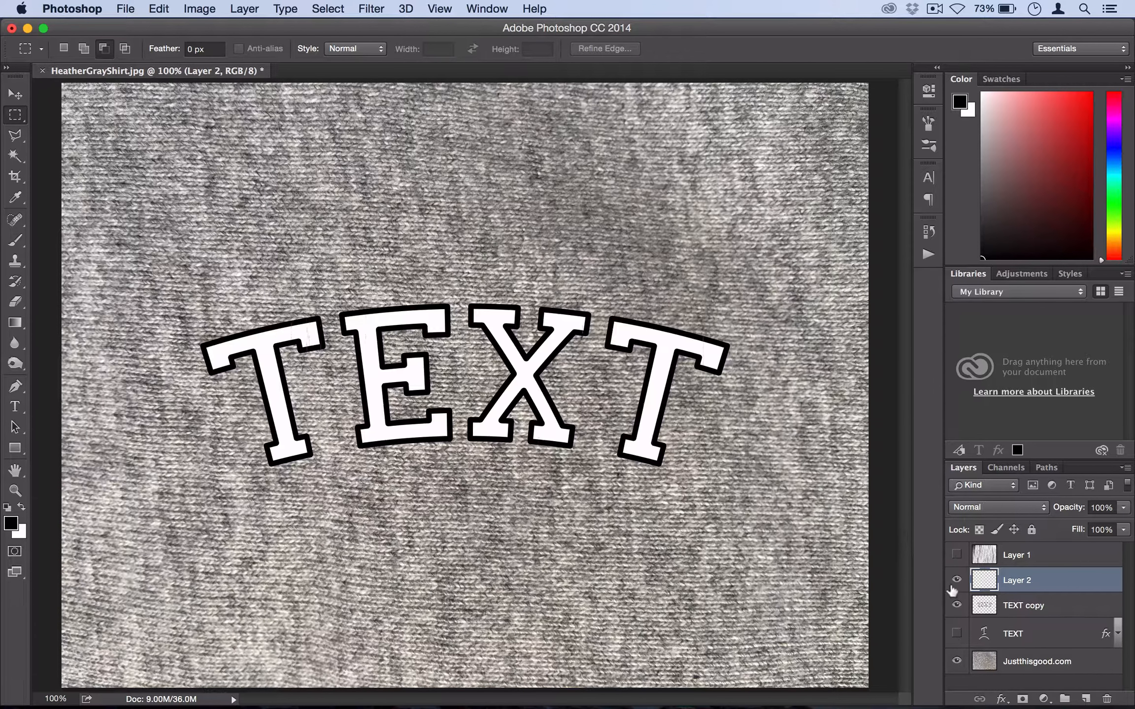
click(957, 606)
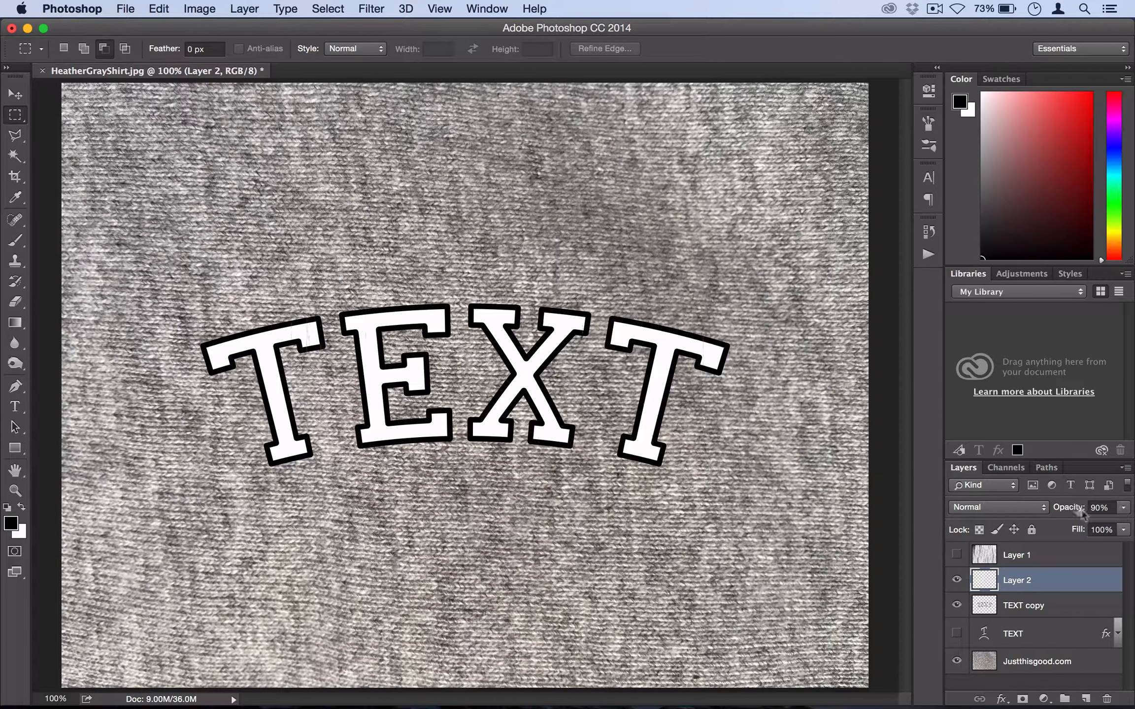
- Free Transform Layer 2's fiber cuts, scaling them slightly from the centre over the lettering
click(159, 9)
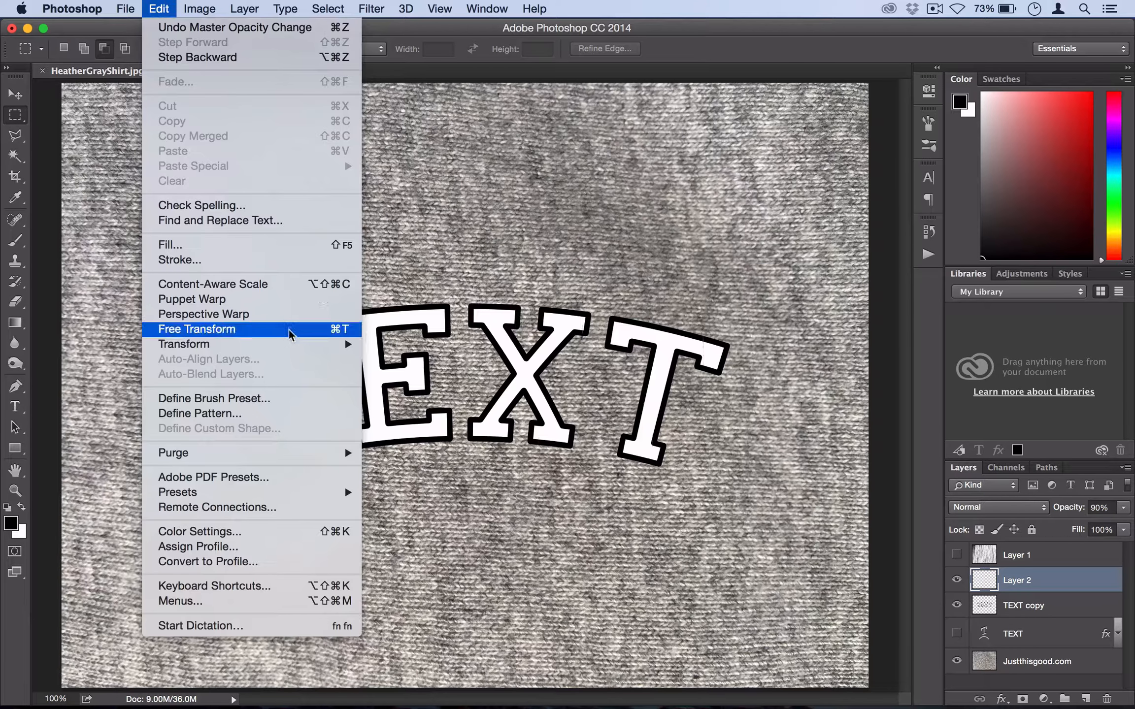
mouse_move(184, 344)
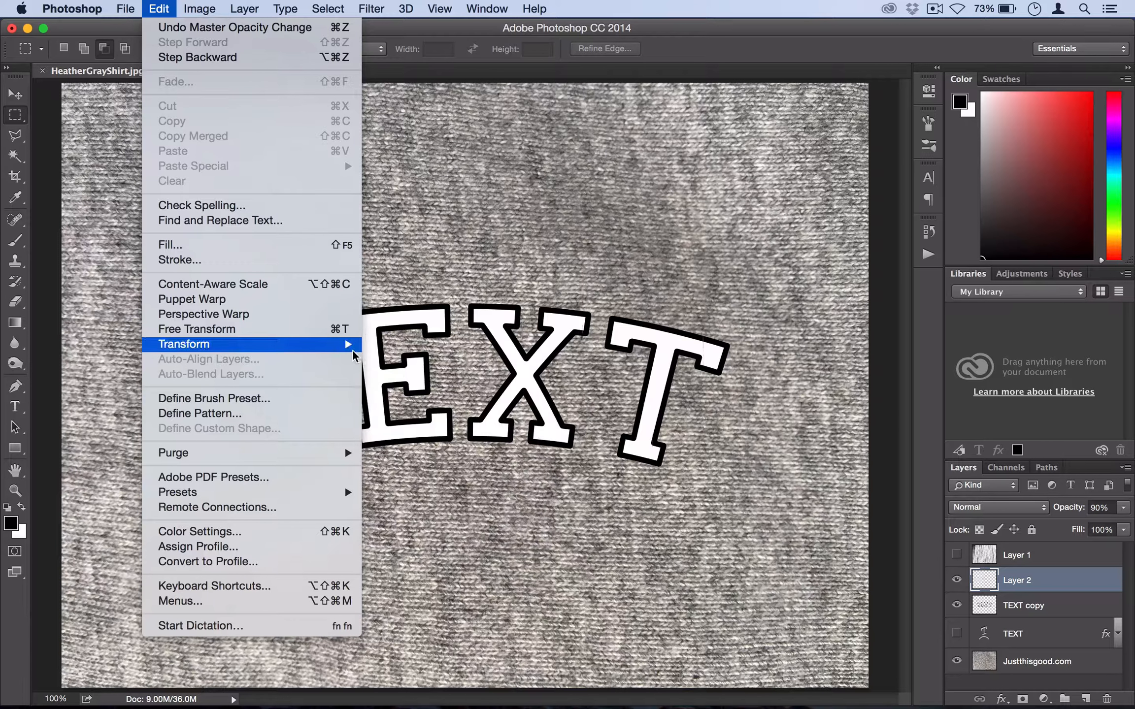
click(183, 344)
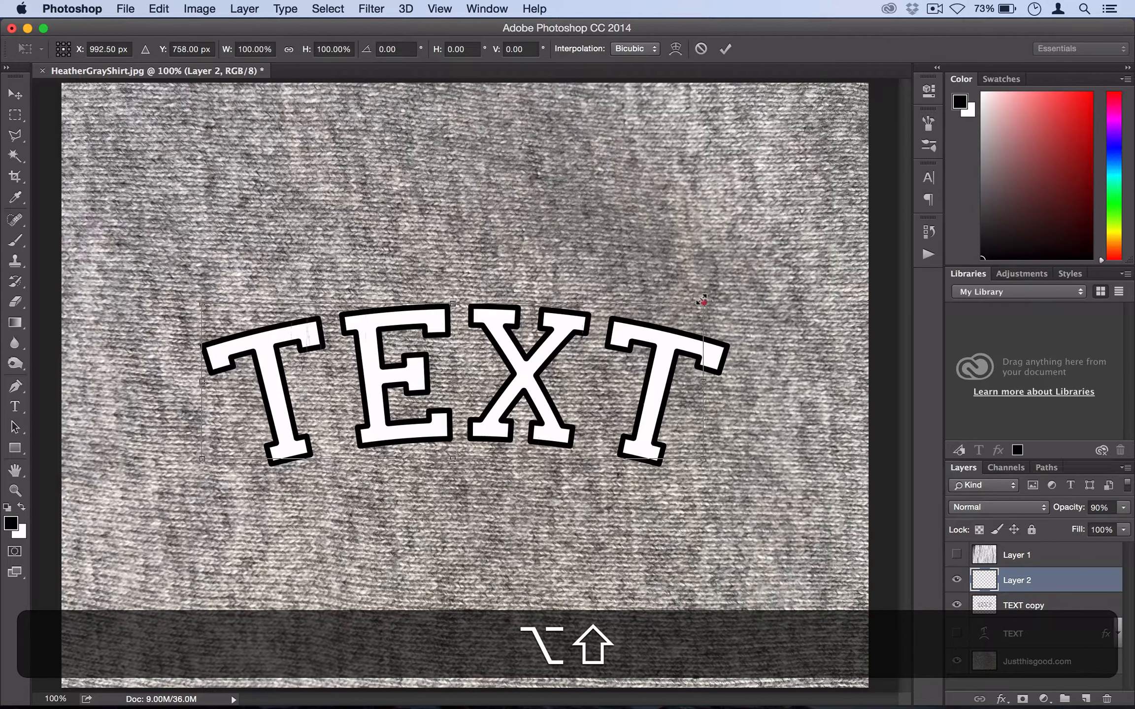
drag(703, 301, 699, 304)
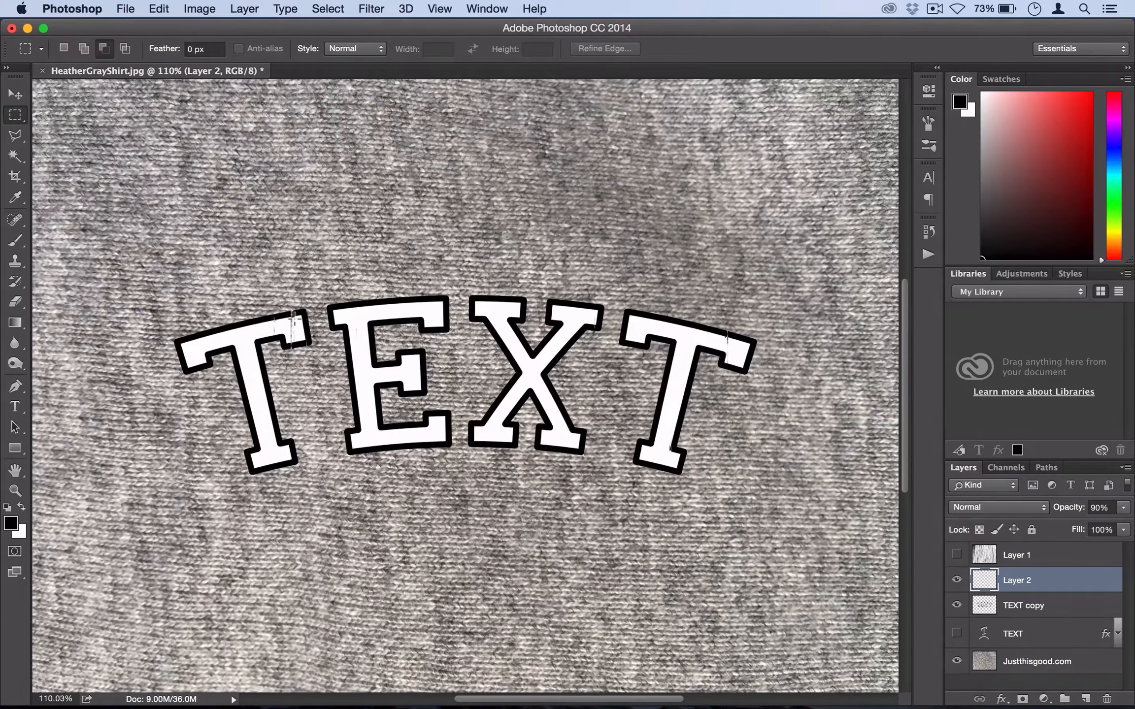
key(cmd+=)
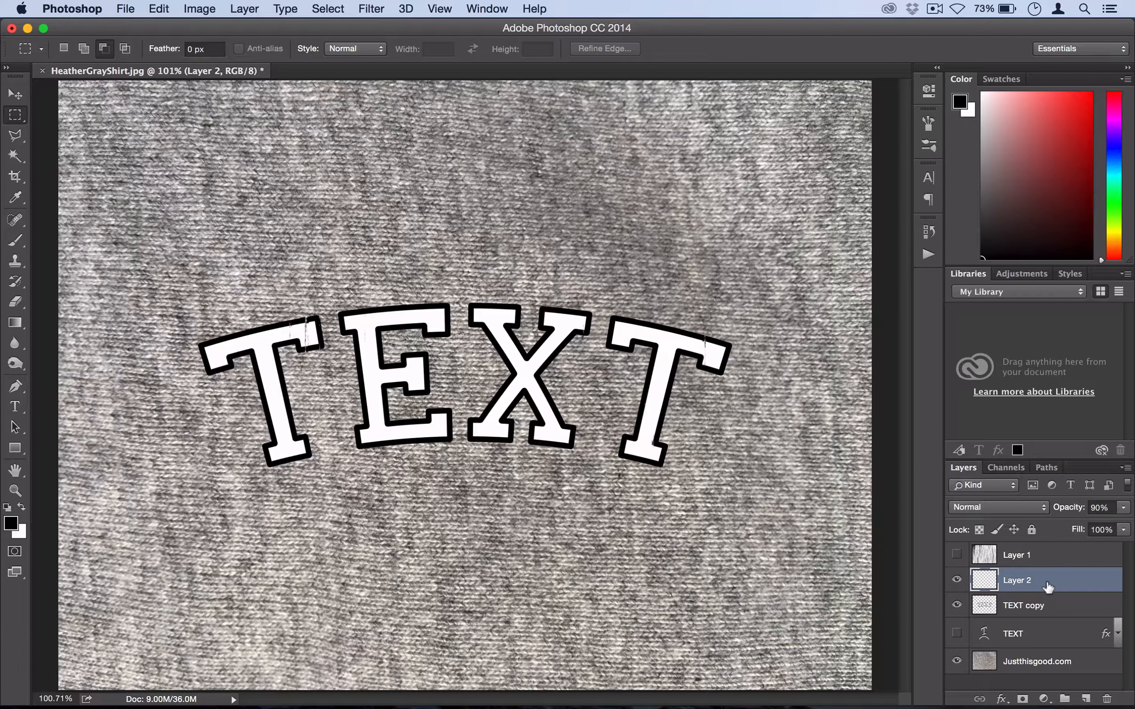
- Re-render Fibers on Layer 1 and make a Color Range selection of its streaks
click(957, 555)
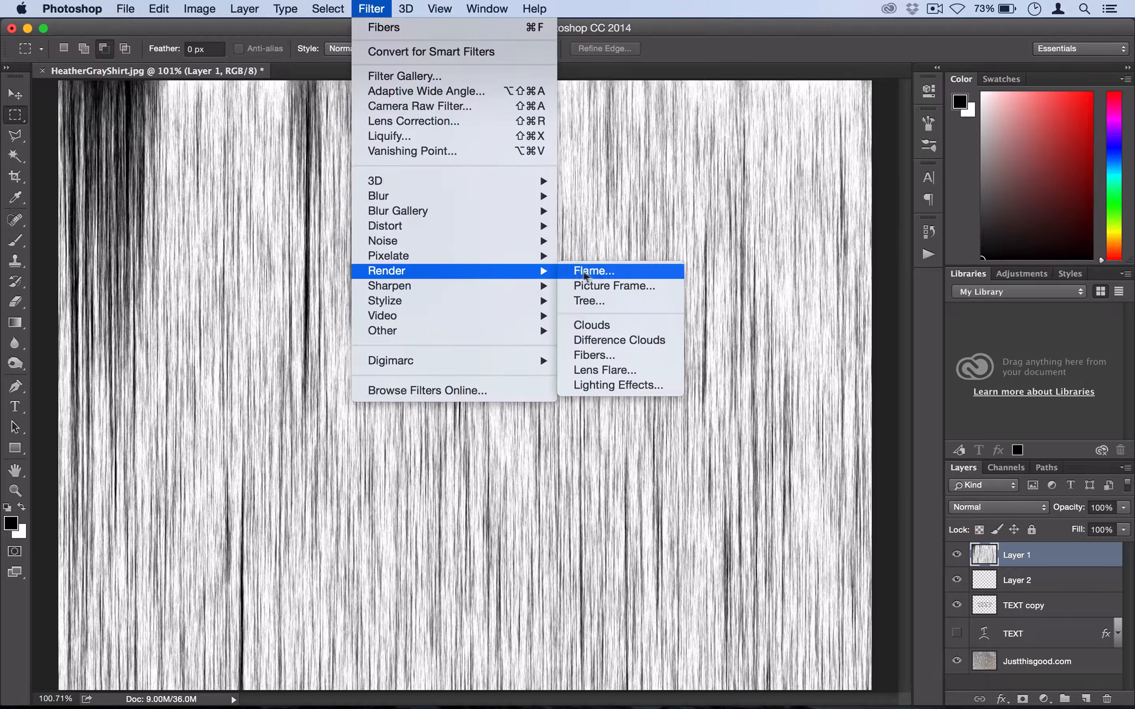
click(594, 354)
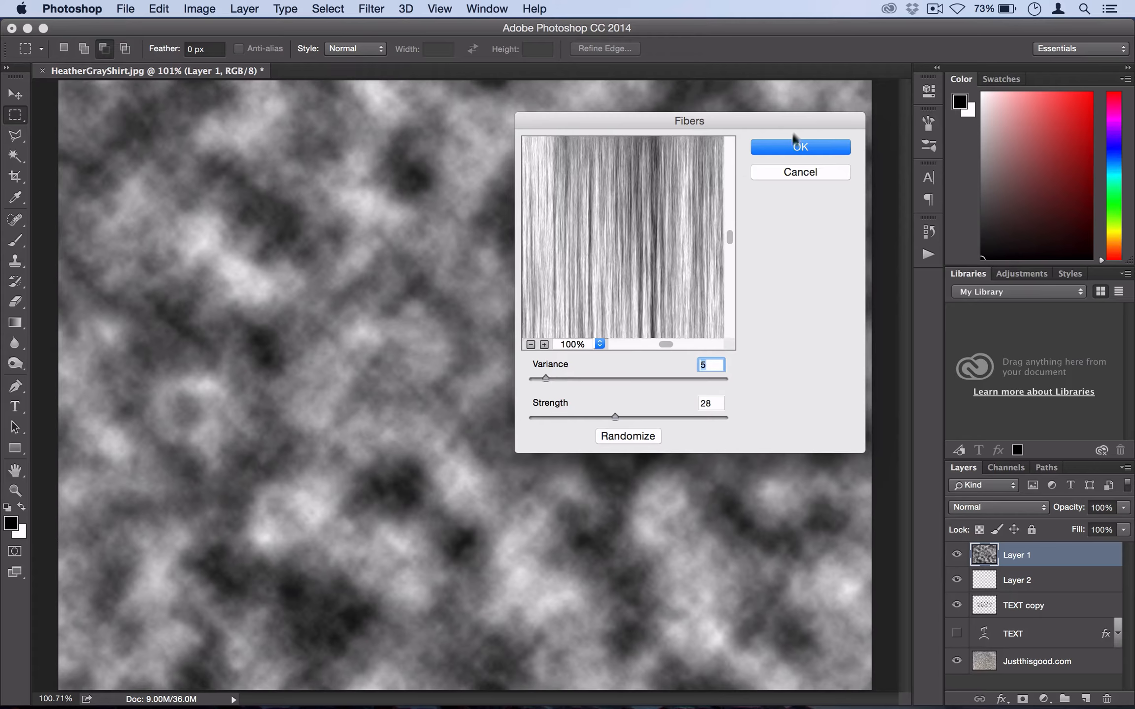
click(800, 147)
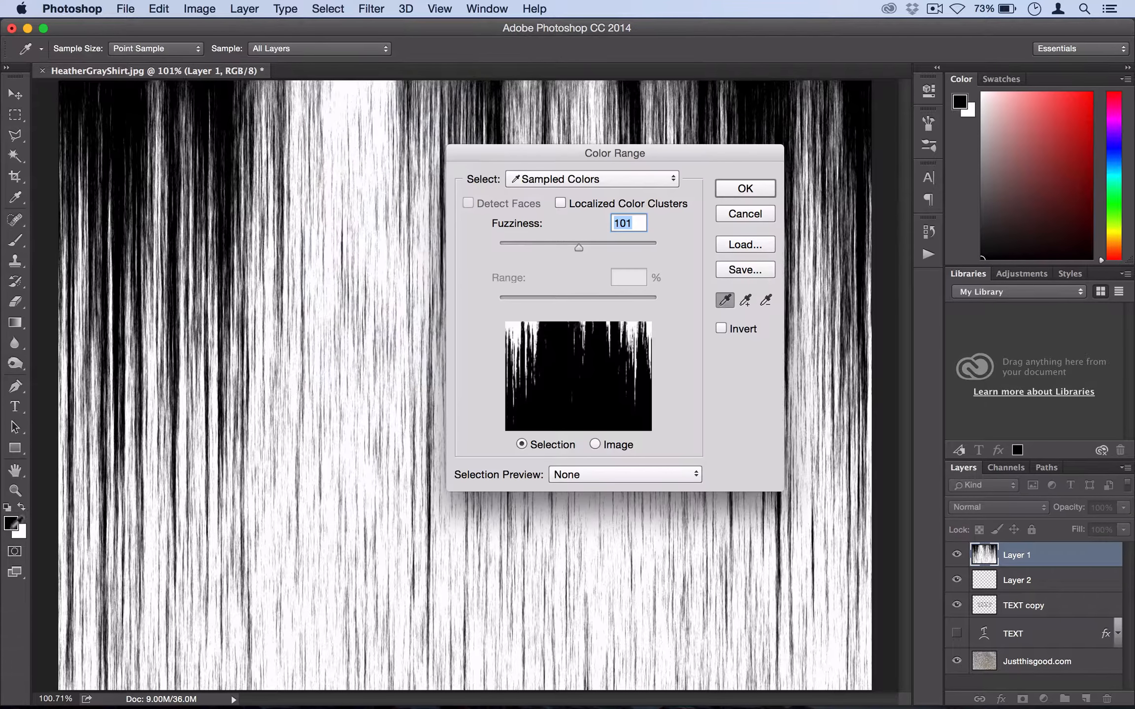
click(744, 188)
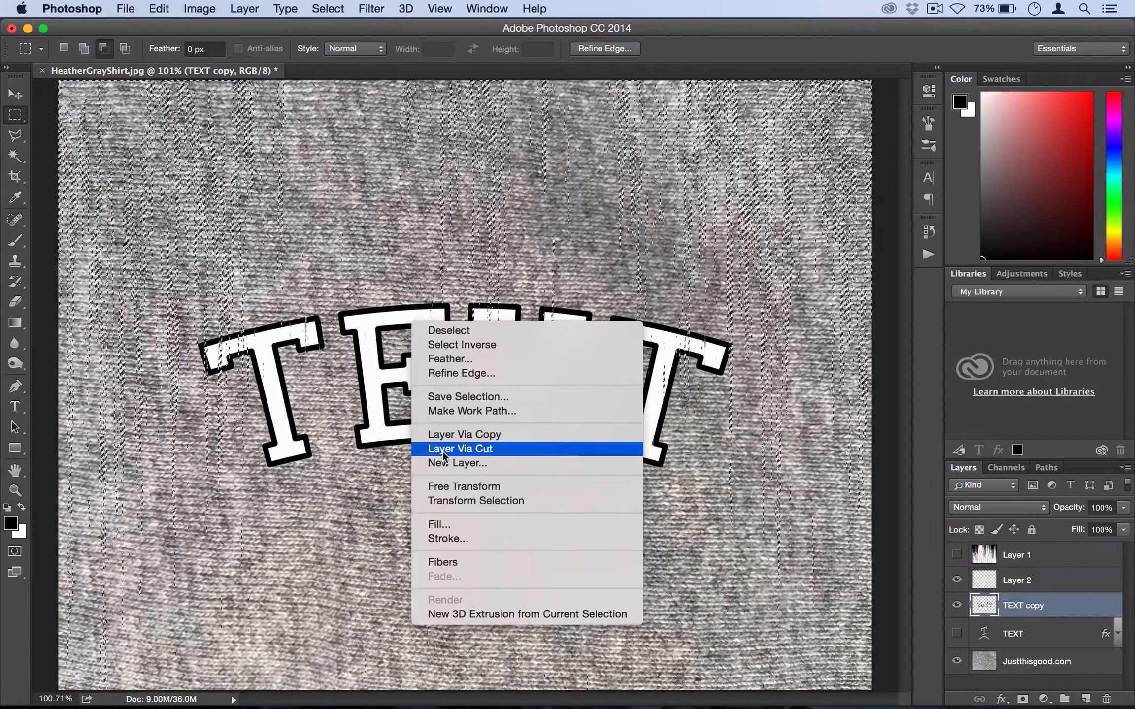
- Cut the fiber shapes into Layer 3 at 90% opacity, scaled to about 98%
click(460, 449)
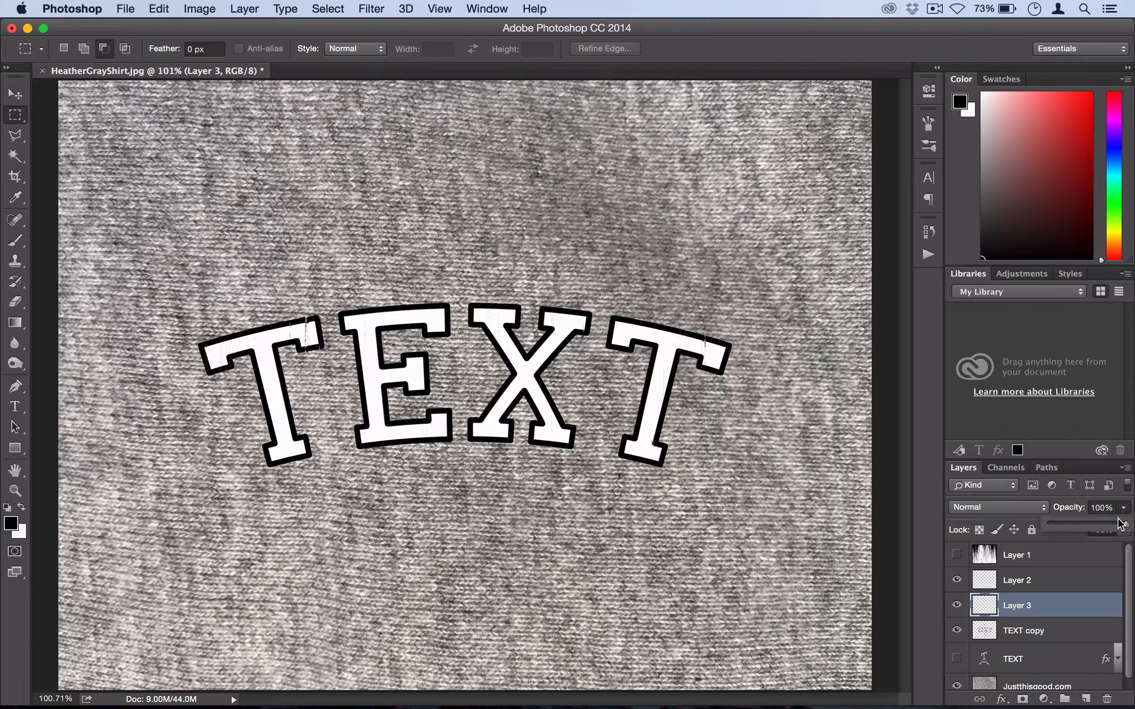
click(1123, 508)
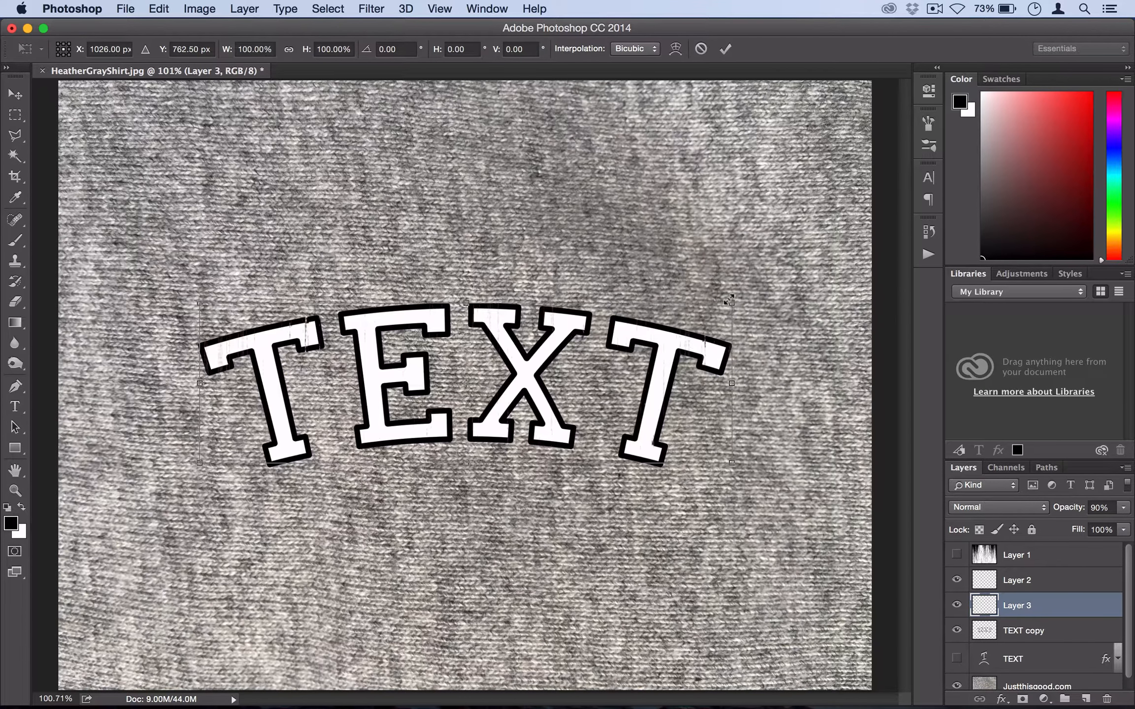
drag(730, 300, 726, 304)
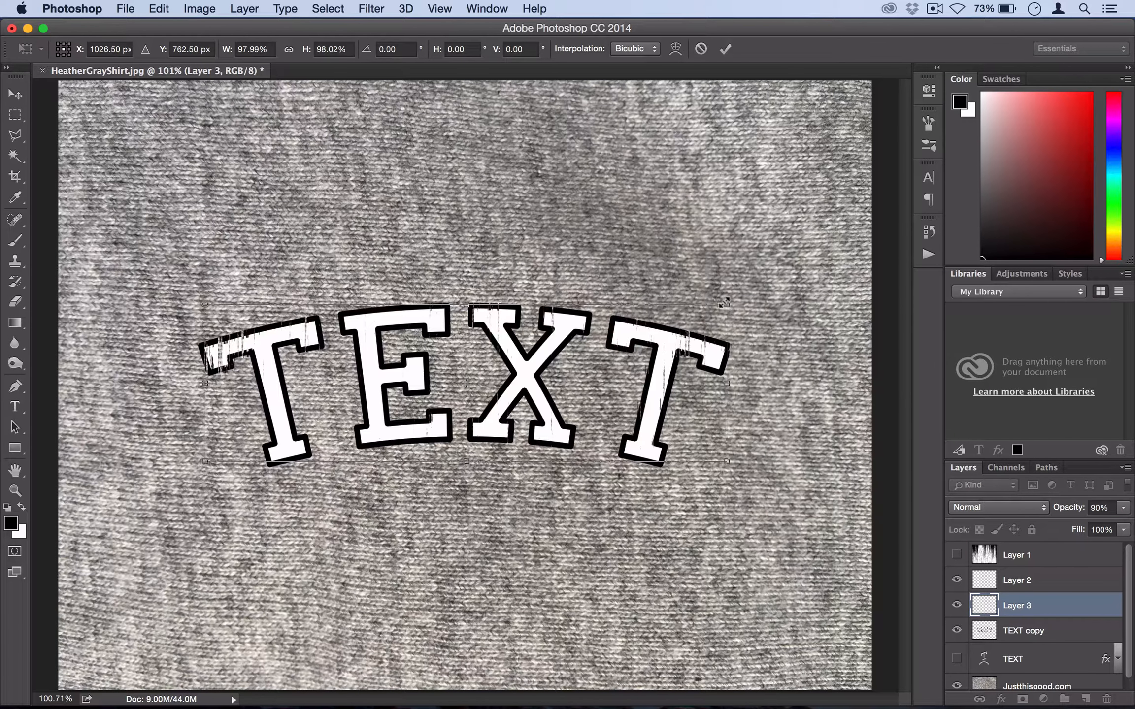
click(14, 93)
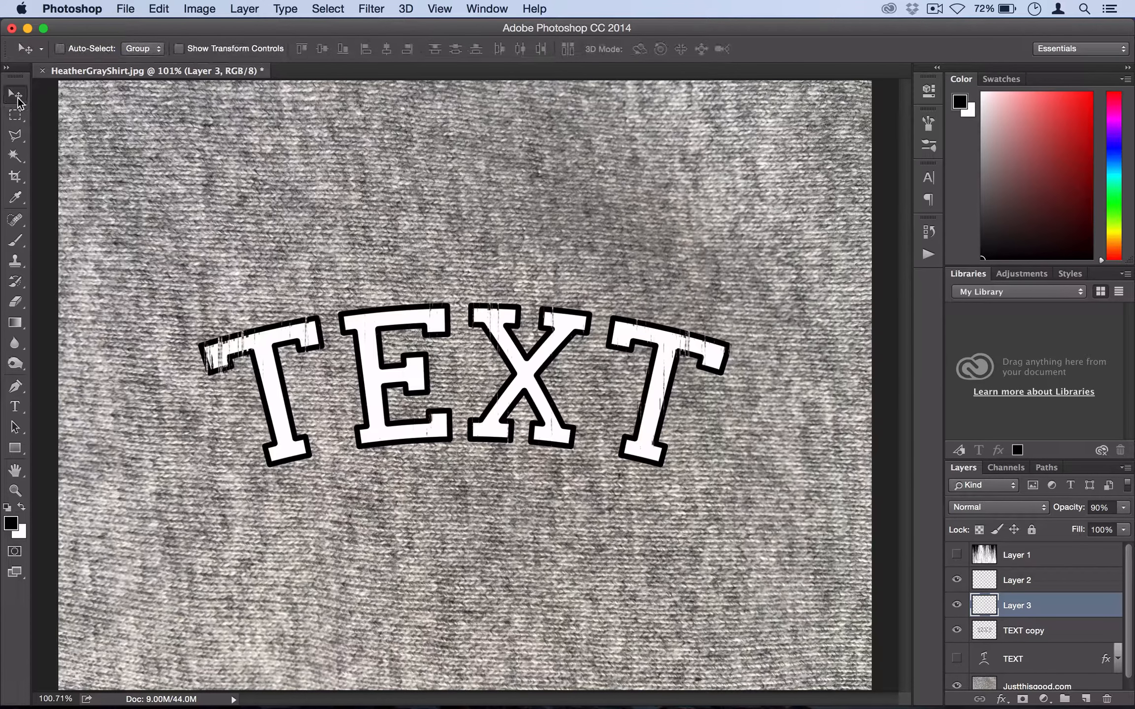
mouse_move(15, 95)
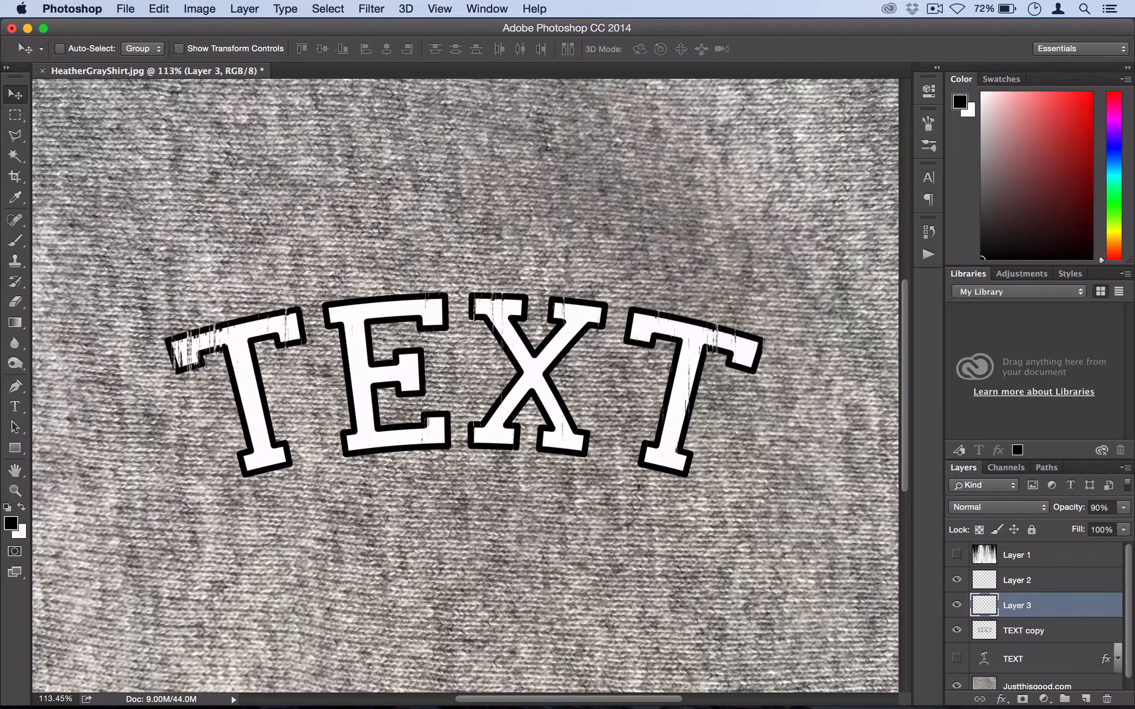
- Select the Eraser tool to touch up Layer 3's distressed lettering
click(14, 302)
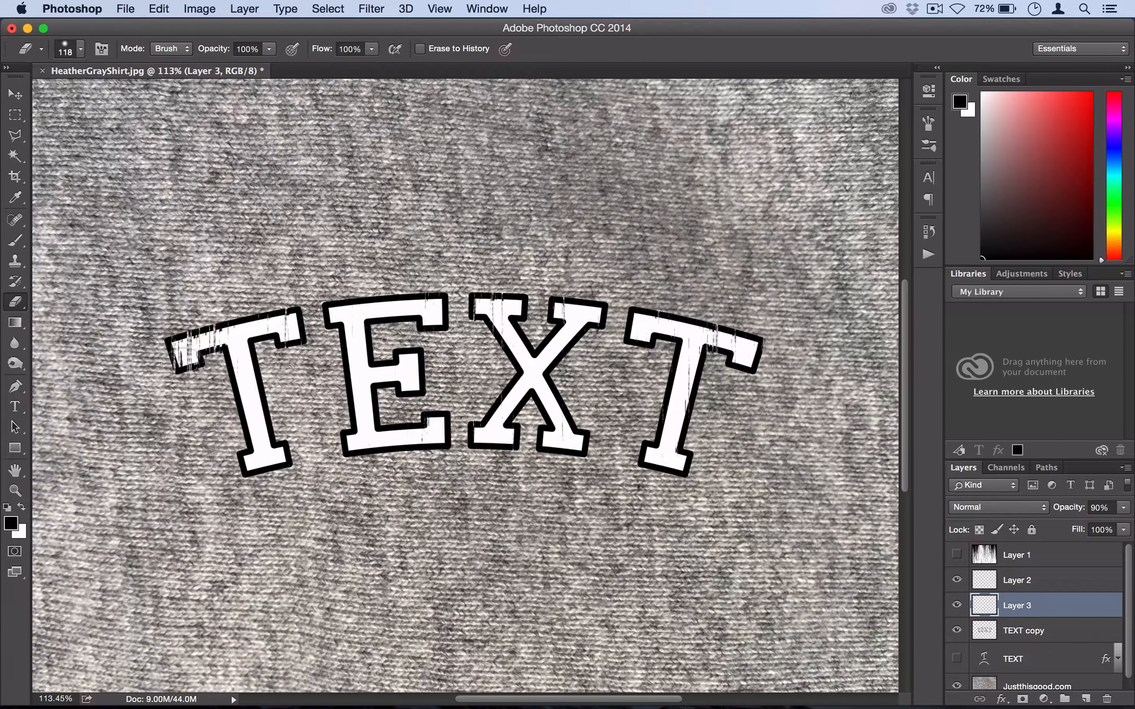